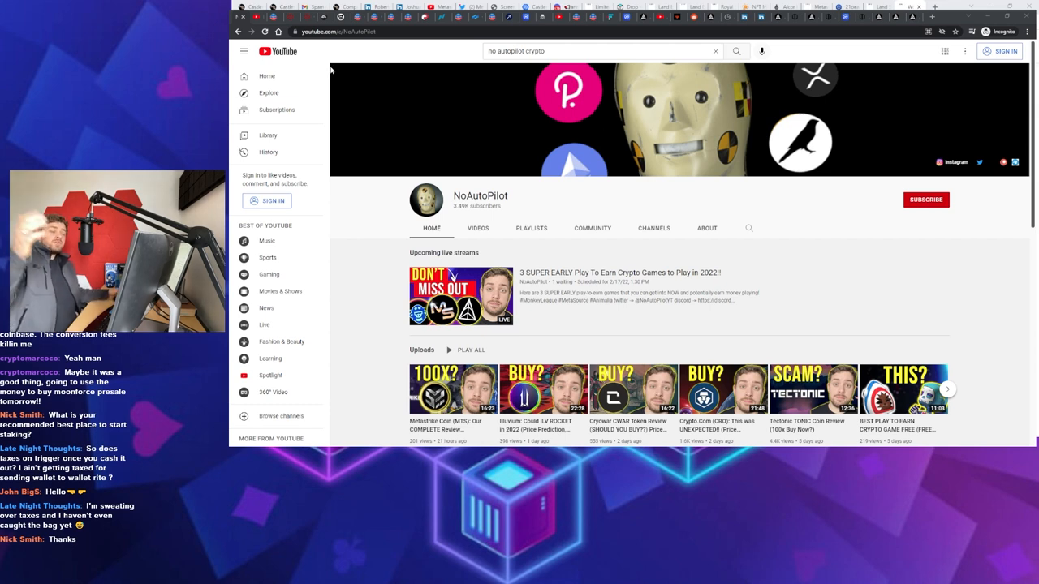
mouse_move(368, 143)
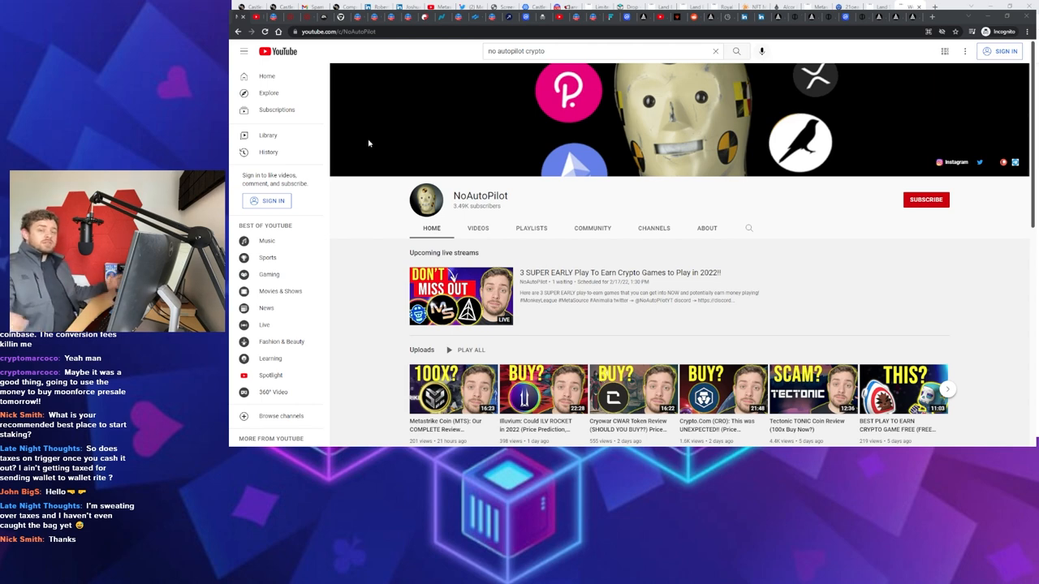
Scroll the MonkeyLeague site down to The Game section with its three play modes
scroll("down", 3)
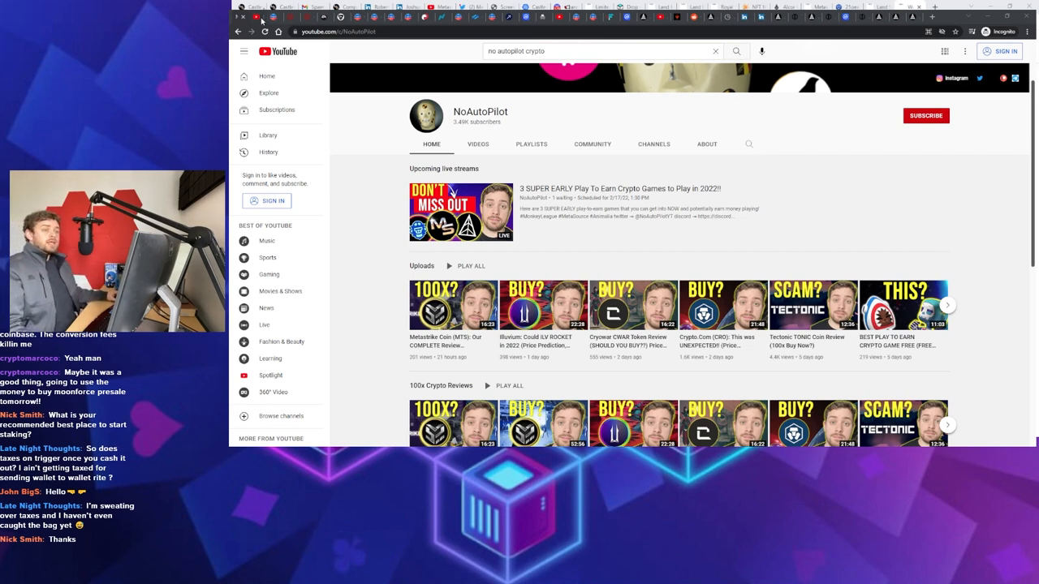
mouse_move(260, 21)
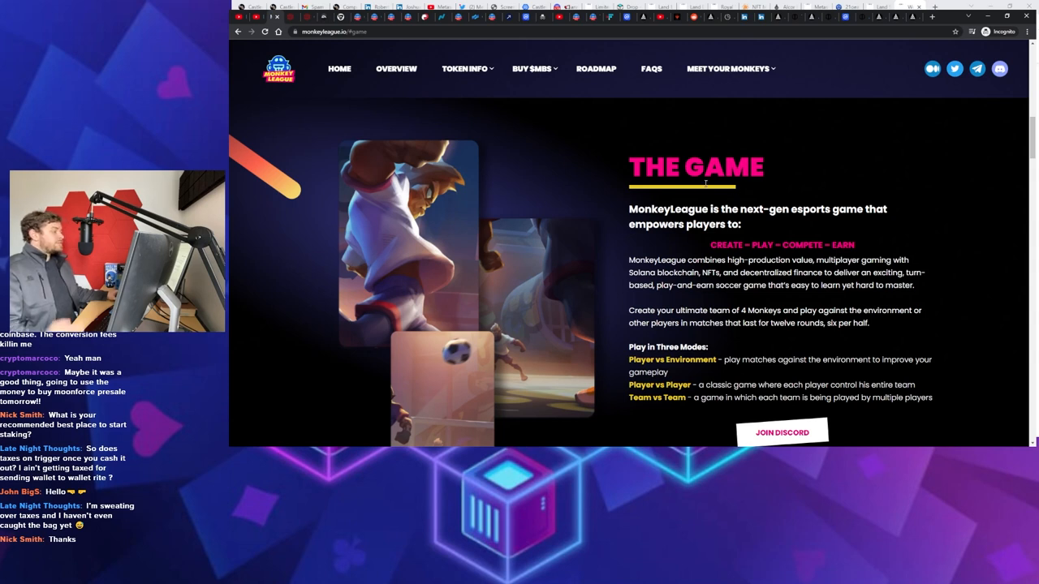
mouse_move(474, 137)
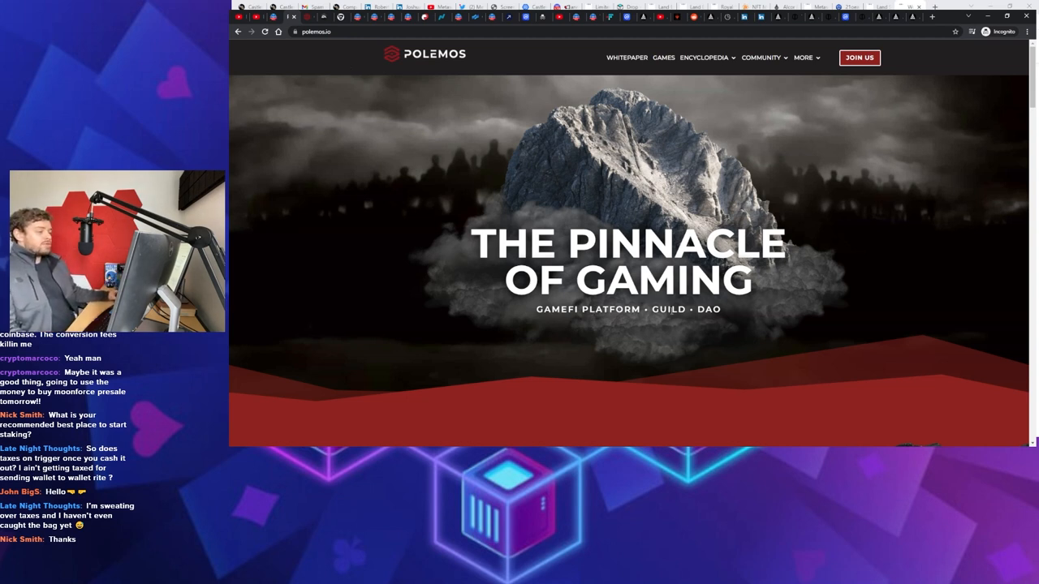
Show the Polemos Games page and scroll to the MonkeyLeague card among its involvements
left_click(662, 58)
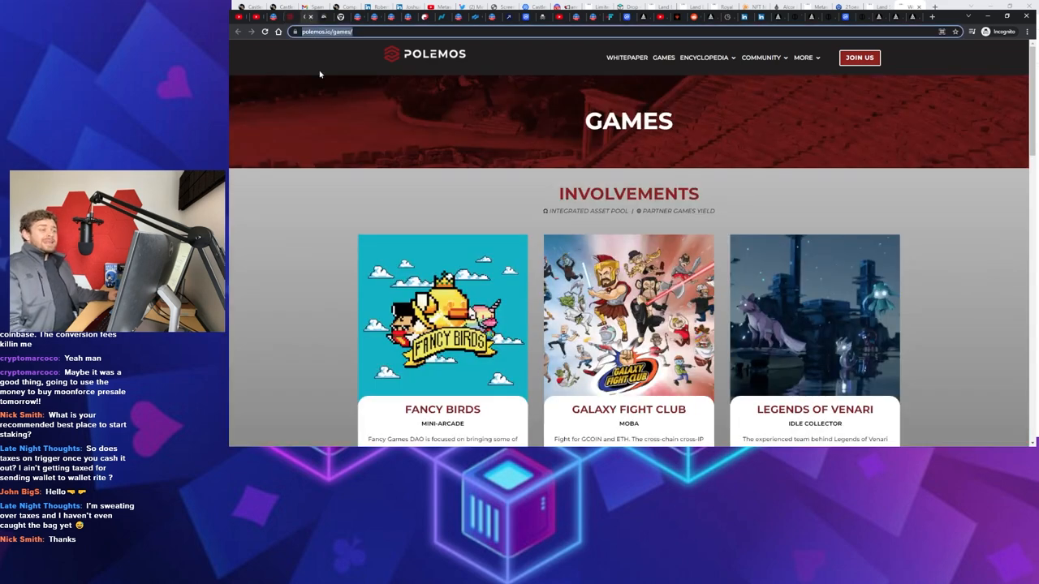
scroll("down", 3)
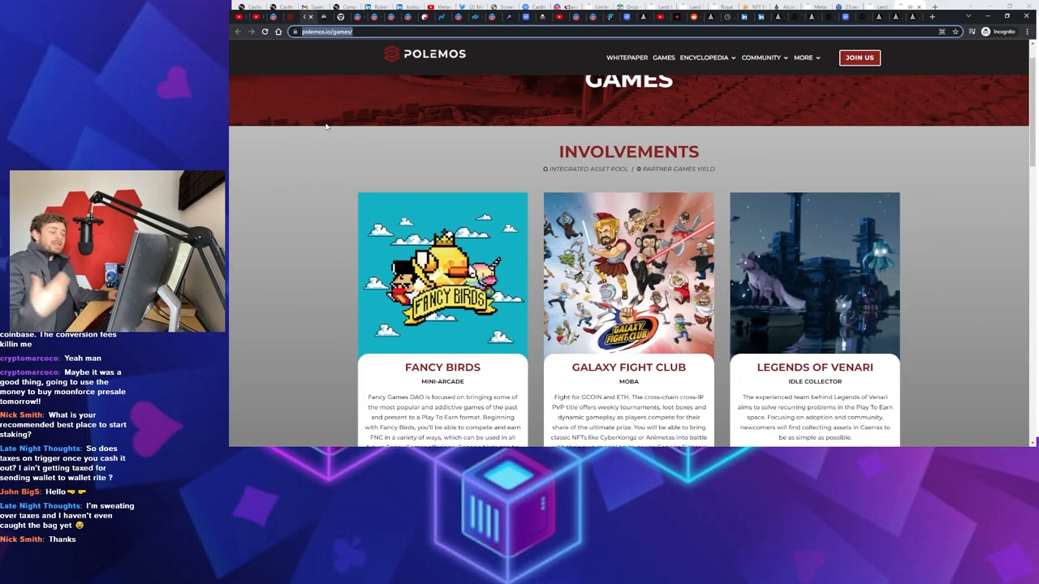
scroll("down", 3)
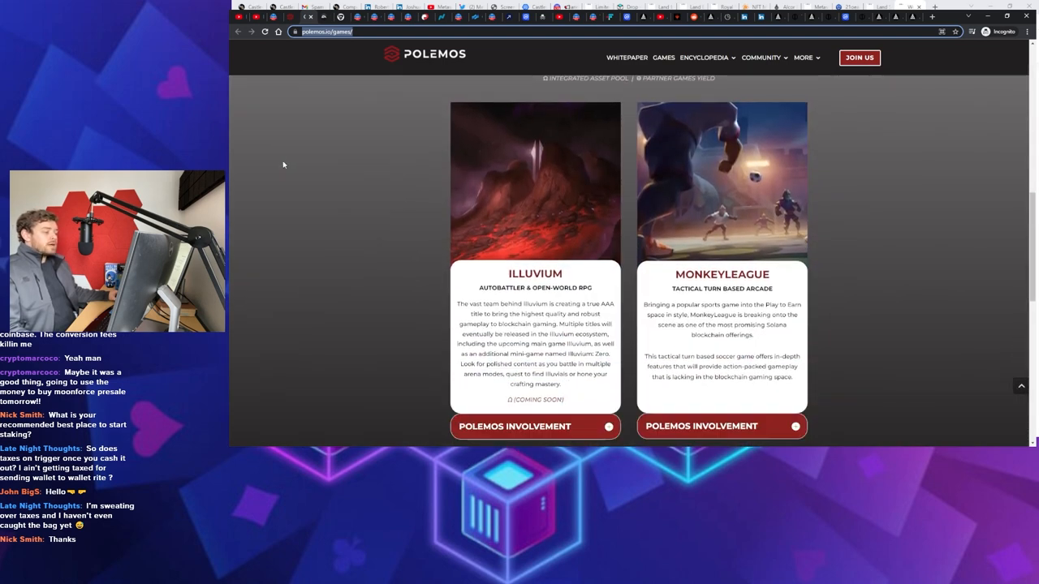
mouse_move(786, 245)
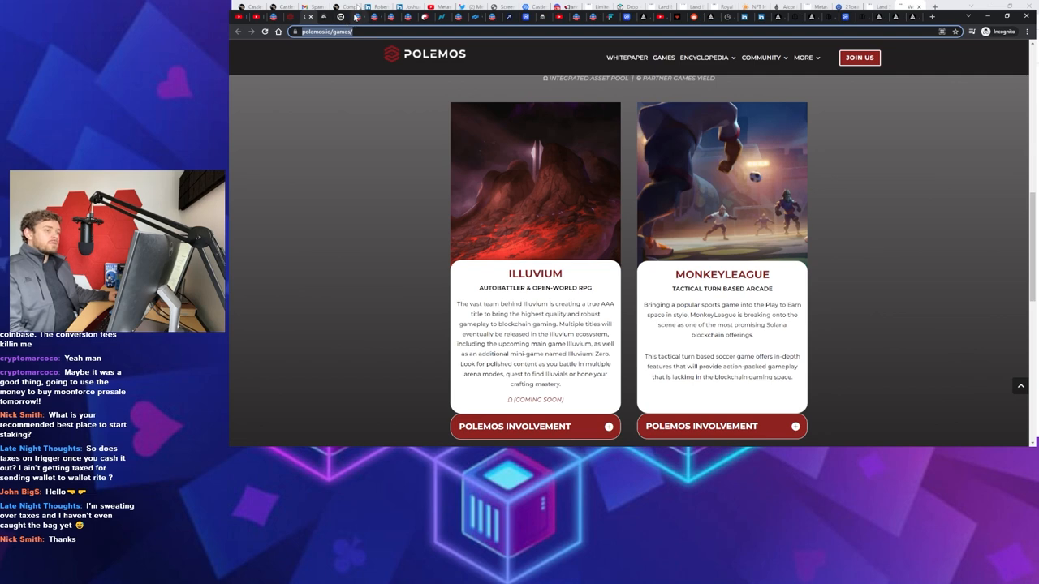
mouse_move(649, 251)
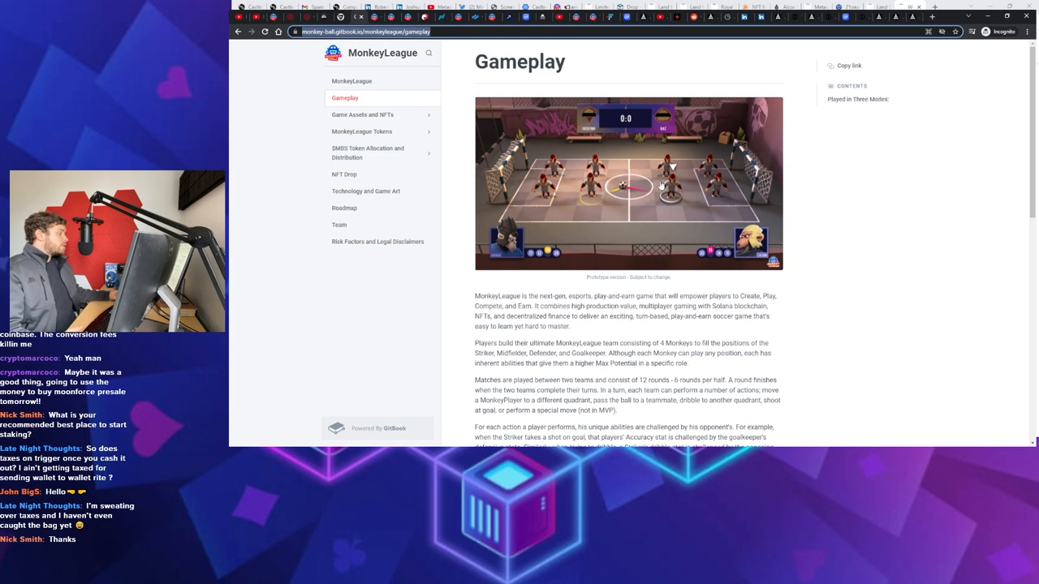
Review the Gameplay page, then return to the MonkeyLeague whitepaper introduction with its earning channels
scroll("down", 3)
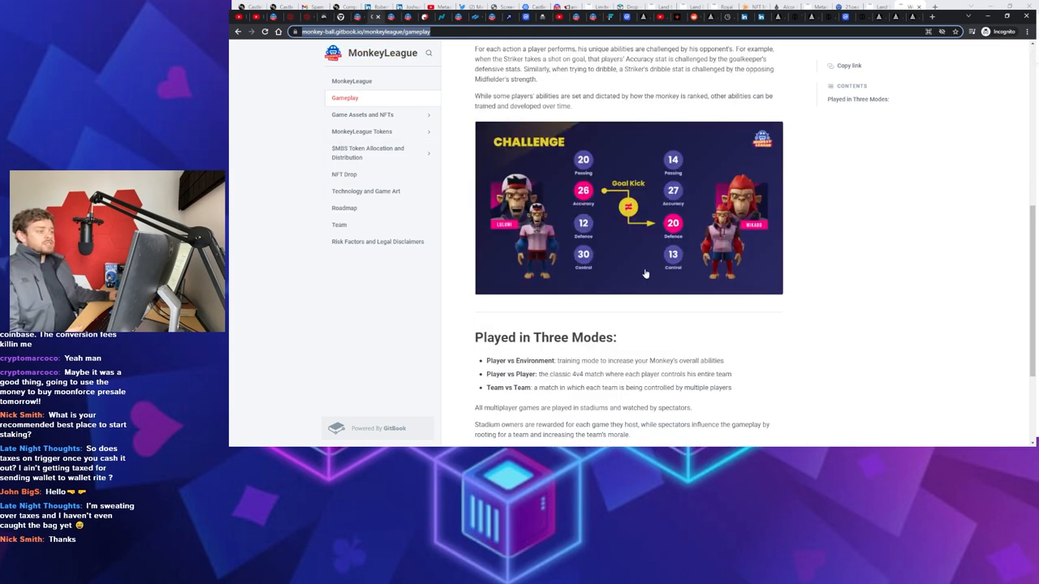
mouse_move(690, 248)
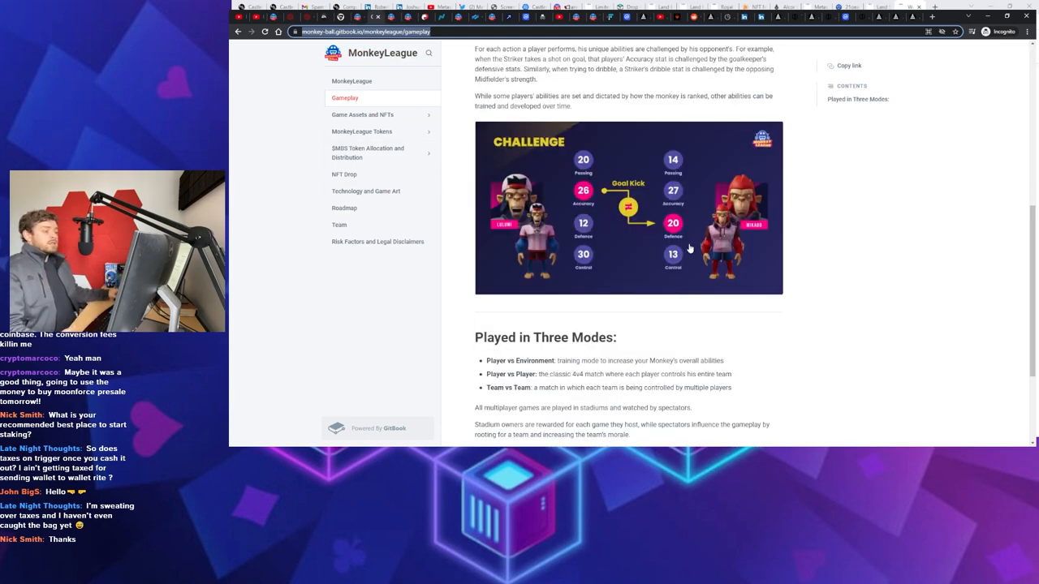
mouse_move(773, 220)
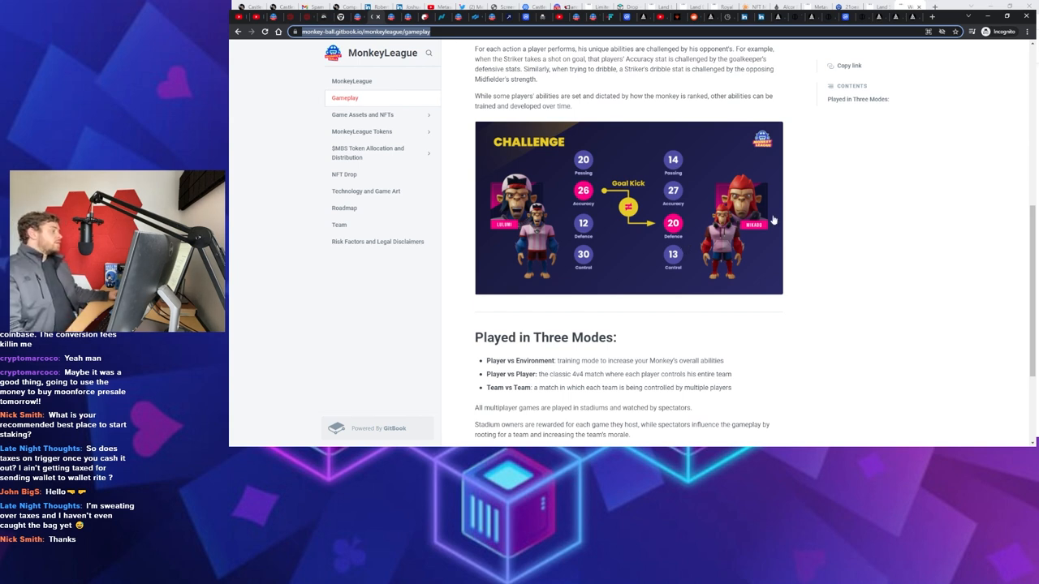
mouse_move(760, 212)
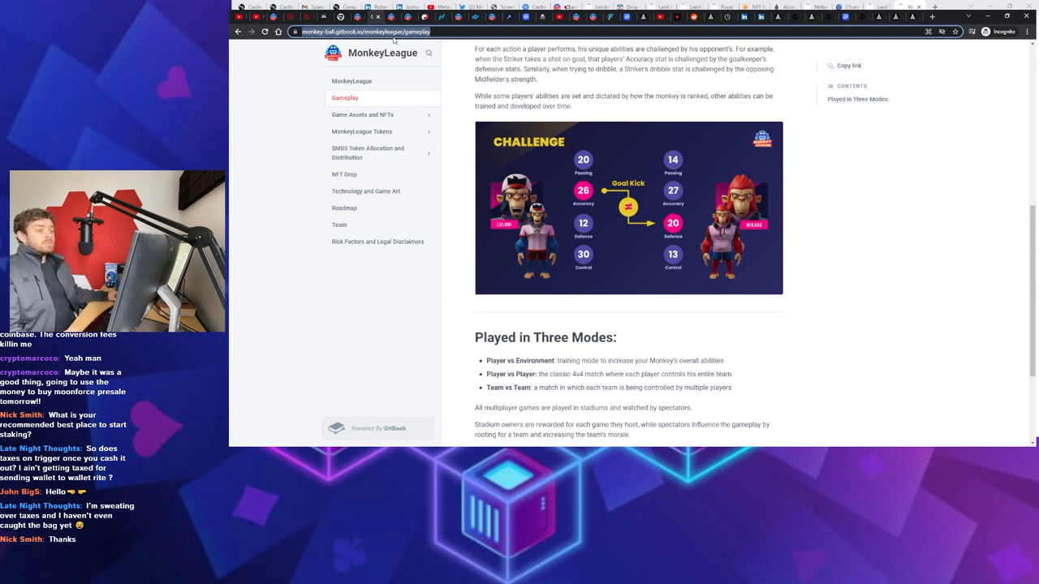
left_click(351, 81)
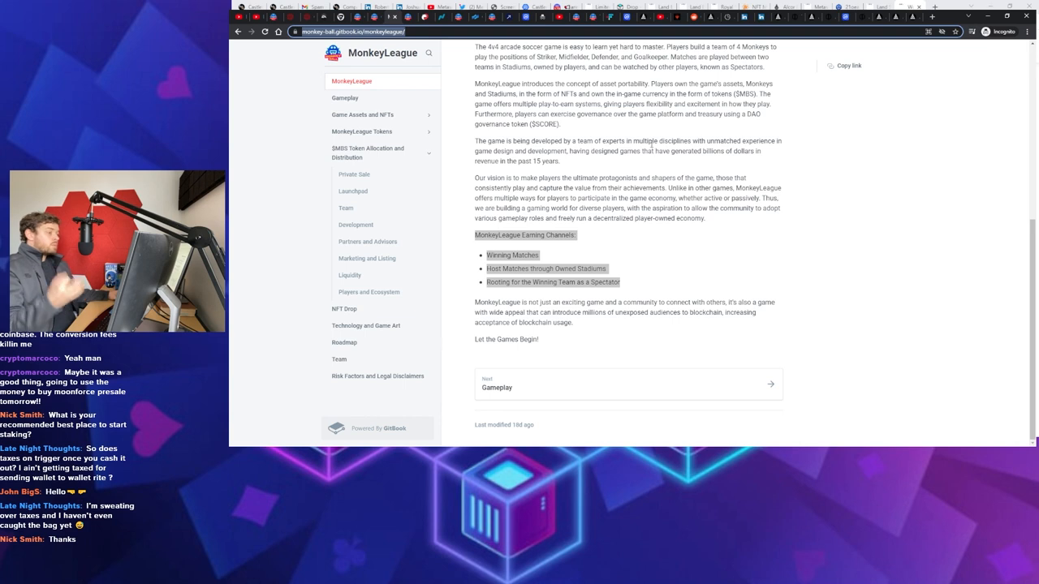
mouse_move(585, 291)
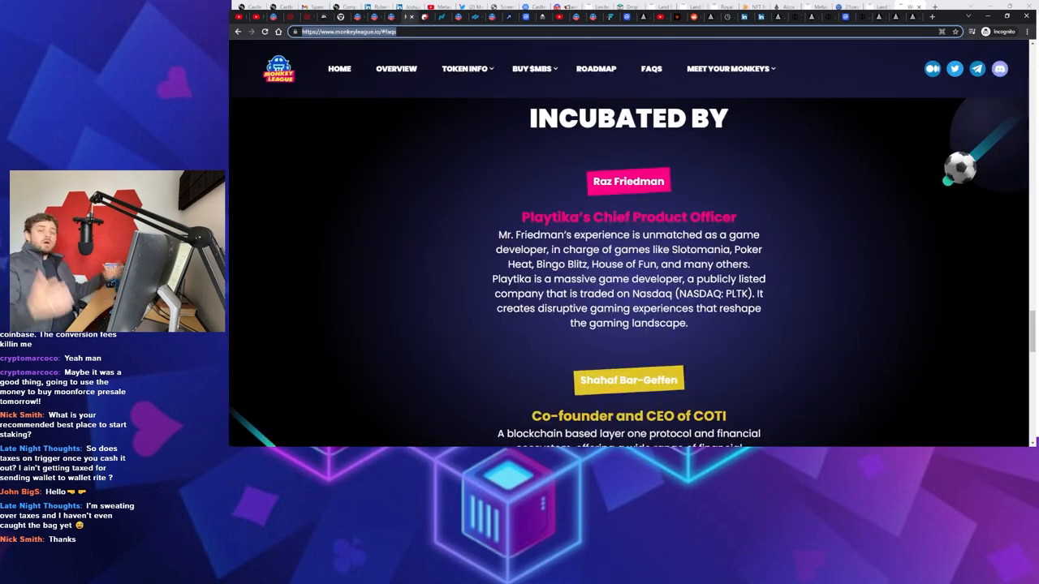
mouse_move(1010, 371)
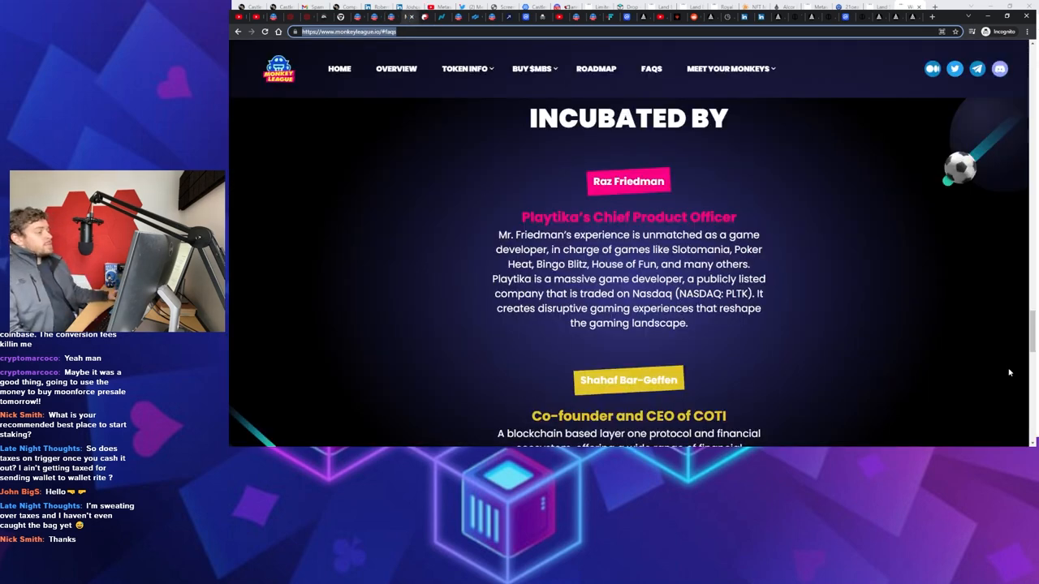
mouse_move(904, 241)
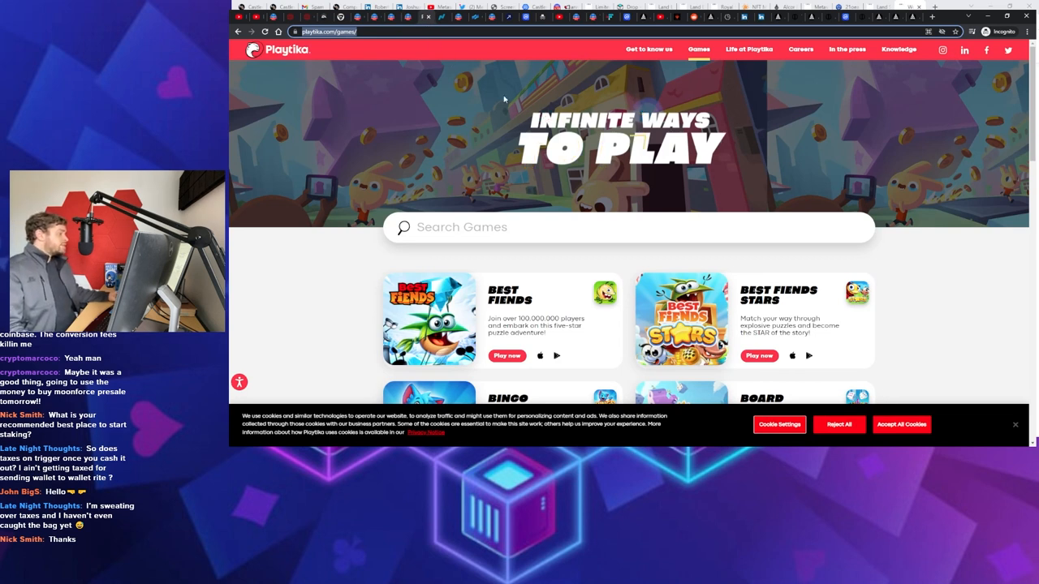
mouse_move(583, 153)
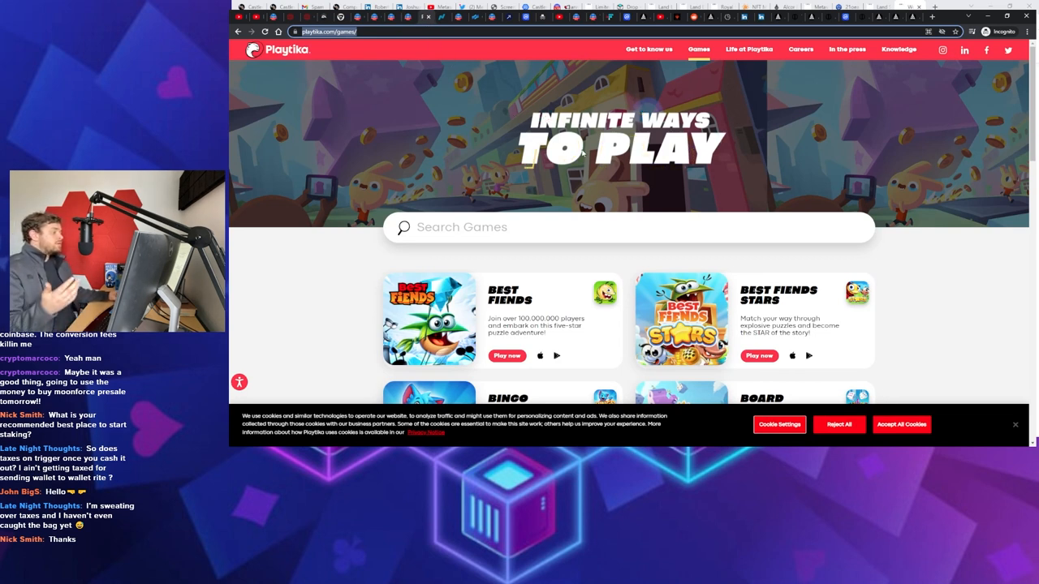
Browse Playtika's games catalogue cards such as Bingo Blitz and House of Fun
scroll("down", 3)
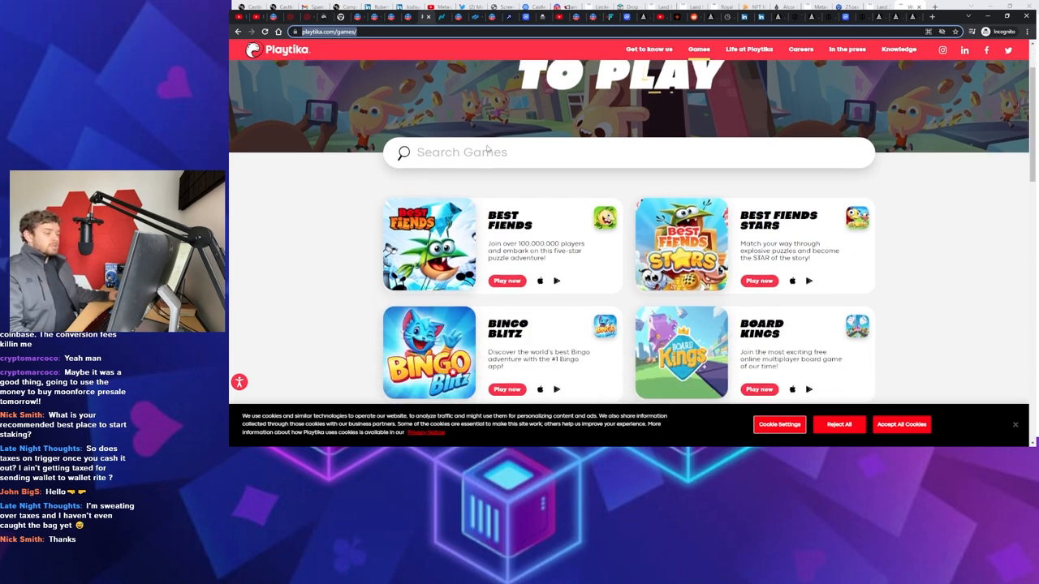
scroll("down", 3)
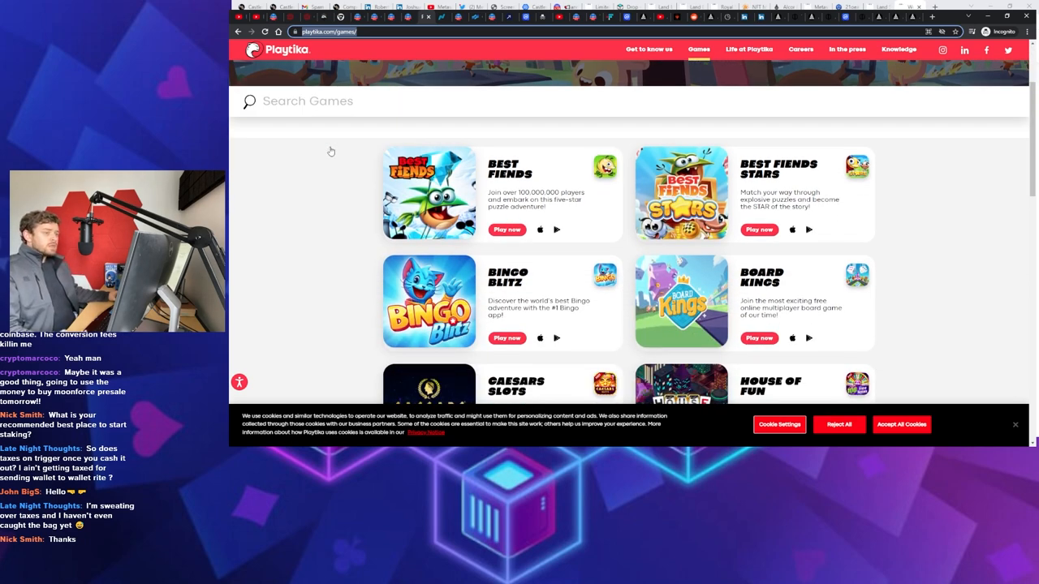
scroll("down", 3)
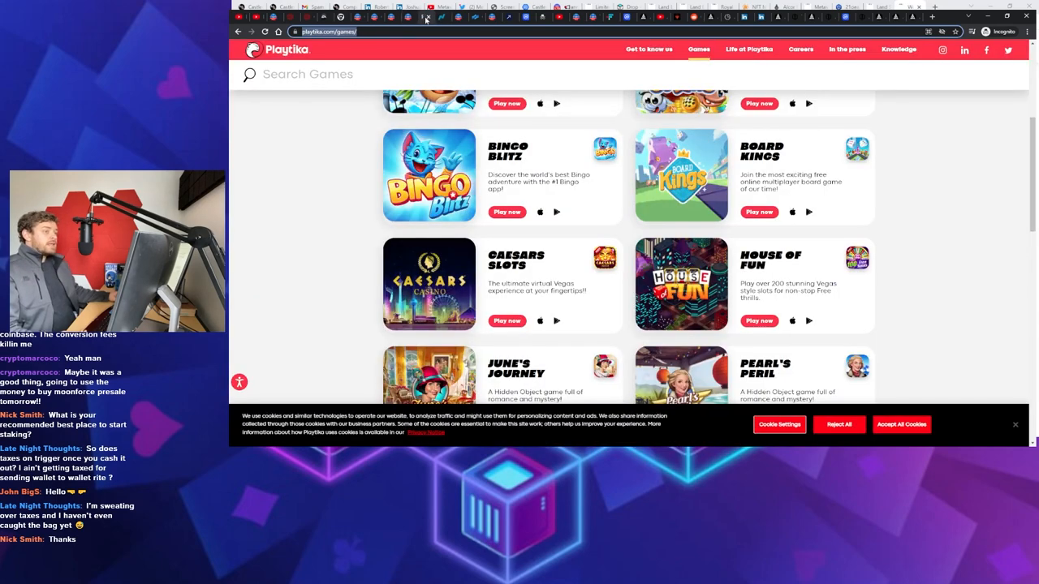
scroll("up", 3)
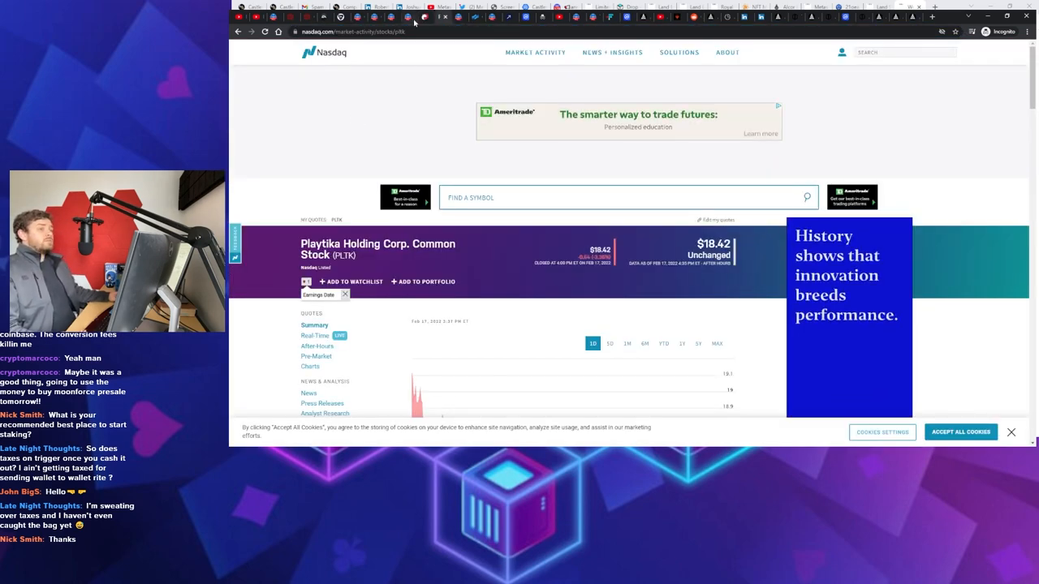
Switch to the Nasdaq tab with the Playtika (PLTK) quote at $18.42
left_click(426, 16)
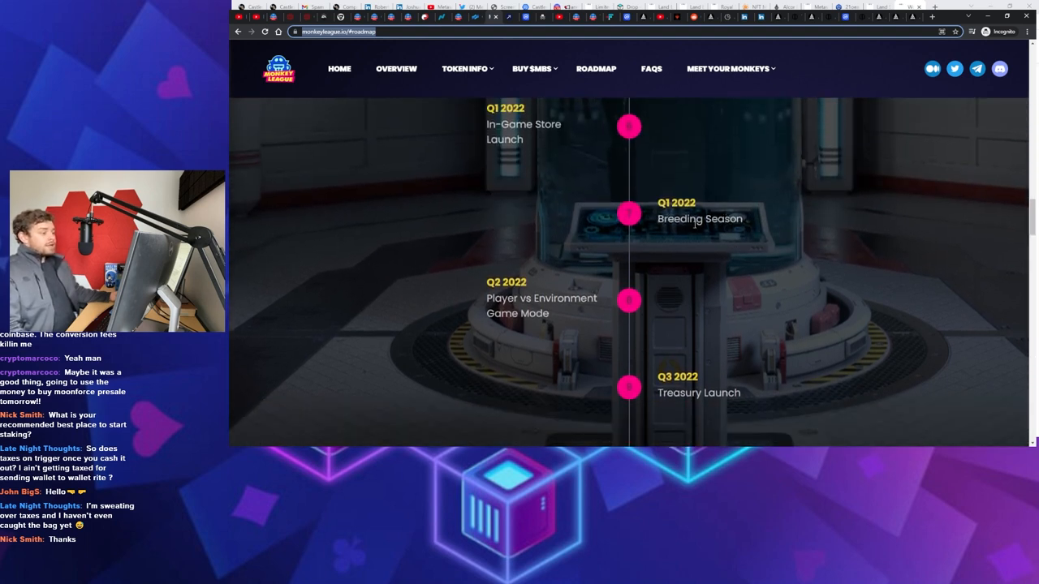
mouse_move(436, 201)
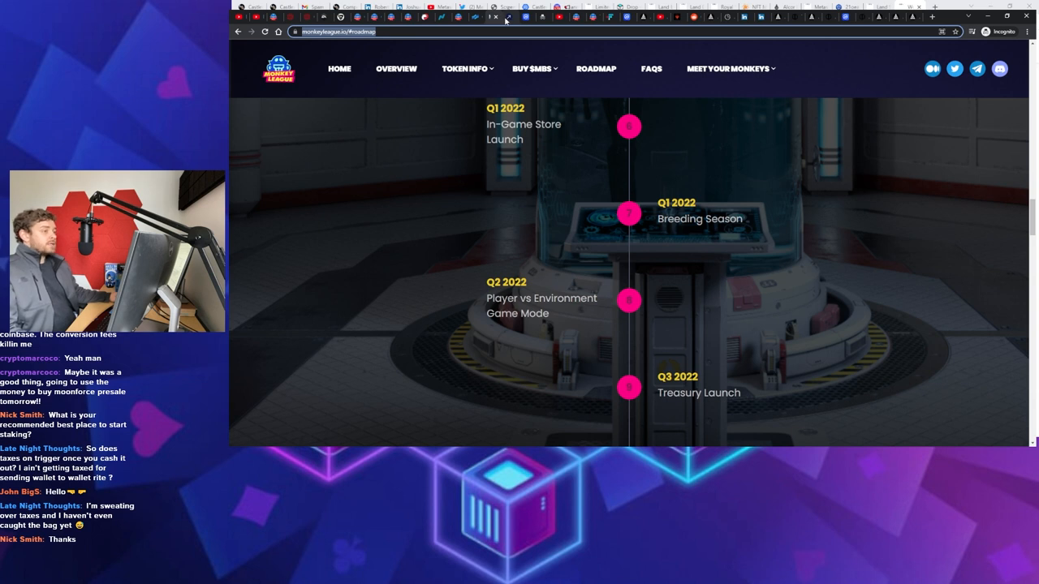
mouse_move(510, 48)
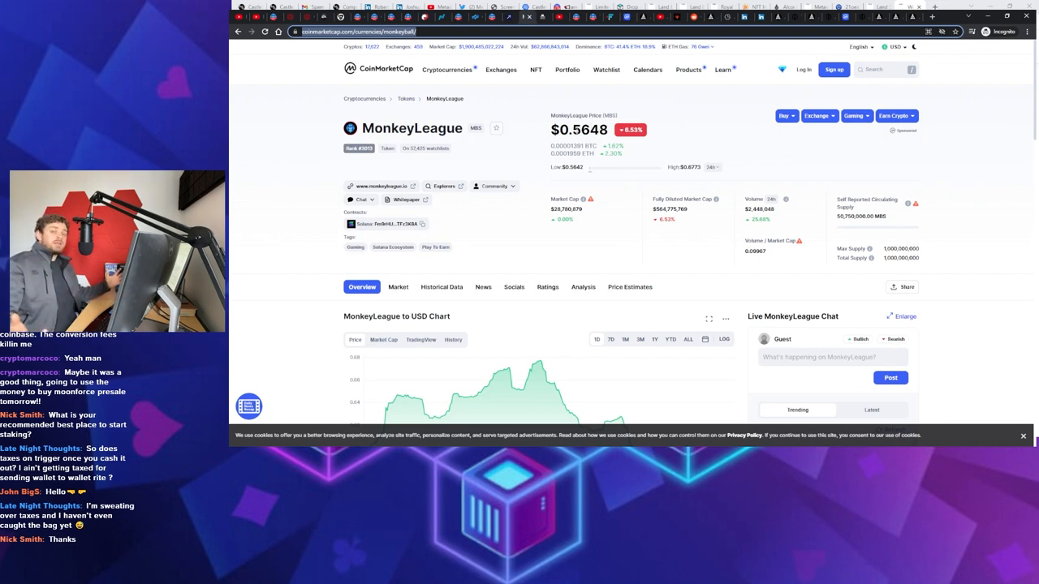
mouse_move(533, 51)
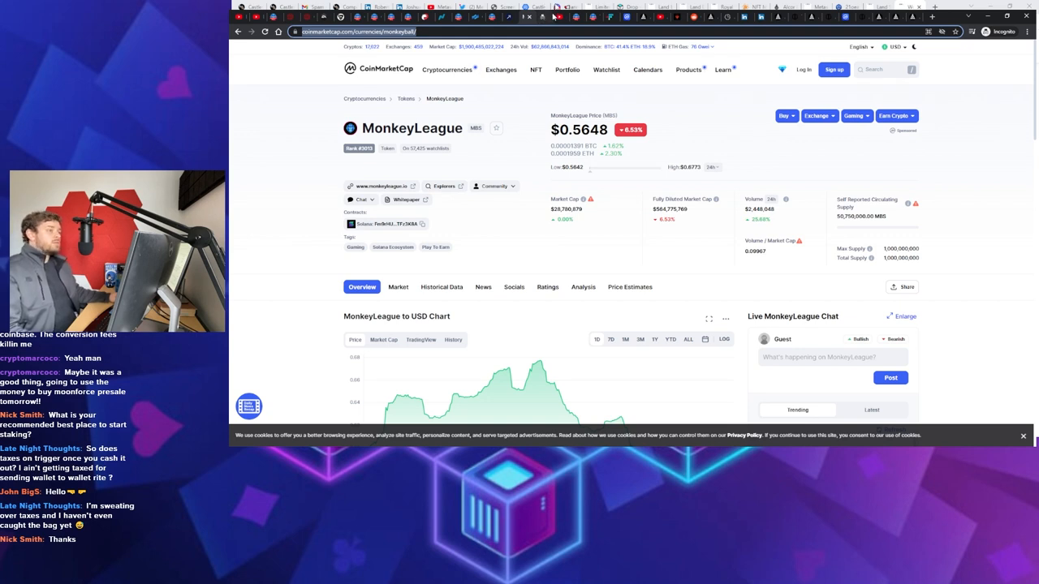
mouse_move(555, 15)
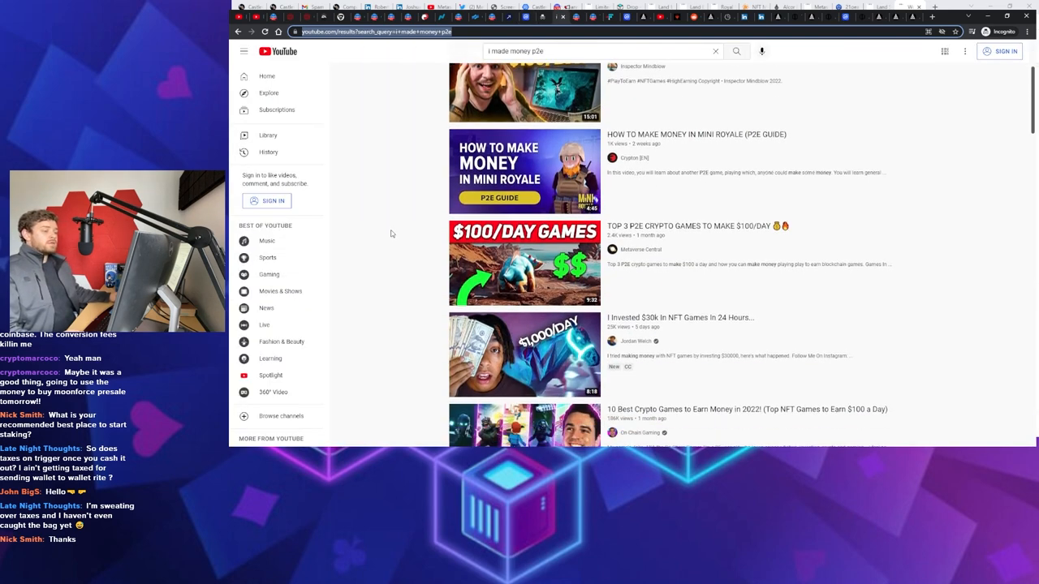
Review the YouTube results for "i made money p2e", then switch to the MonkeyLeague GitBook tab
scroll("down", 3)
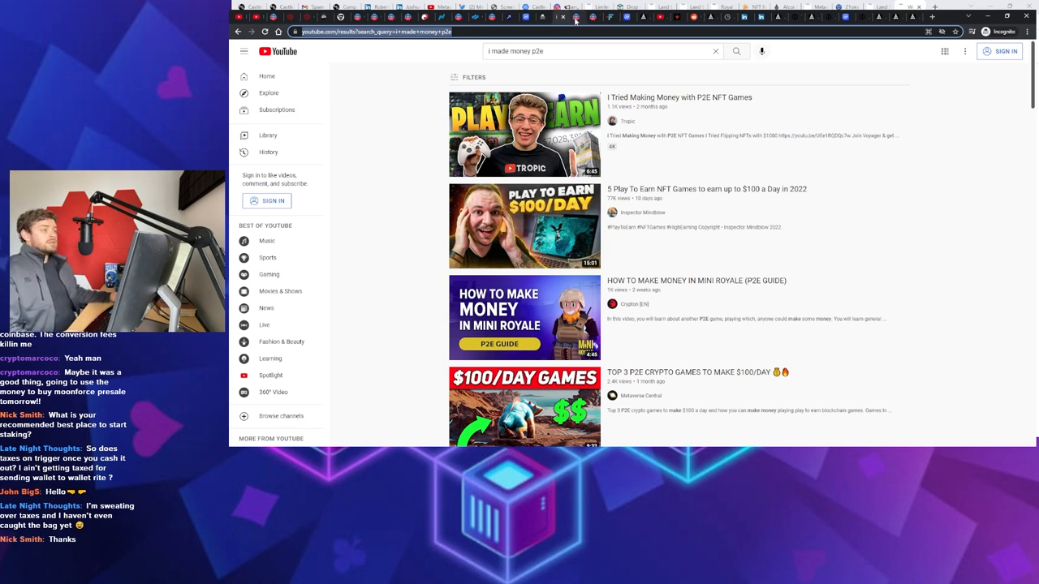
left_click(576, 17)
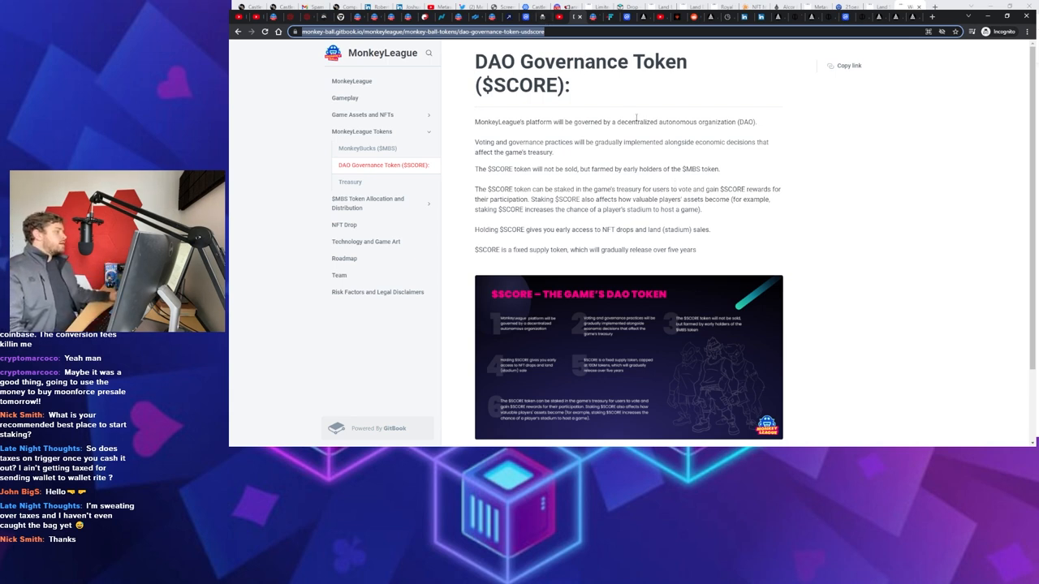
mouse_move(719, 224)
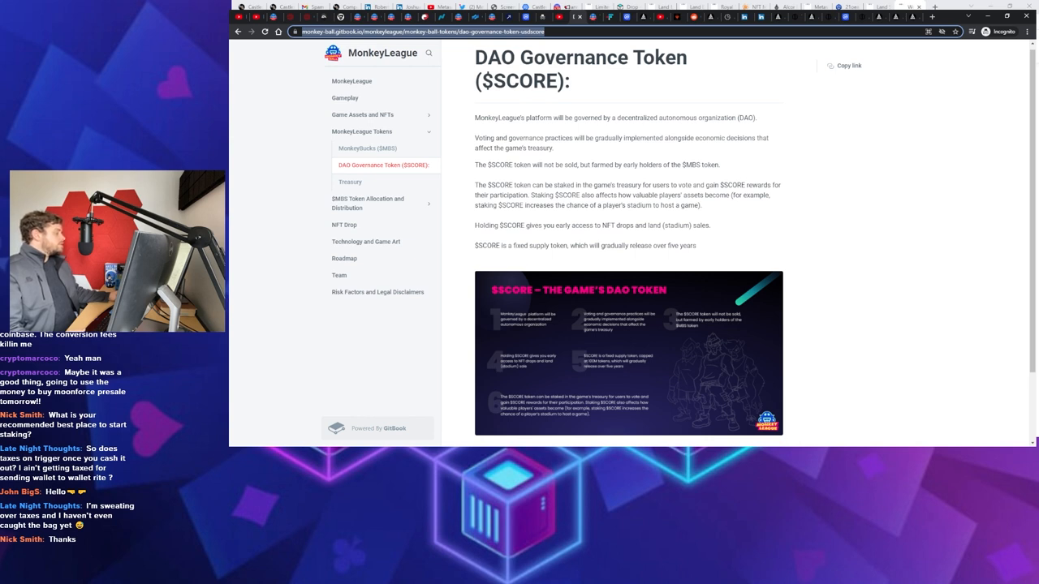
mouse_move(680, 191)
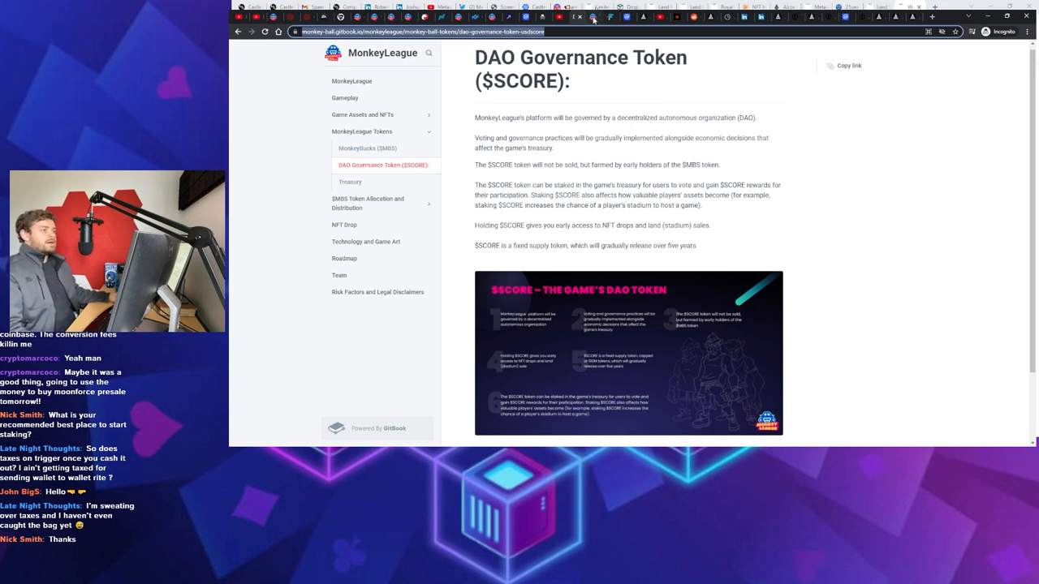
Go to the Treasury page under MonkeyLeague Tokens in the GitBook sidebar
left_click(350, 181)
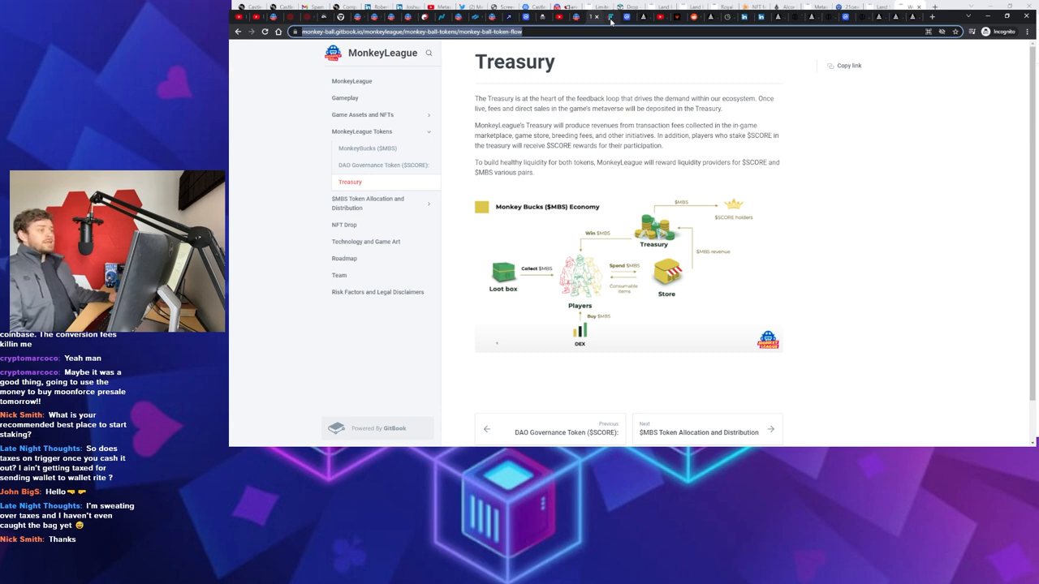
Browse the FTX US grid of 2022 MonkeyLeague Gen Zero monkeys sorted by lowest price
left_click(610, 17)
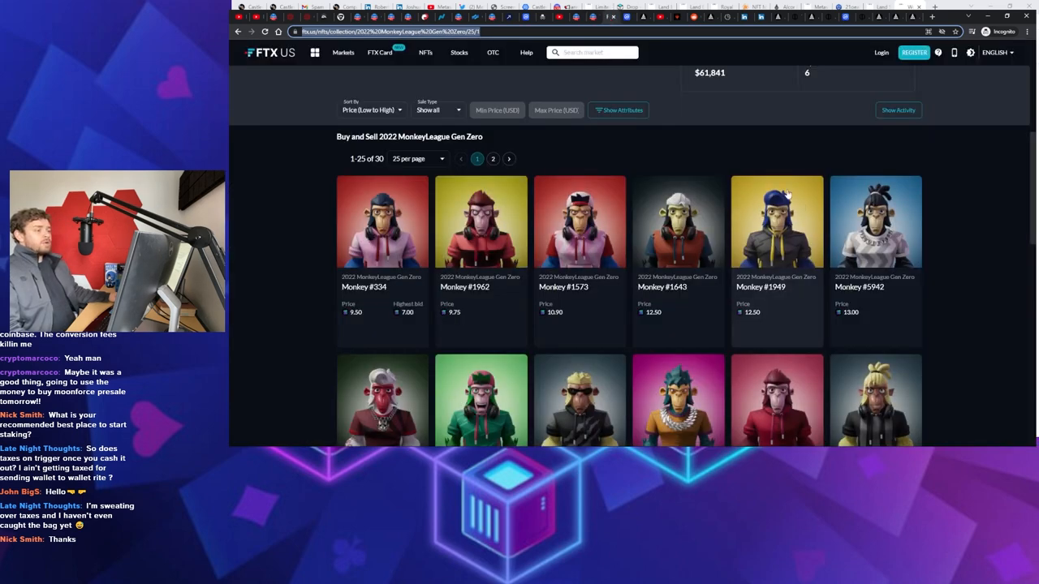
scroll("down", 3)
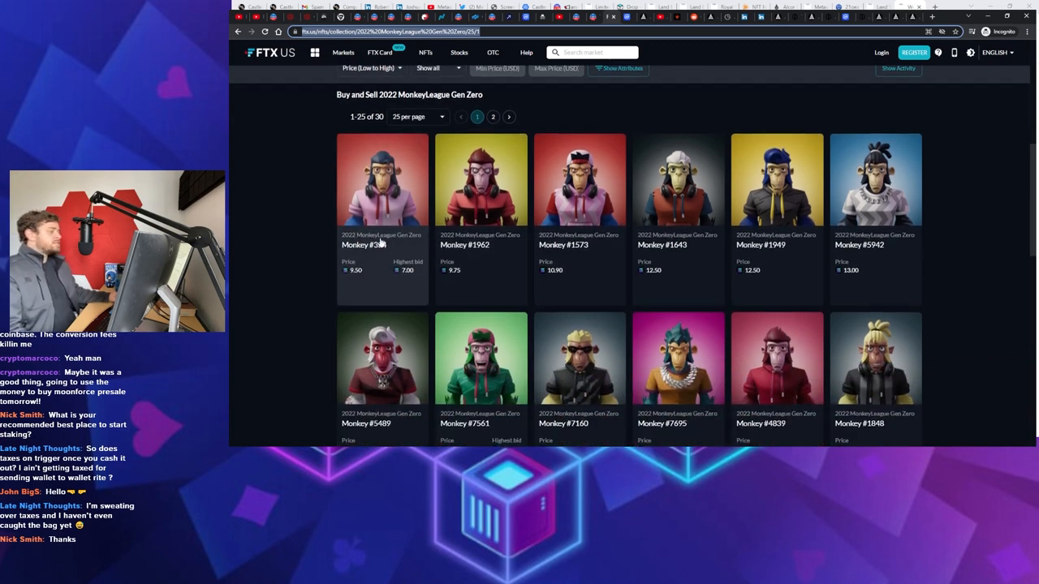
scroll("up", 3)
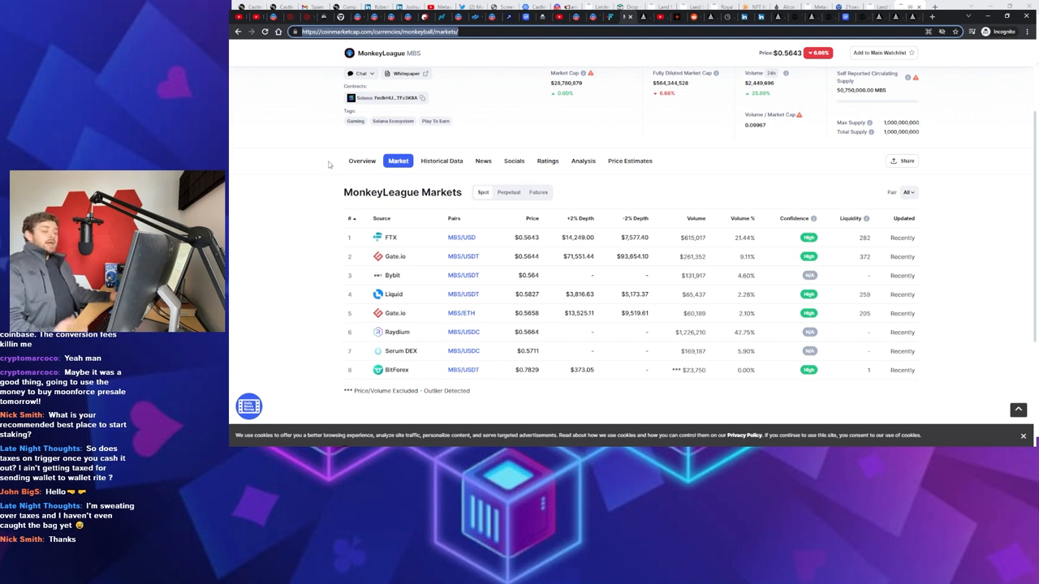
mouse_move(316, 187)
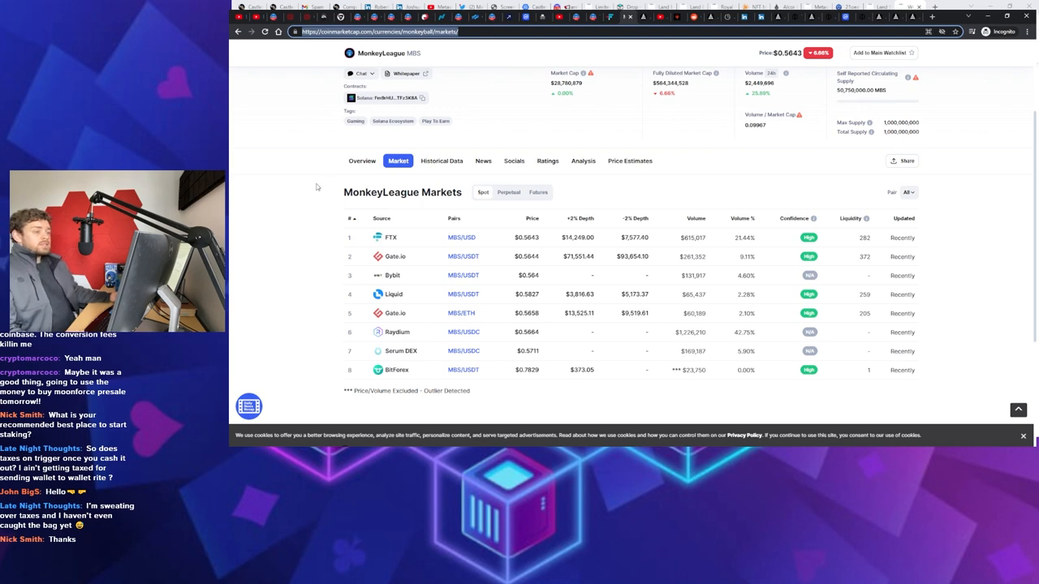
Scroll the MonkeyLeague markets table down to the Raydium, Serum DEX and BitForex pairs
scroll("down", 3)
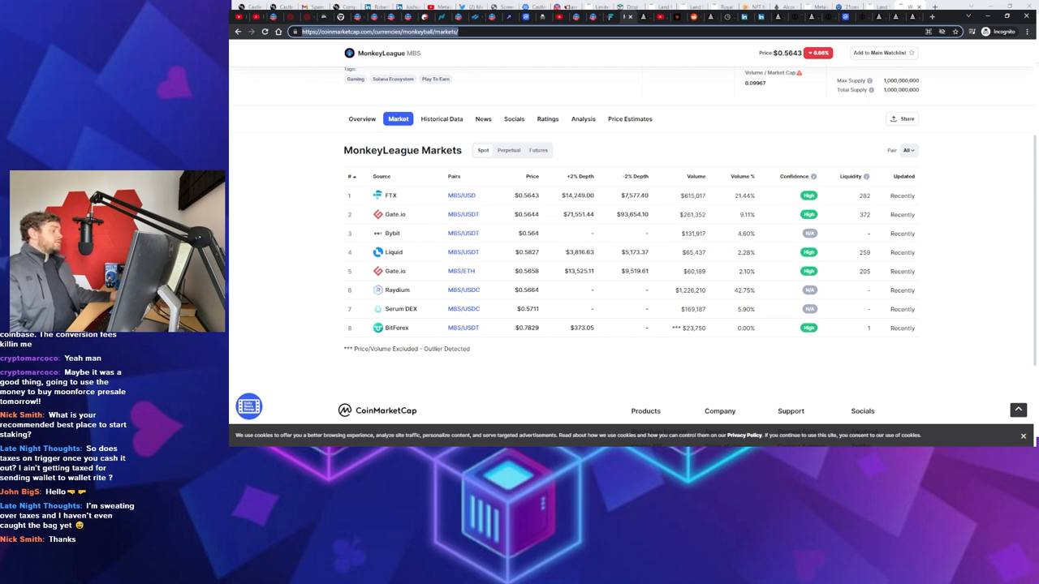
mouse_move(786, 208)
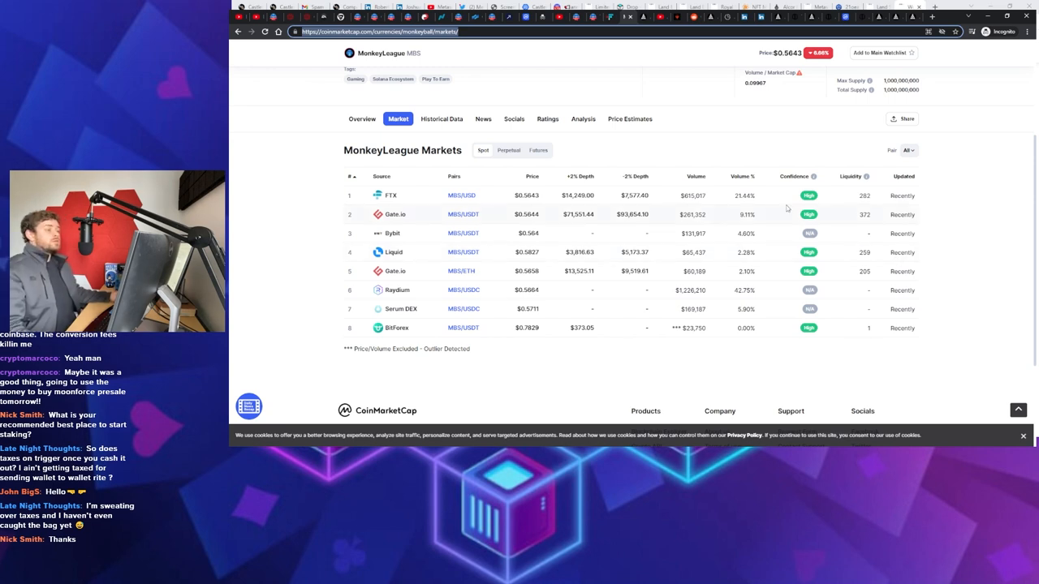
mouse_move(750, 151)
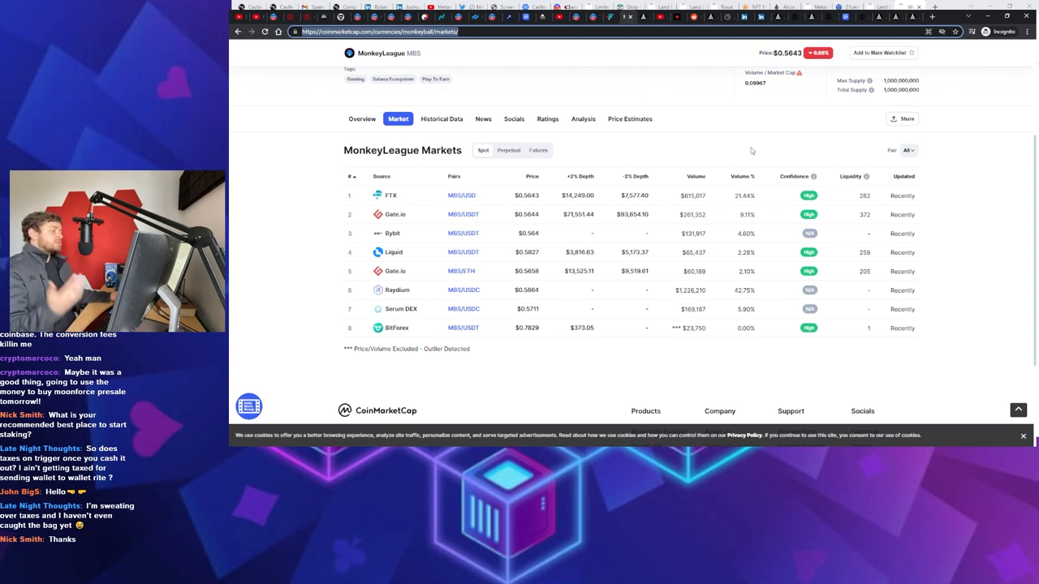
mouse_move(1022, 217)
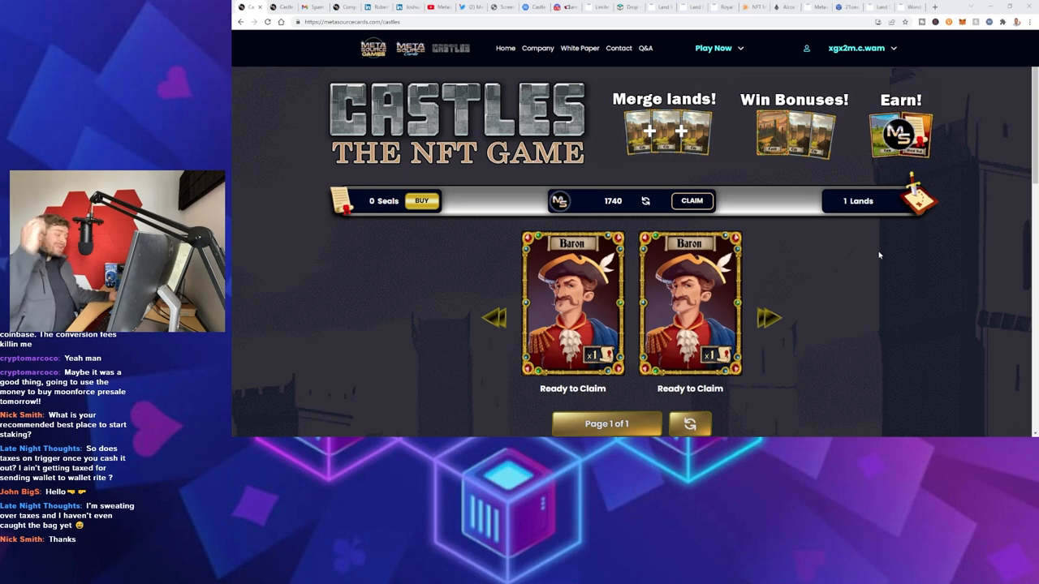
mouse_move(841, 260)
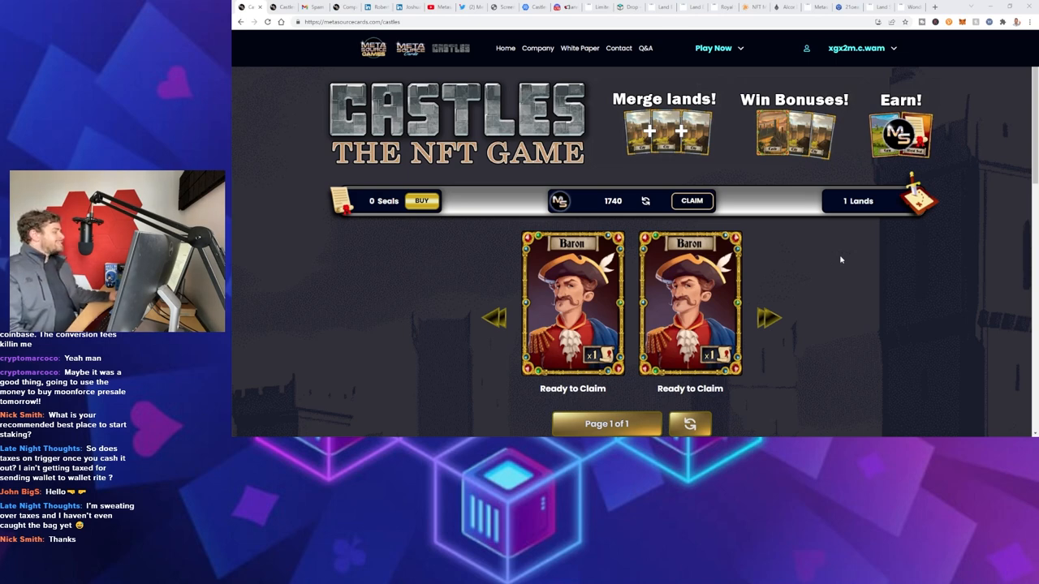
mouse_move(826, 253)
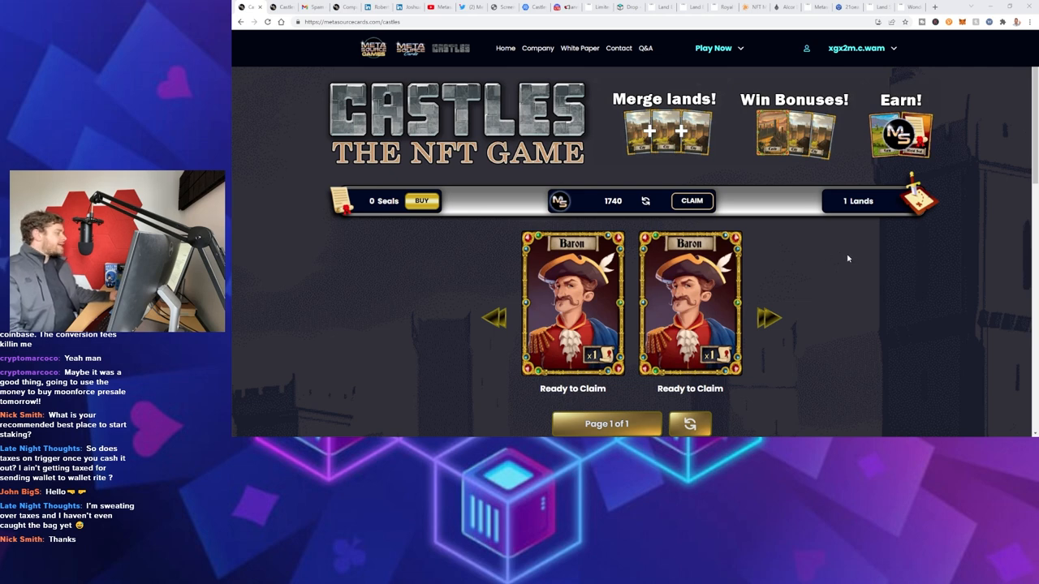
mouse_move(925, 283)
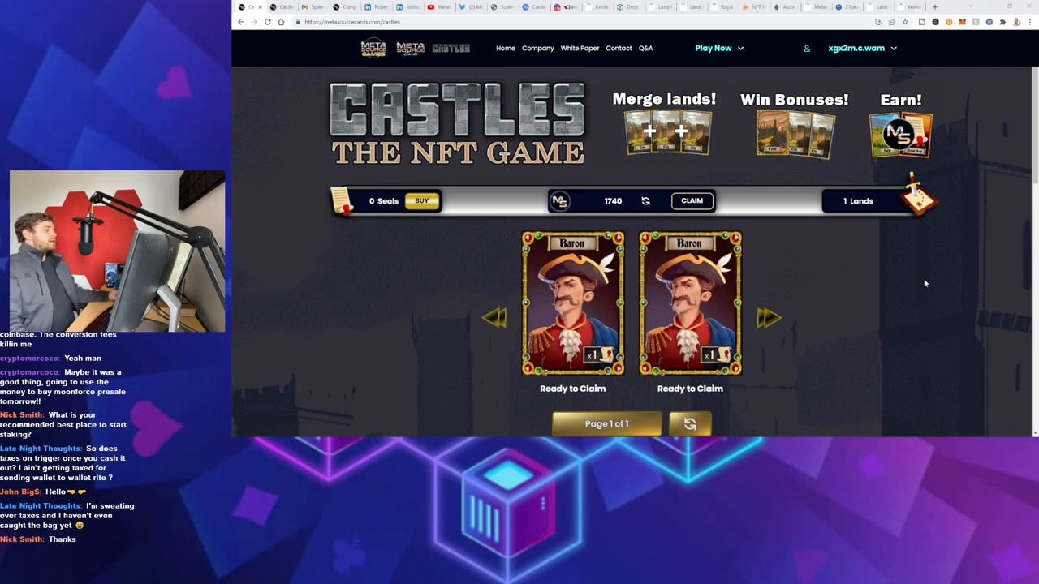
Scroll past the Farm-to-Castle land merge cards to the Total Earnings table at 30 per hour
scroll("down", 3)
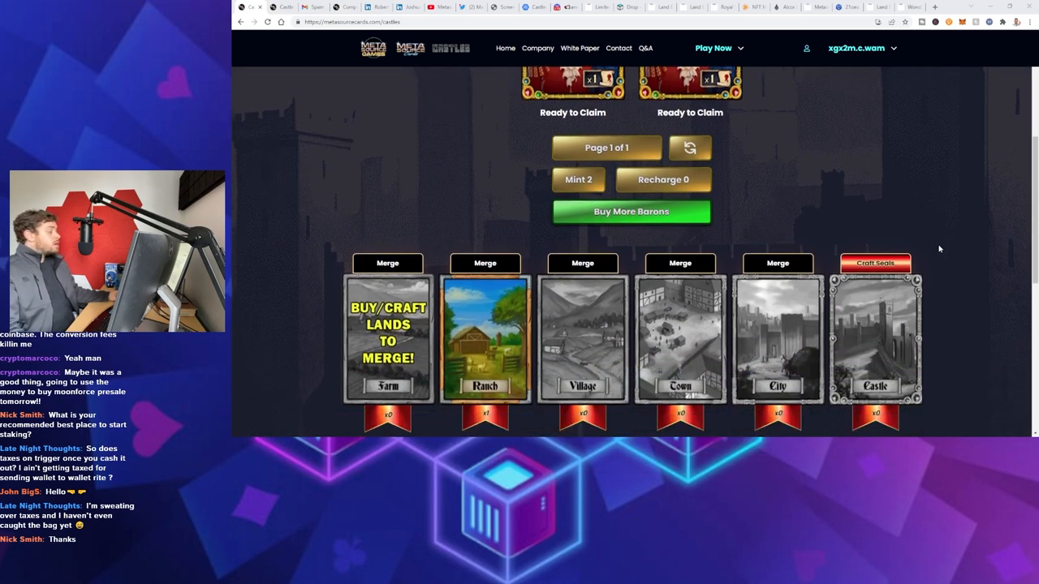
scroll("down", 3)
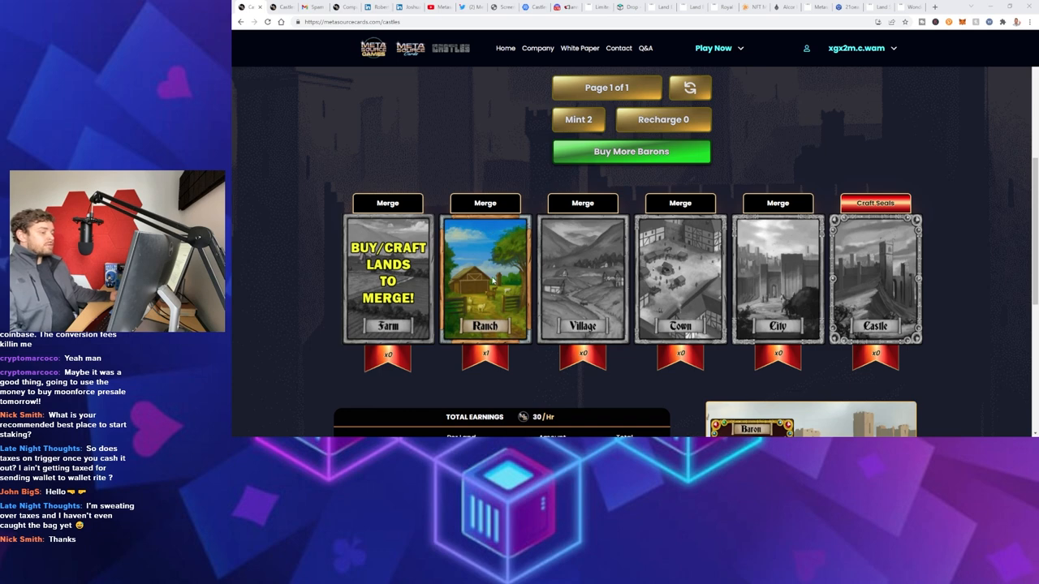
mouse_move(565, 250)
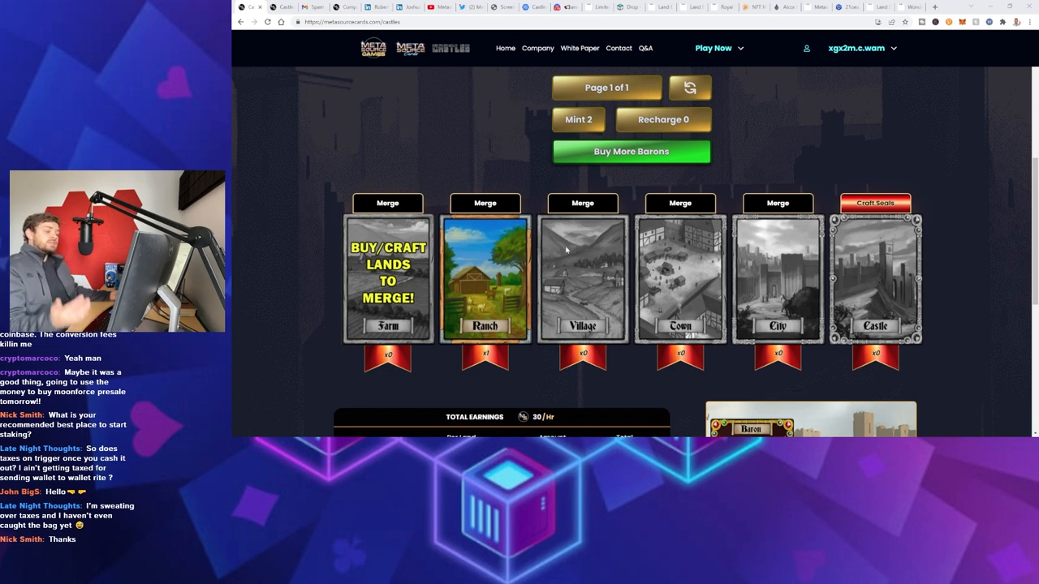
mouse_move(990, 250)
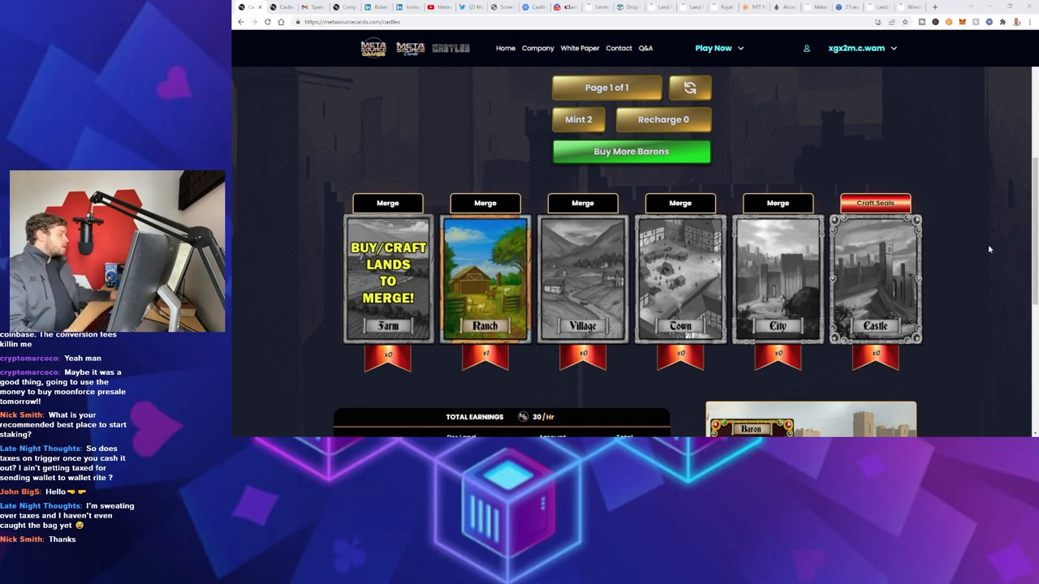
scroll("down", 3)
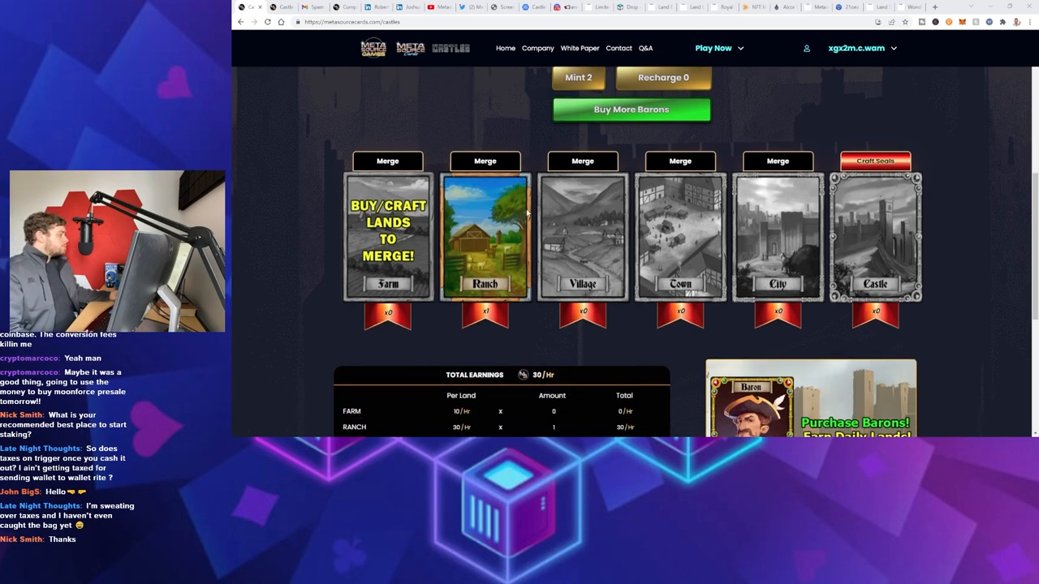
mouse_move(496, 126)
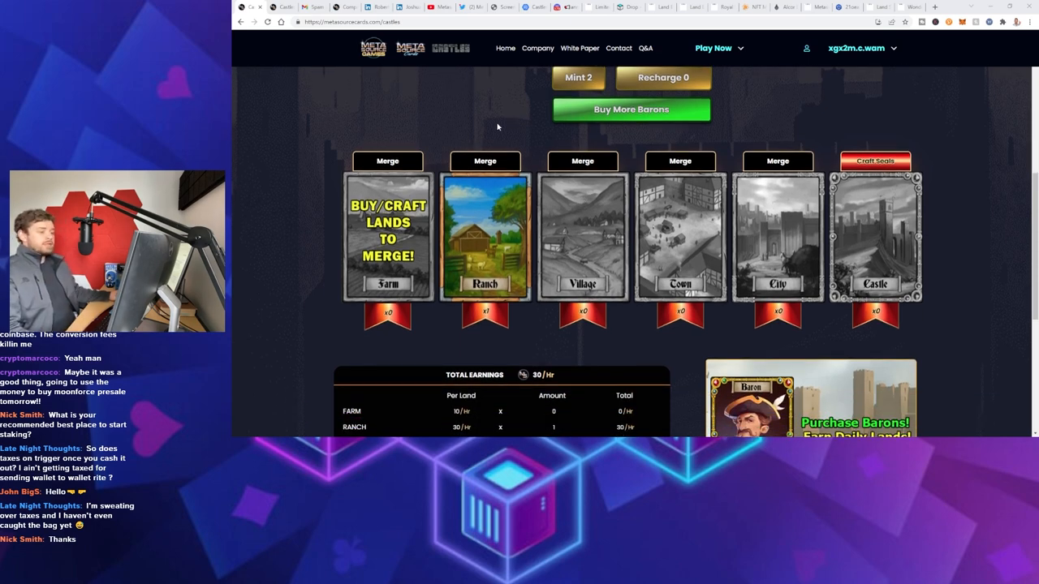
scroll("down", 3)
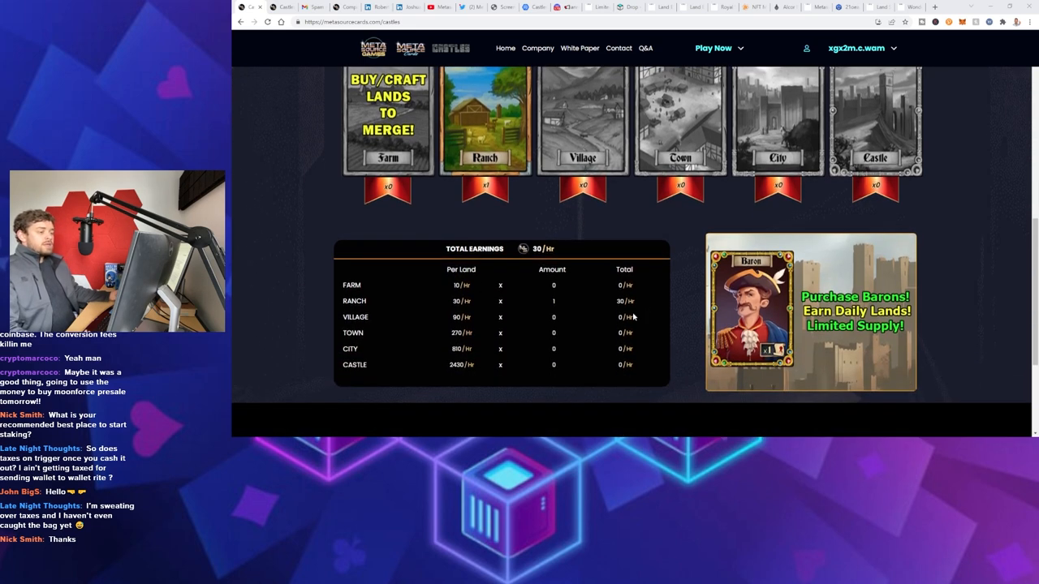
mouse_move(383, 300)
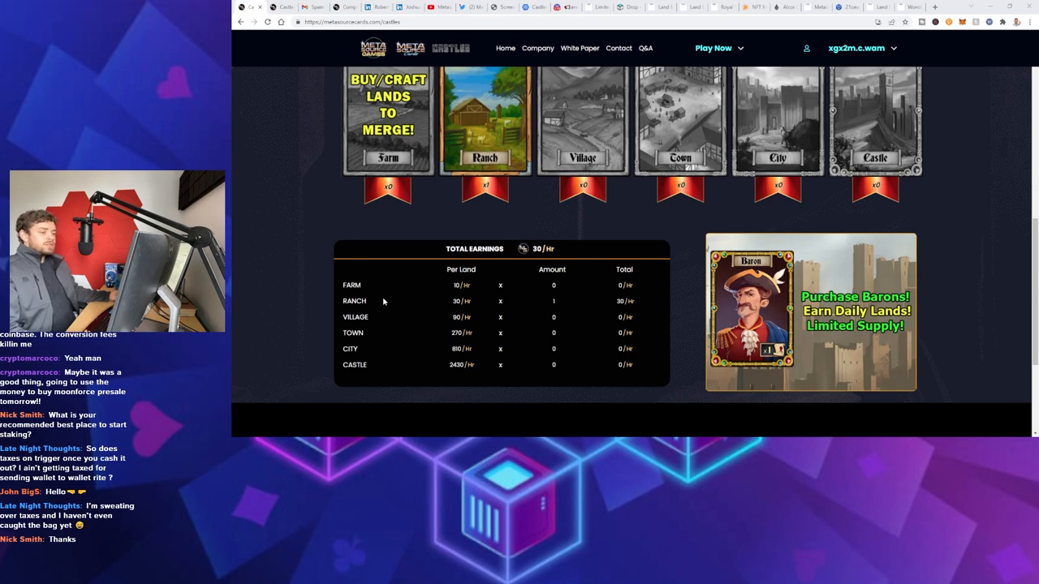
mouse_move(479, 308)
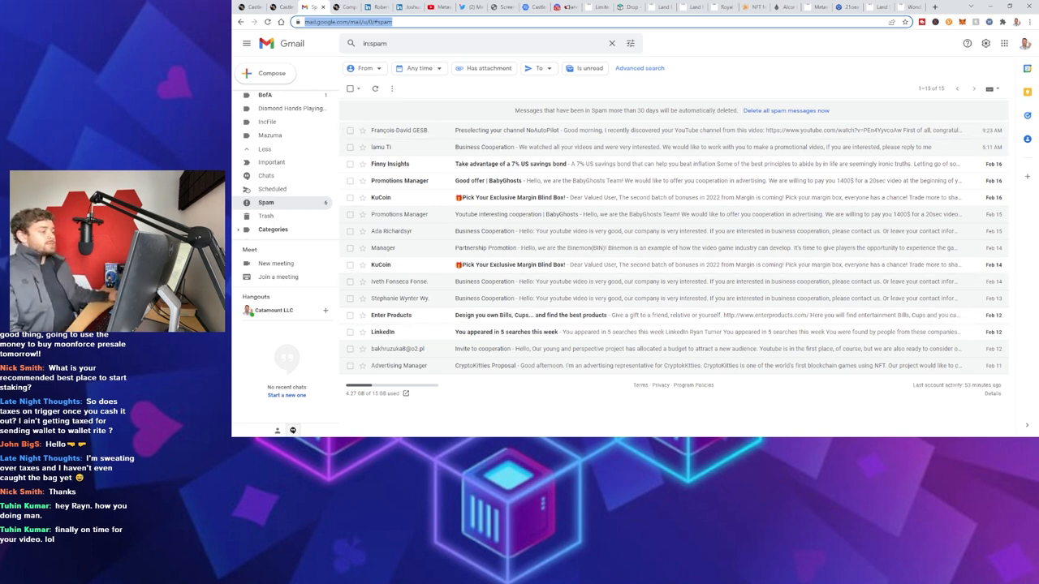
mouse_move(694, 146)
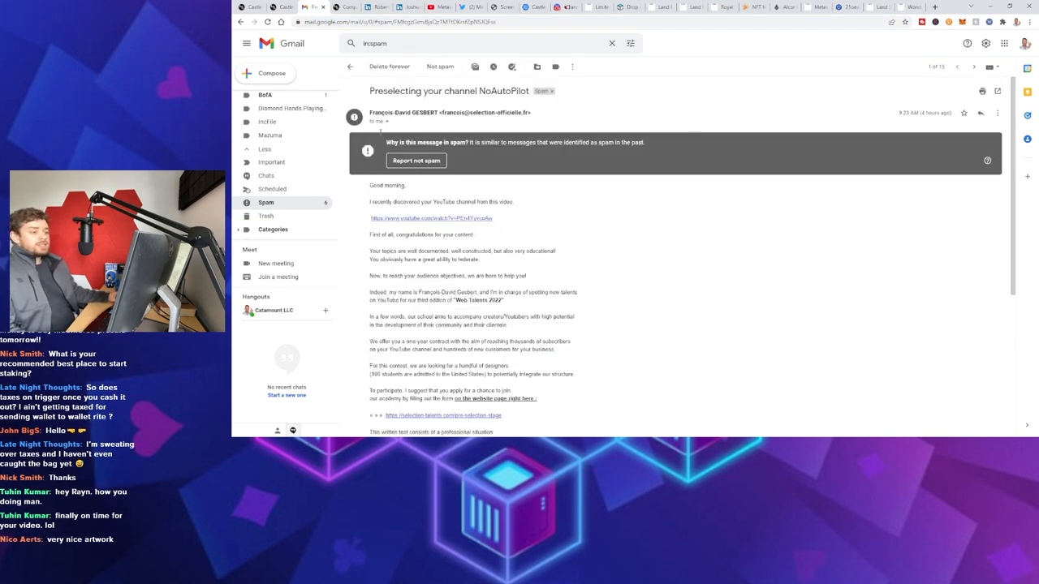
Step to the next business-cooperation spam message, then go back to the Spam list
left_click(974, 67)
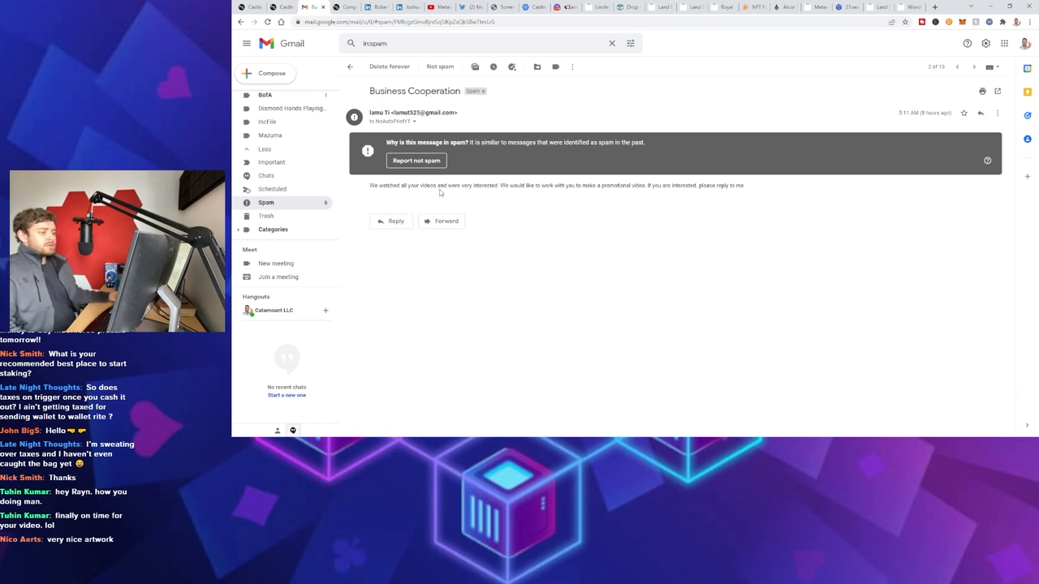
mouse_move(351, 67)
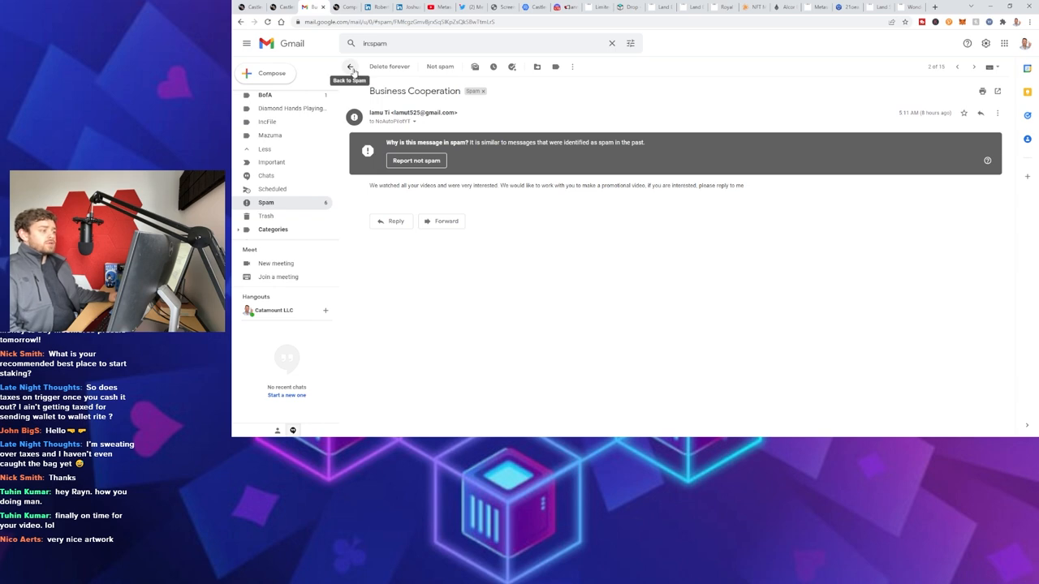
left_click(351, 67)
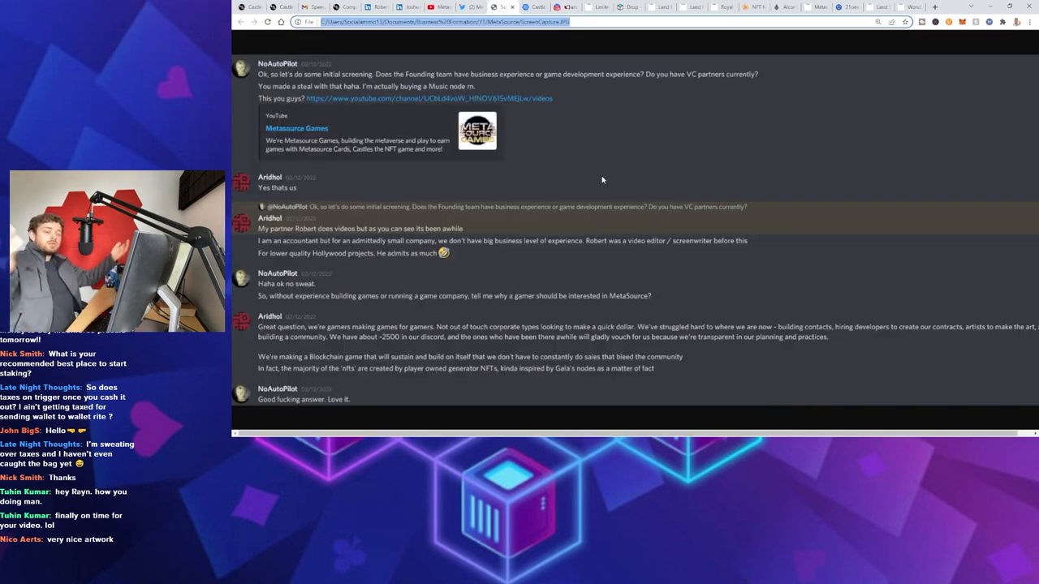
mouse_move(649, 133)
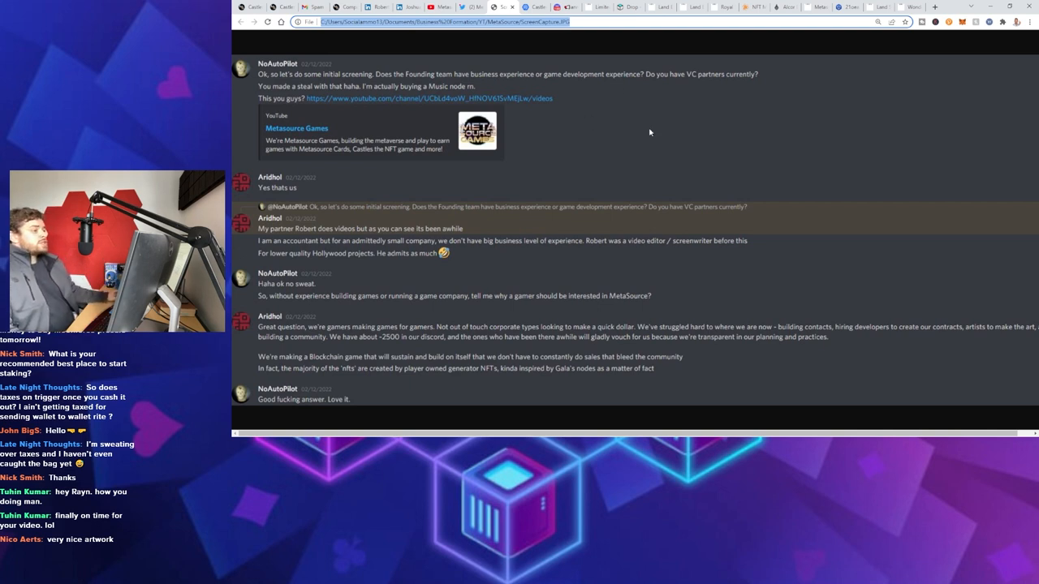
mouse_move(627, 122)
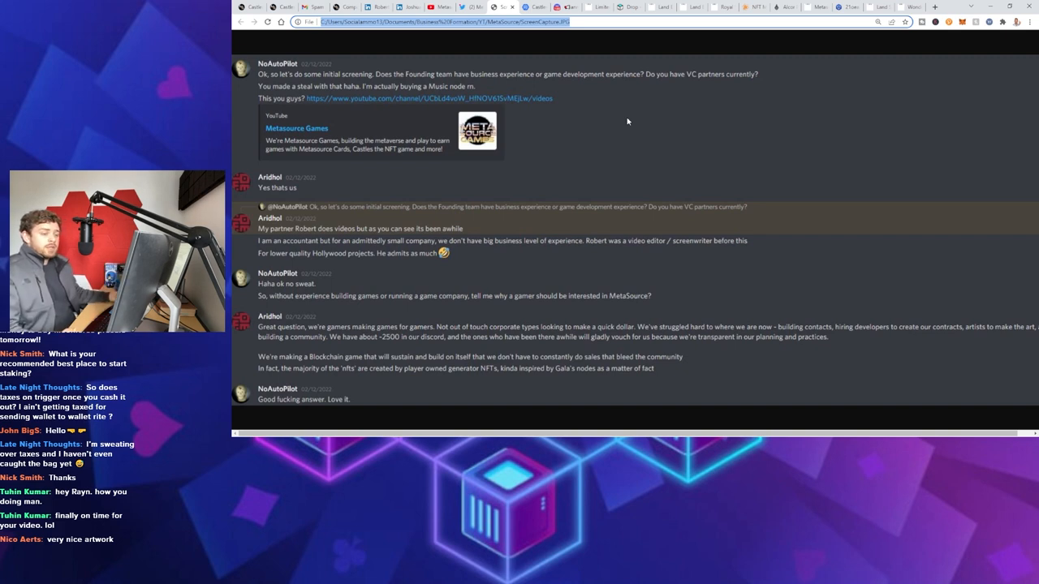
mouse_move(516, 88)
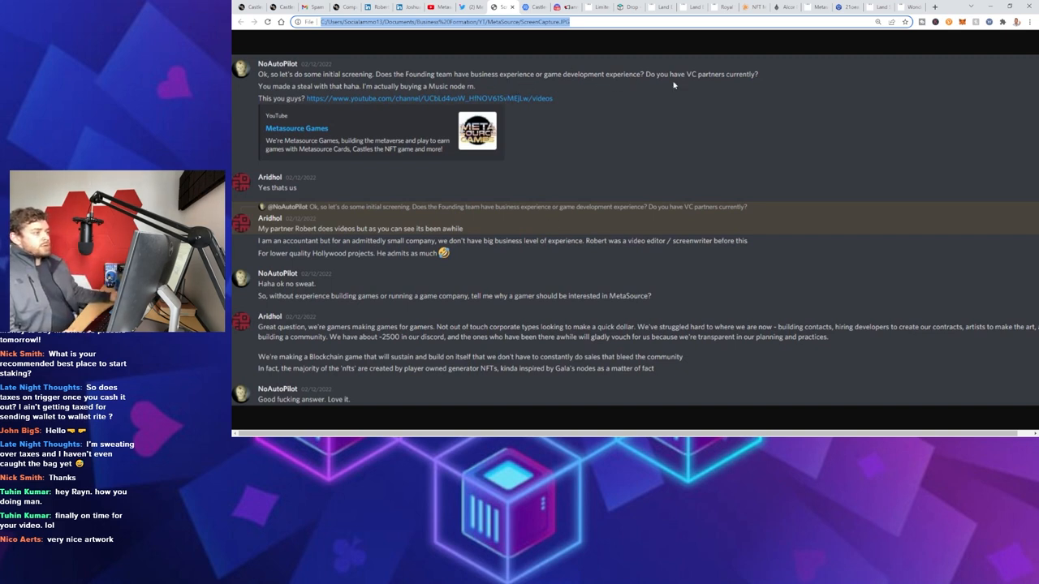
mouse_move(620, 161)
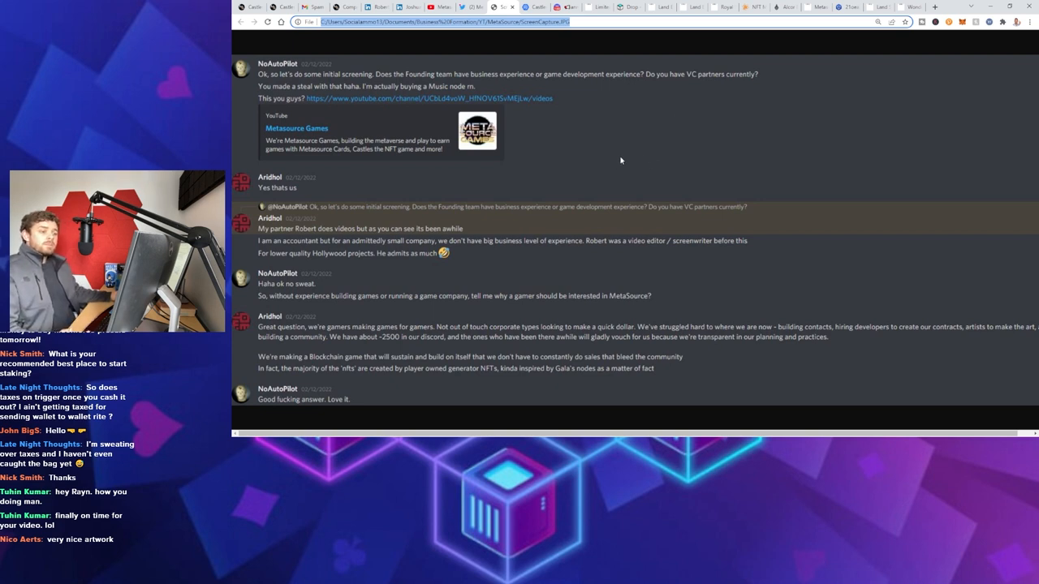
mouse_move(318, 253)
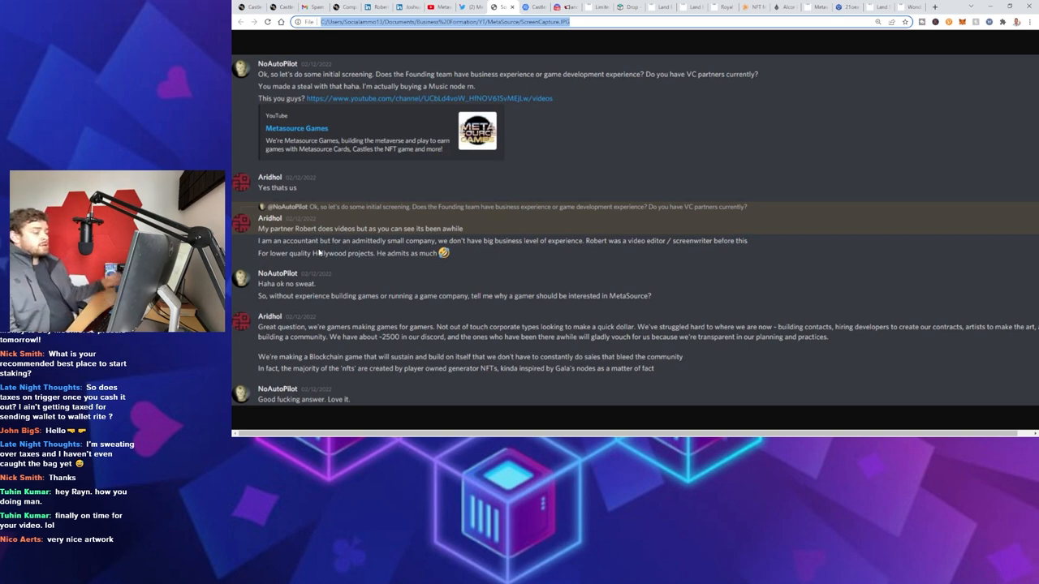
mouse_move(451, 267)
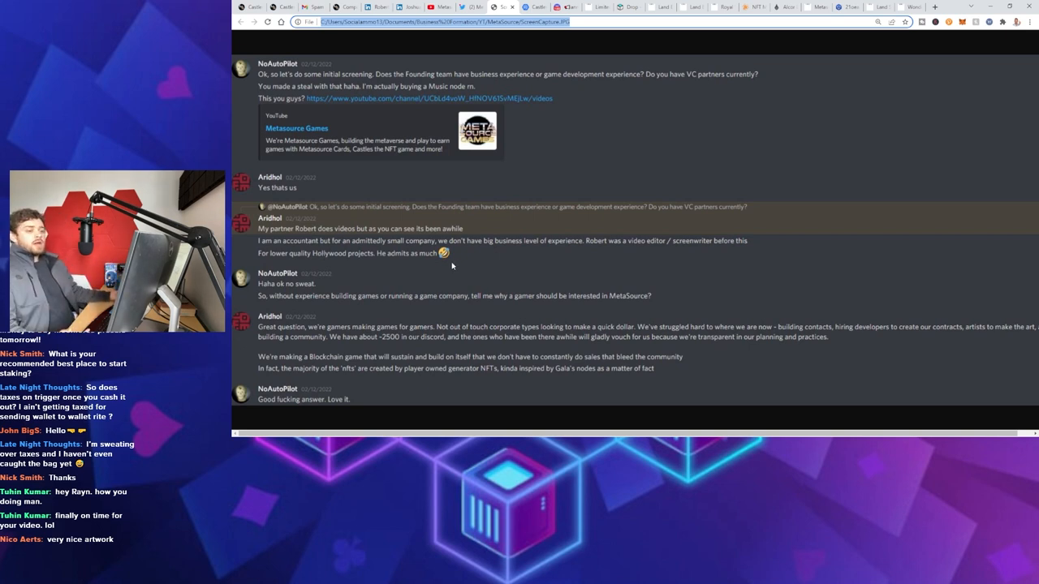
mouse_move(508, 256)
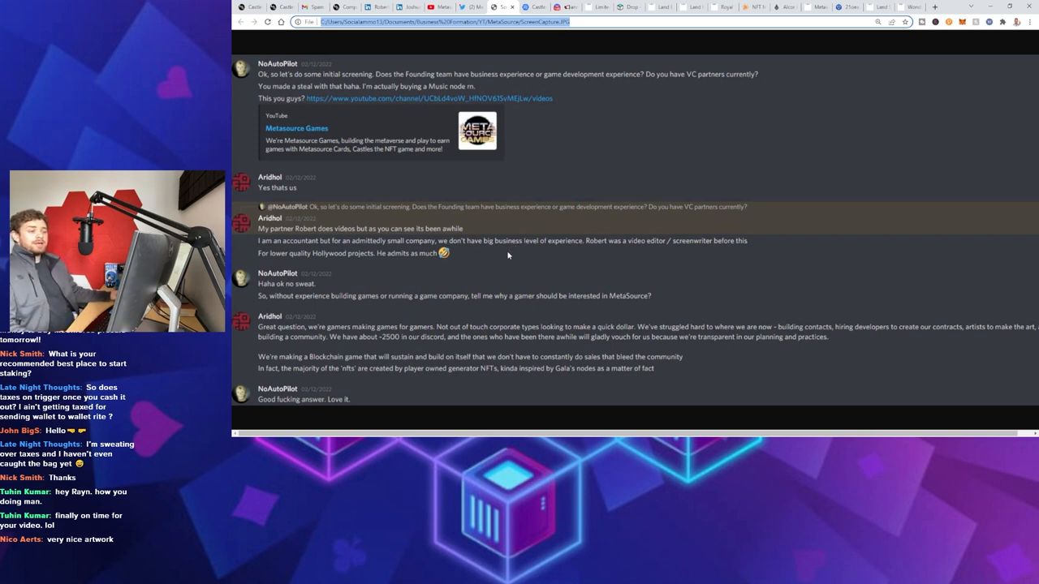
mouse_move(516, 273)
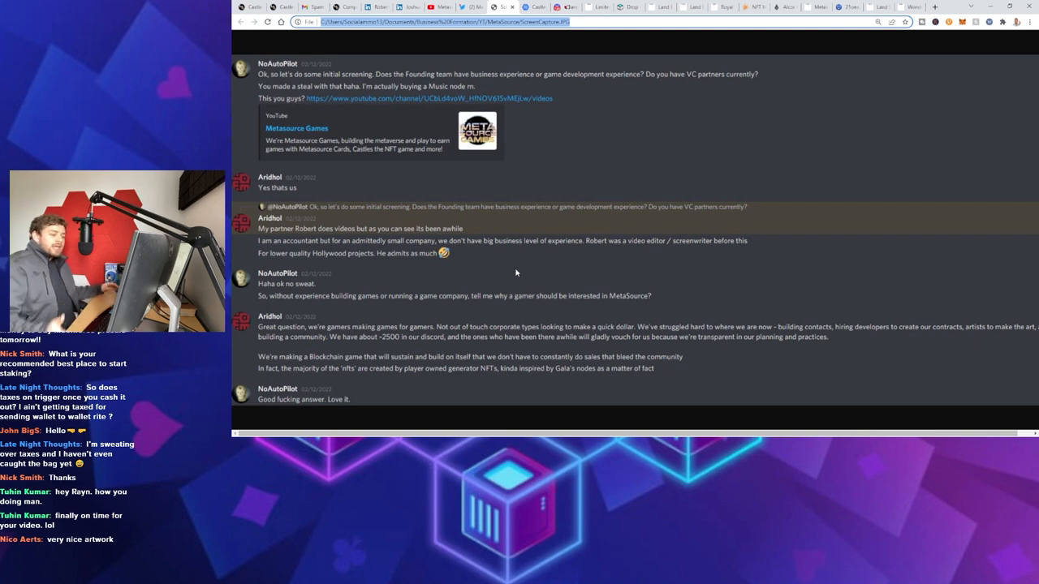
mouse_move(523, 305)
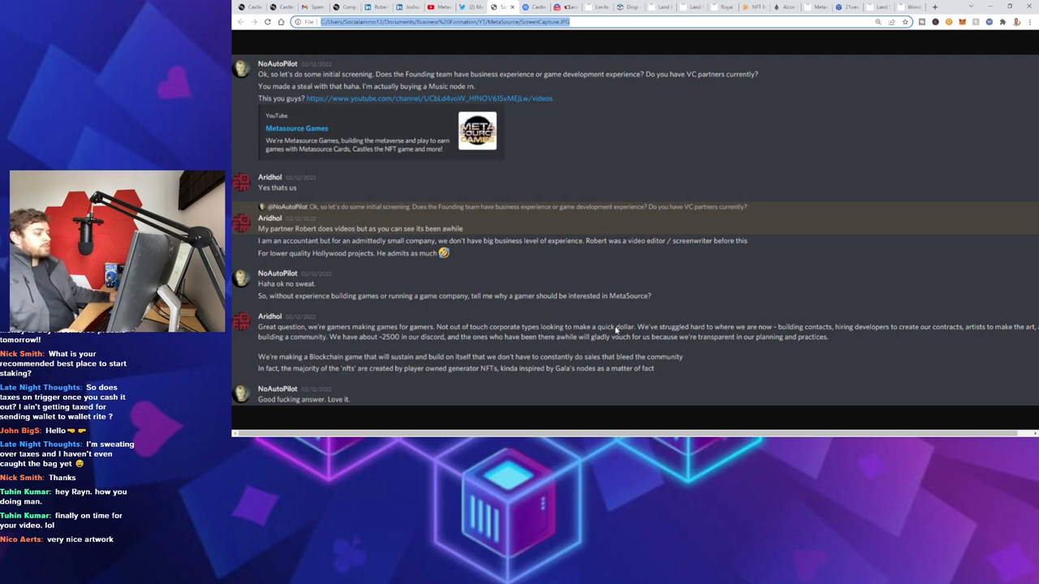
mouse_move(777, 328)
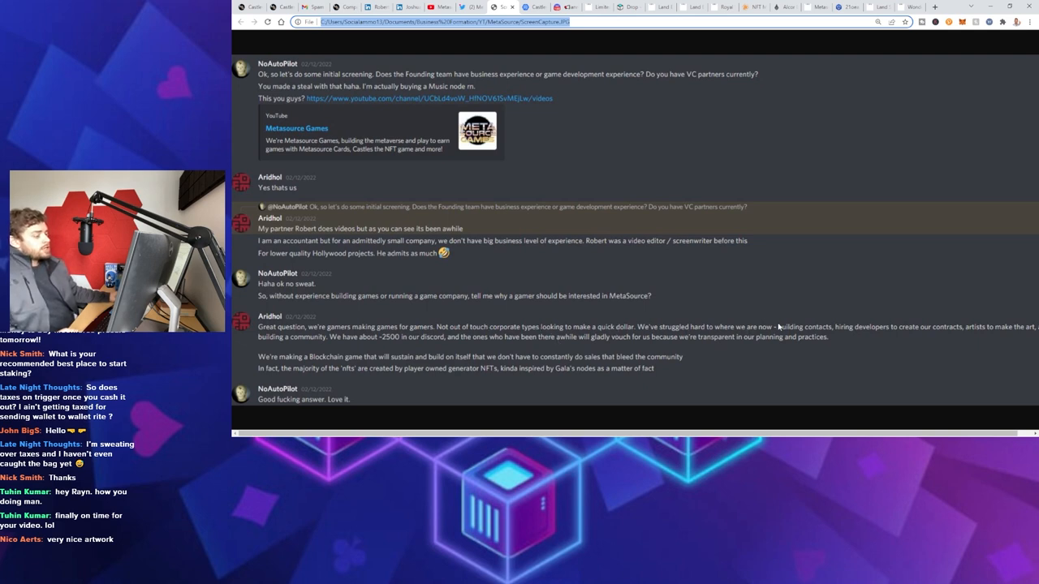
mouse_move(883, 331)
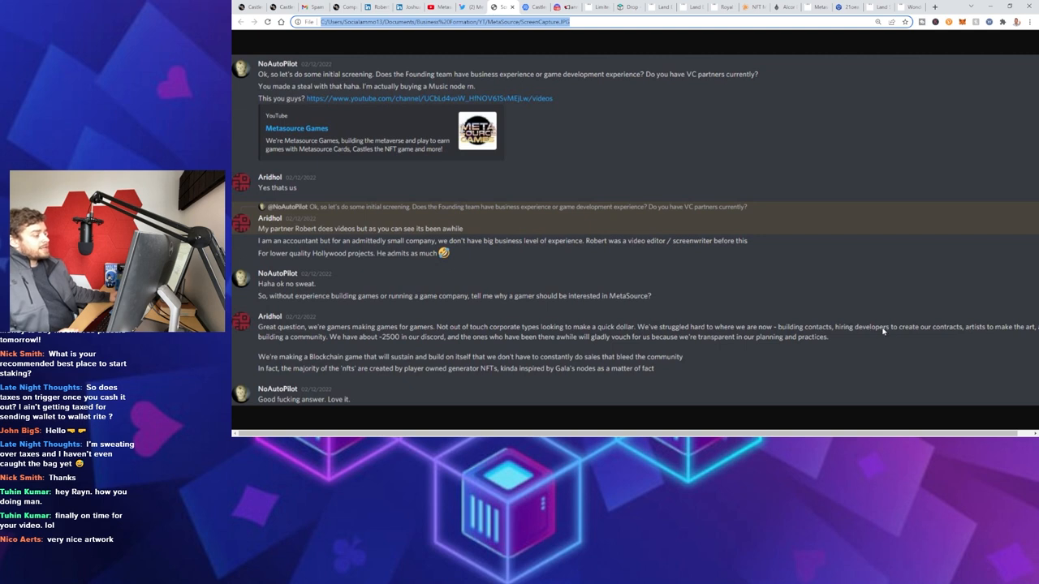
mouse_move(986, 330)
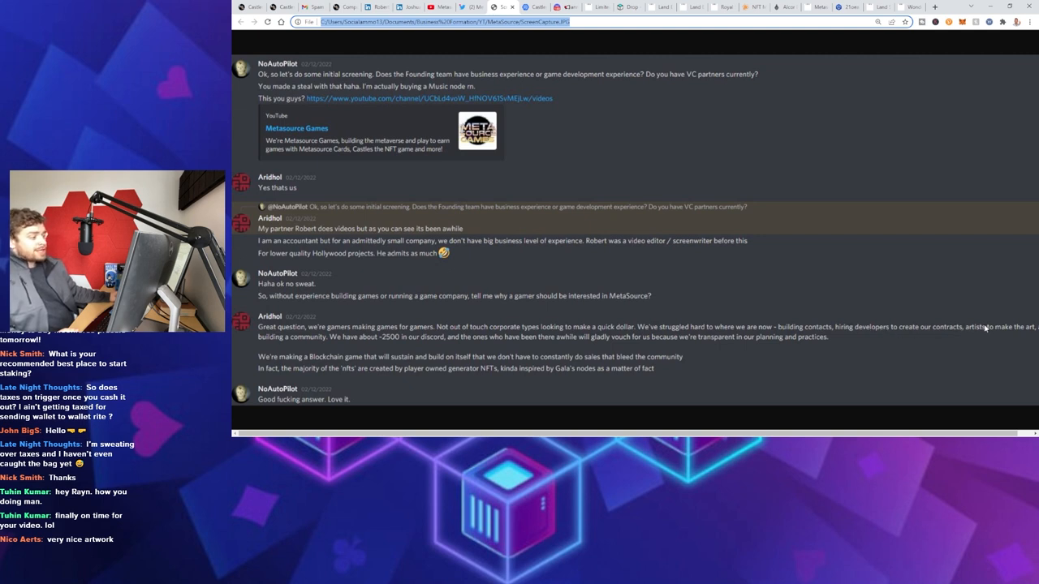
mouse_move(360, 341)
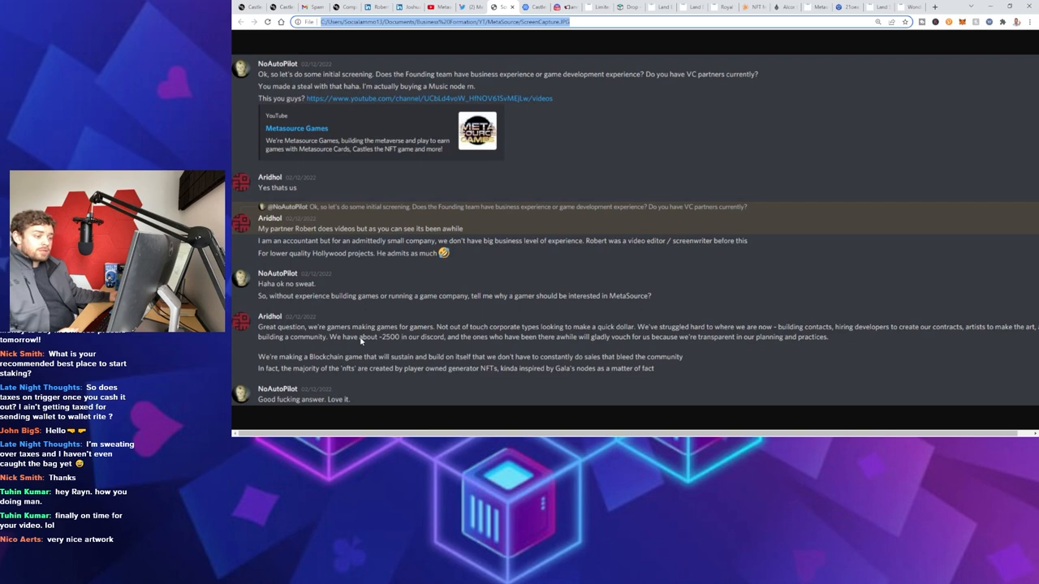
mouse_move(404, 334)
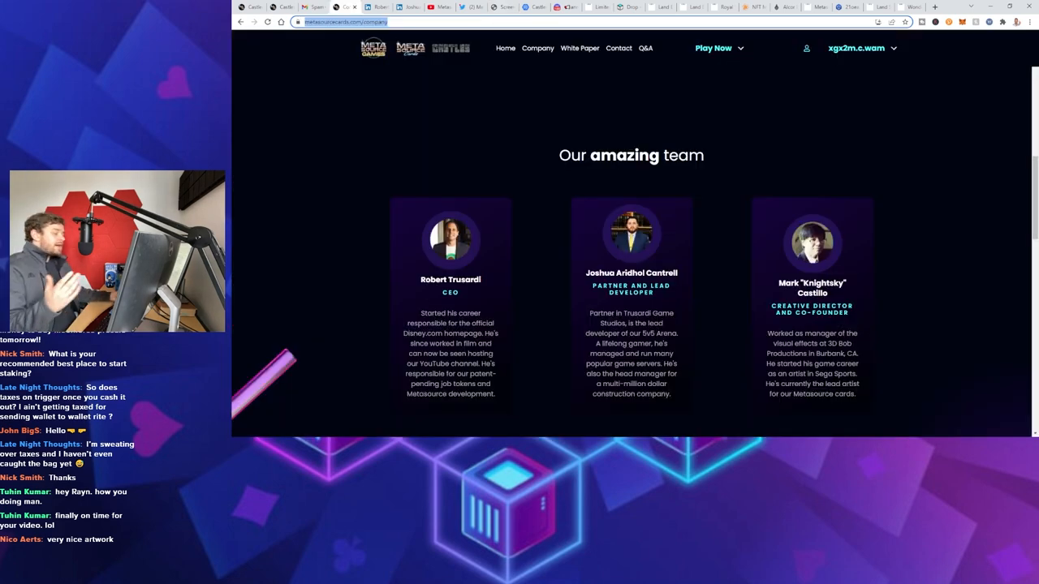
Scroll the MetaSource site to the 'Our amazing team' founder profiles
scroll("down", 3)
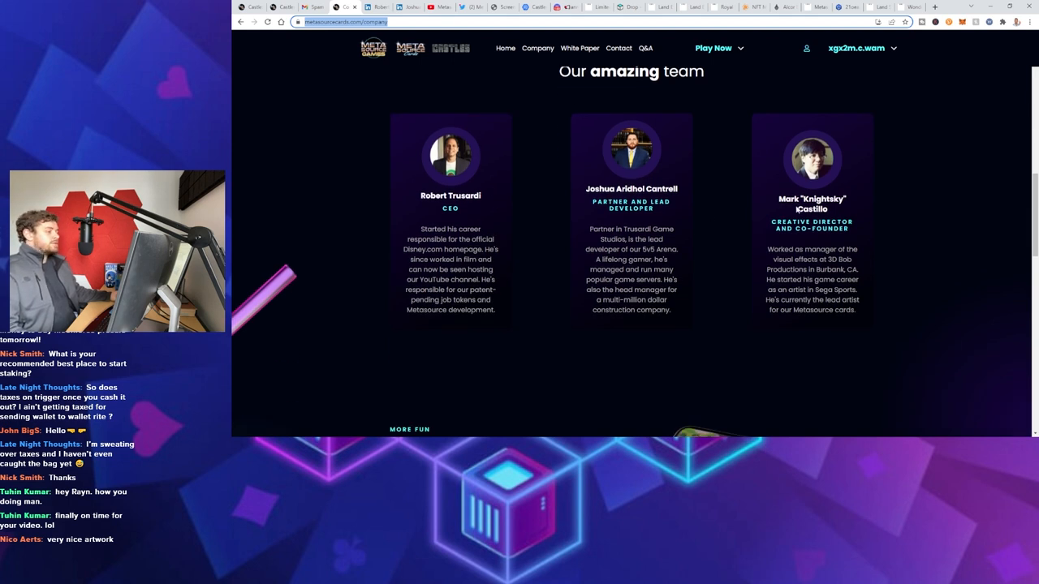
mouse_move(761, 218)
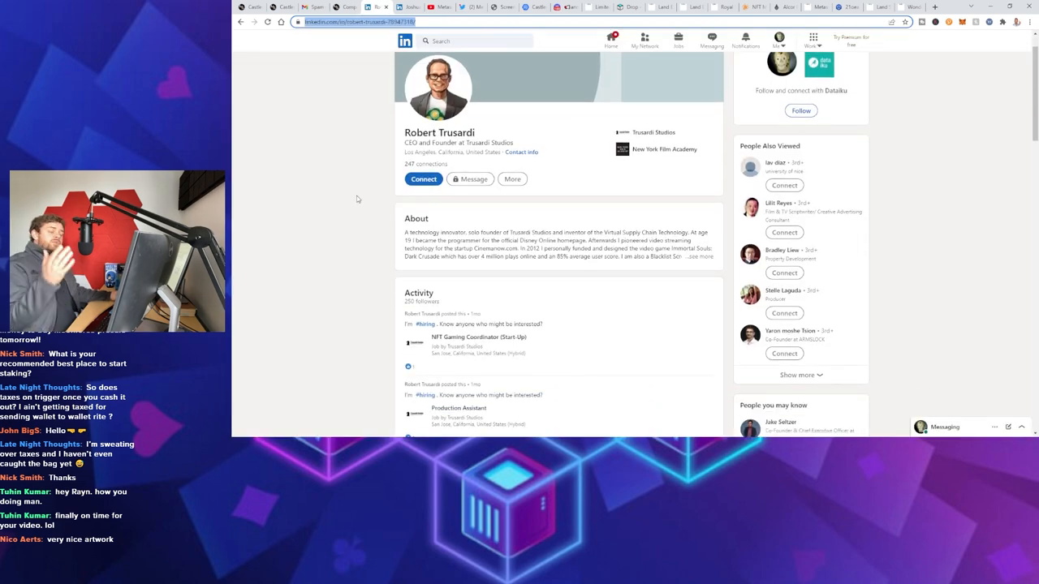
scroll("down", 3)
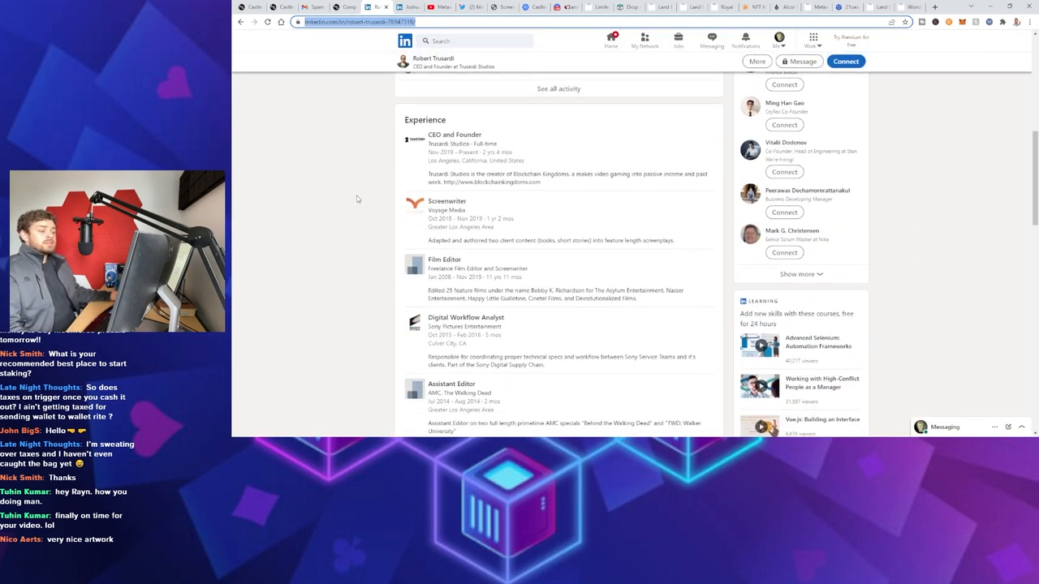
scroll("down", 3)
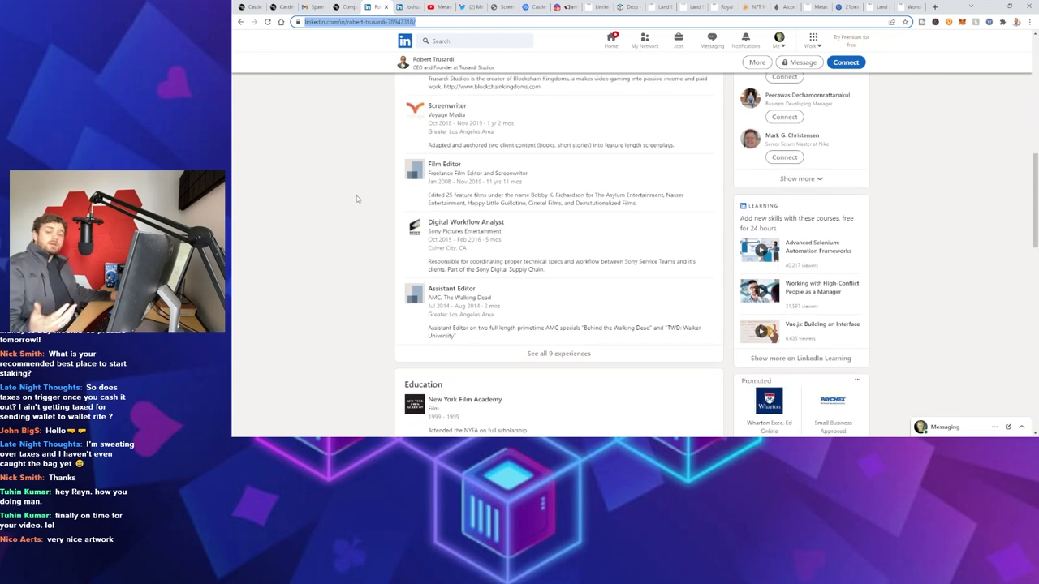
scroll("up", 3)
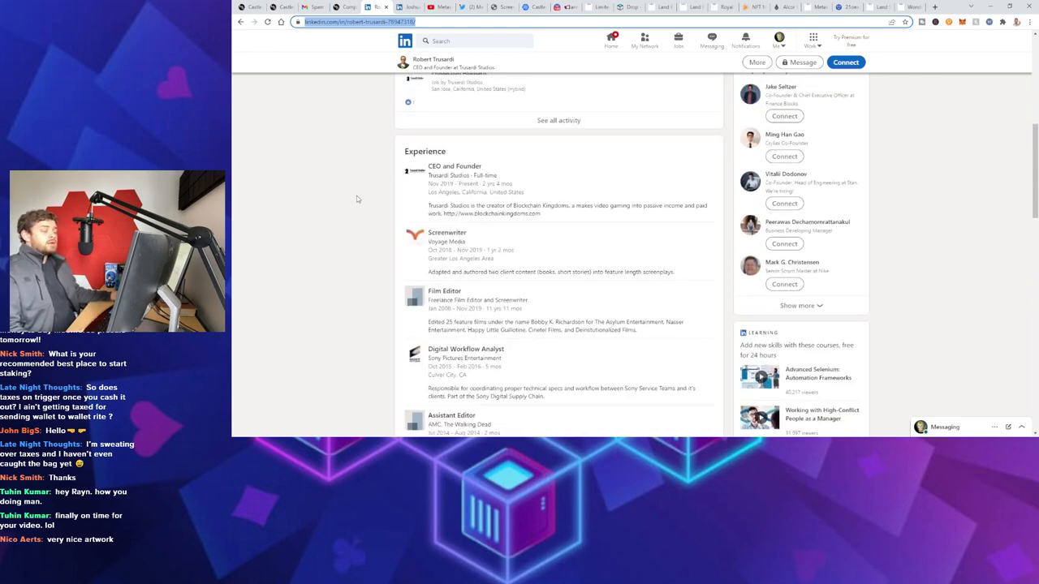
scroll("up", 3)
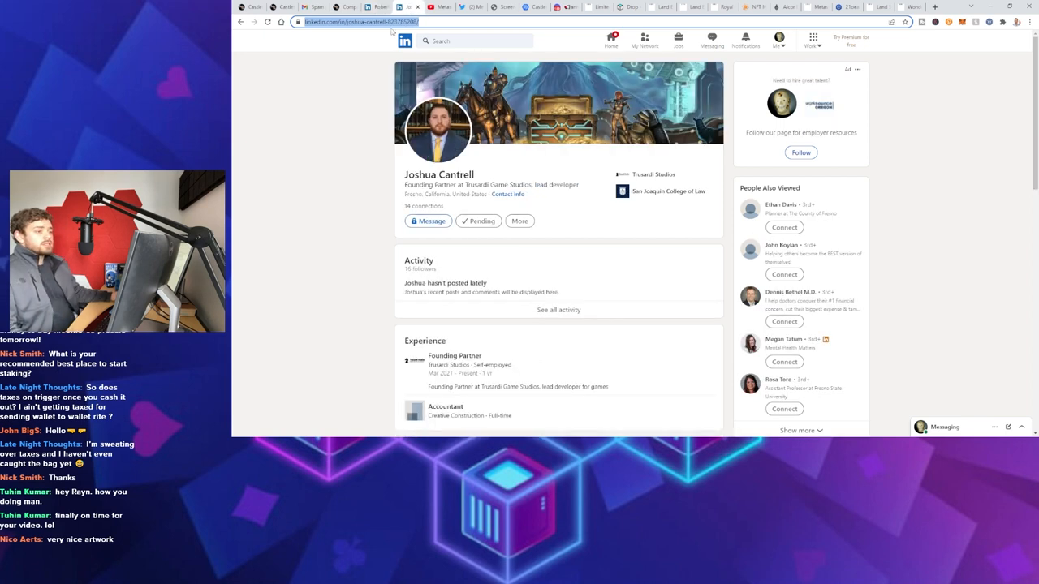
mouse_move(392, 76)
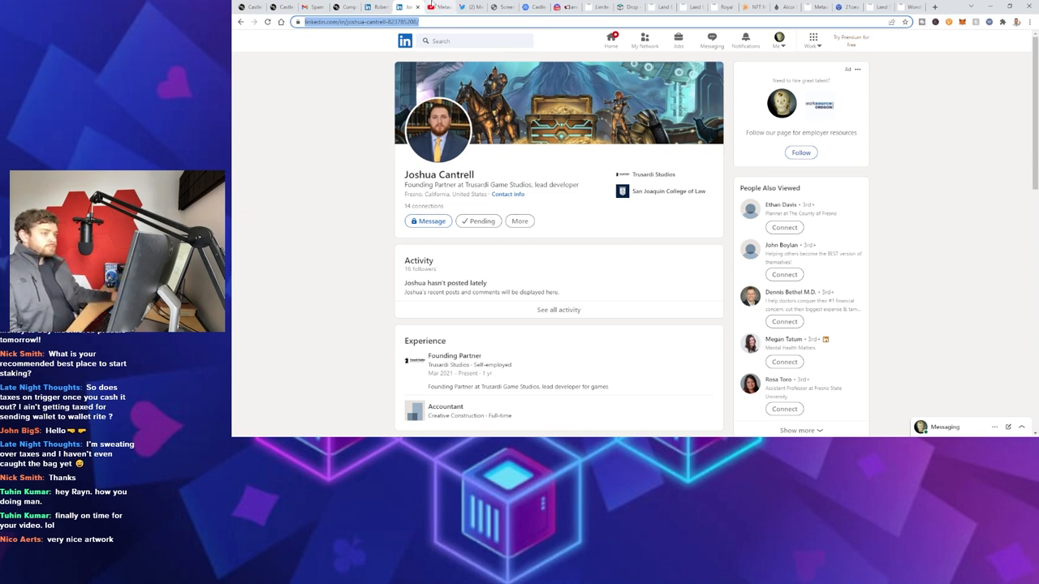
View DappRadar's Castles stats (80 users, 683 transactions), then the MetaSource announcements channel
left_click(483, 6)
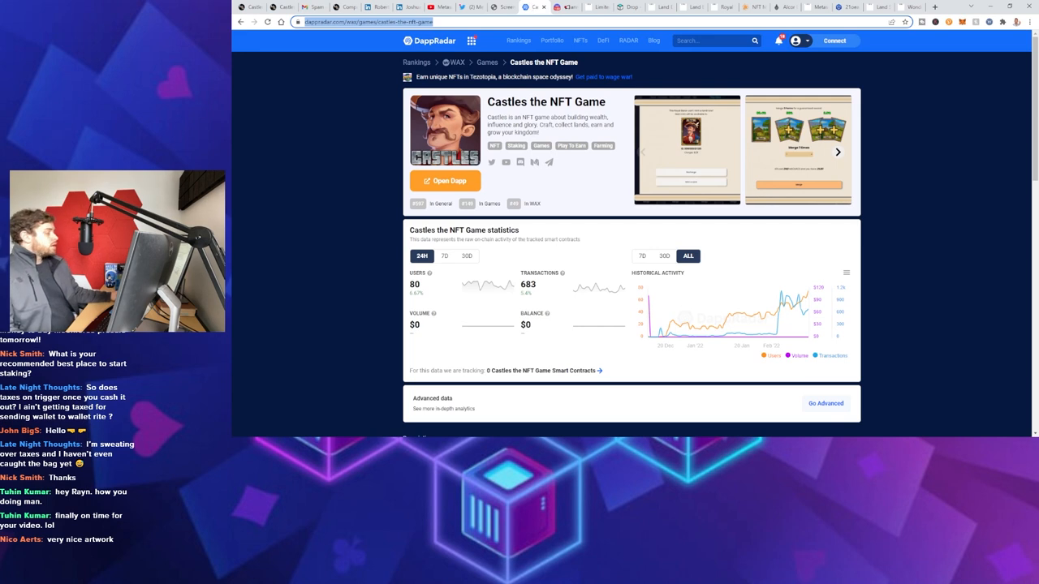
mouse_move(907, 243)
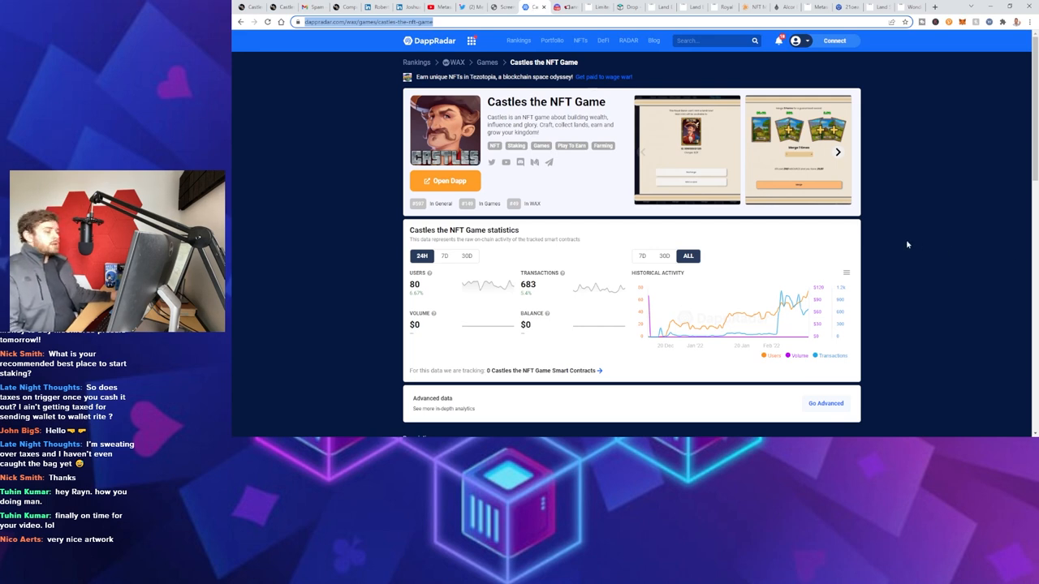
mouse_move(390, 141)
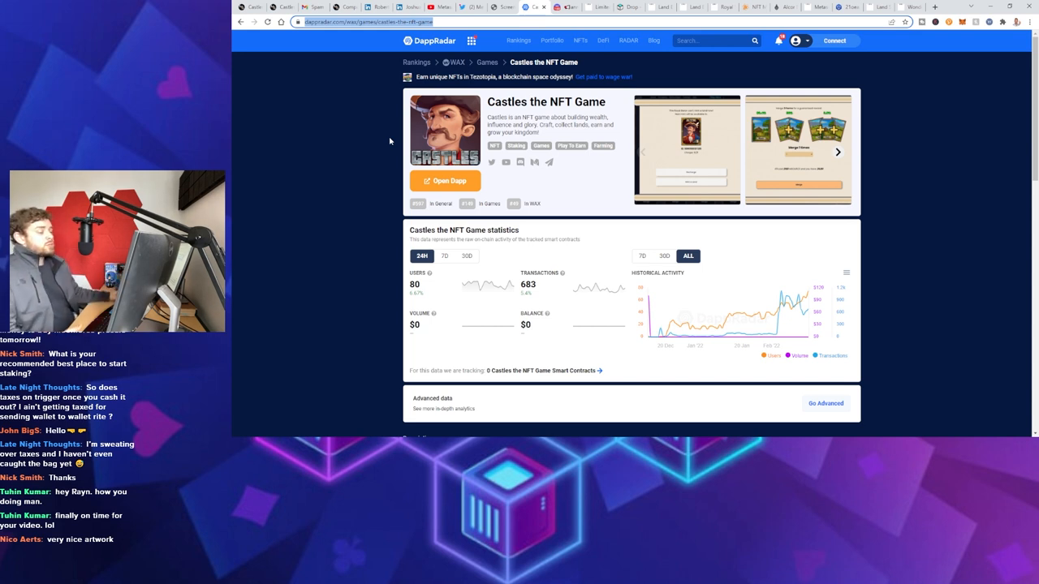
mouse_move(355, 191)
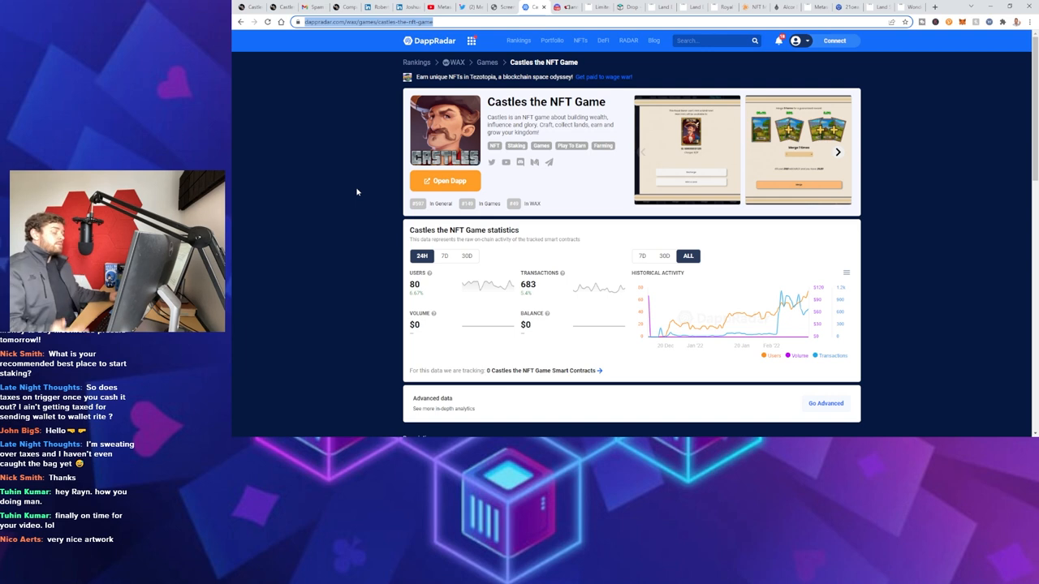
mouse_move(896, 292)
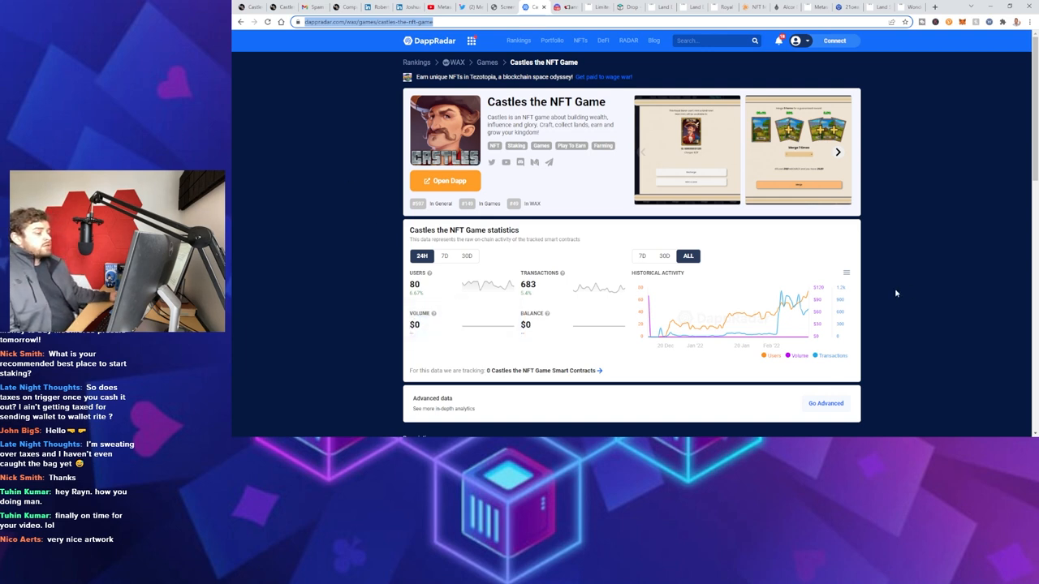
mouse_move(780, 317)
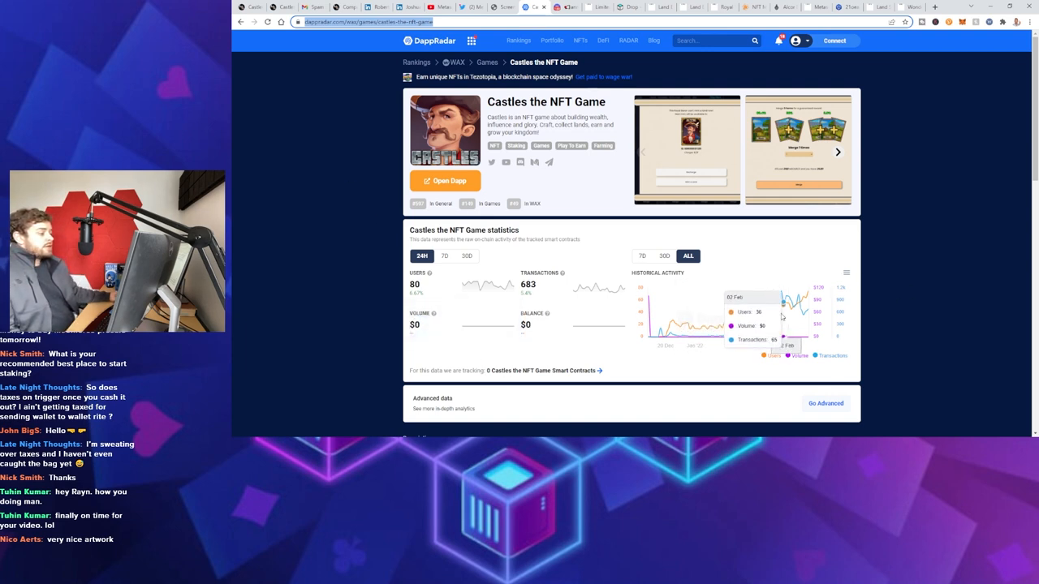
mouse_move(646, 34)
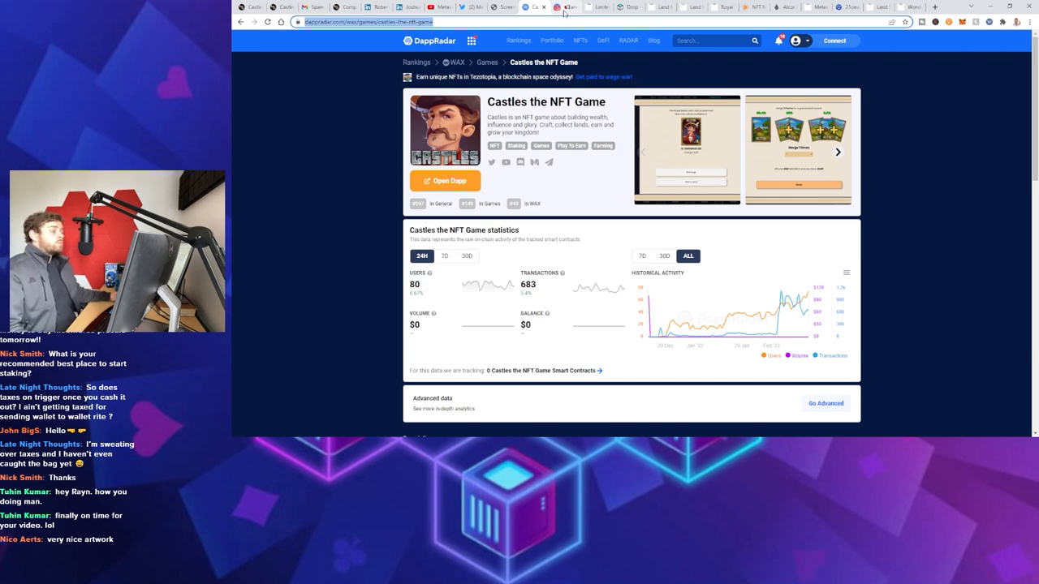
left_click(568, 7)
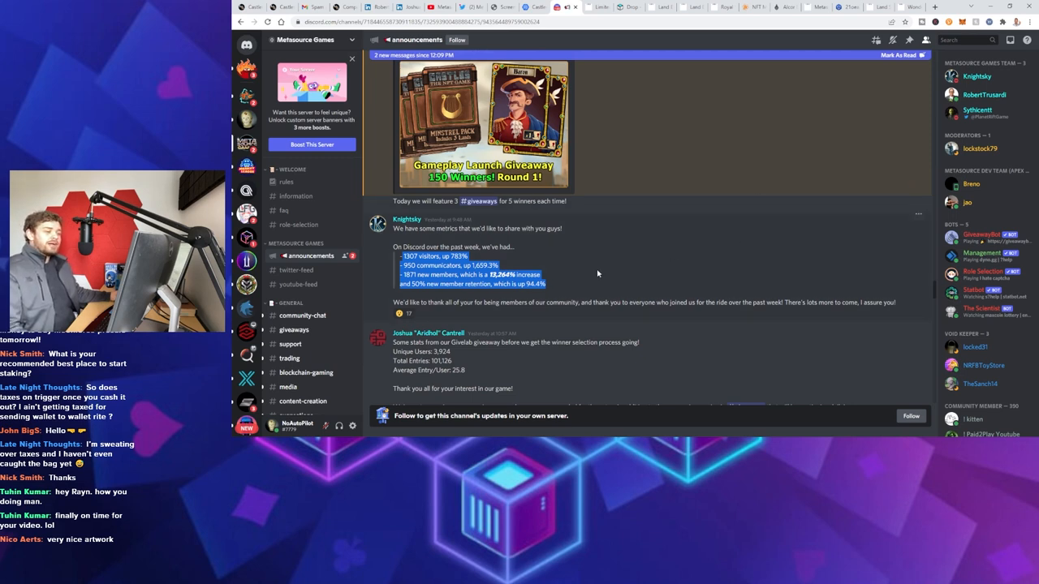
mouse_move(595, 273)
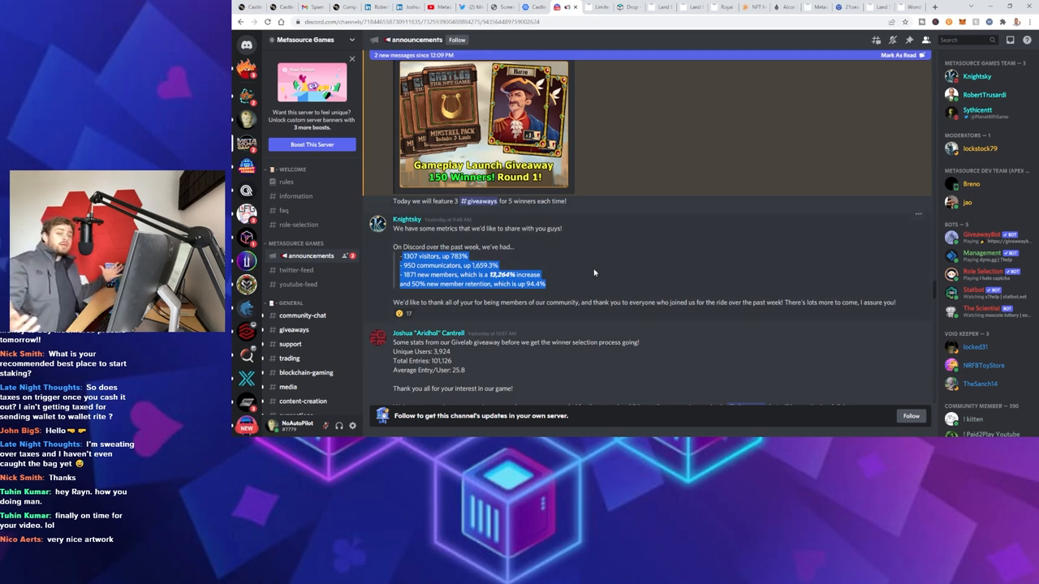
mouse_move(576, 284)
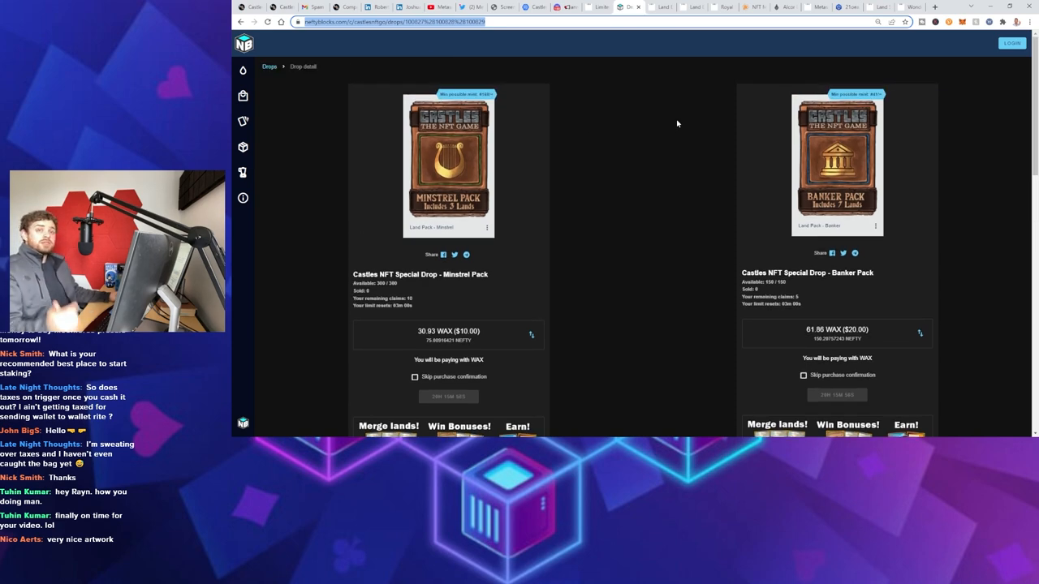
Scroll the Castles Special Drop past Minstrel and Banker packs to land odds, then back up
scroll("down", 3)
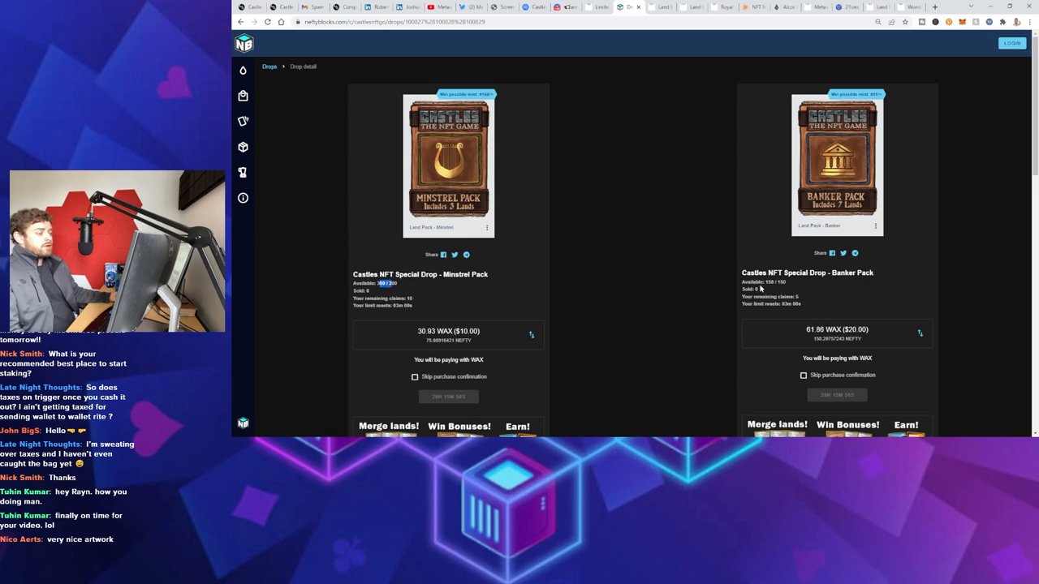
scroll("down", 3)
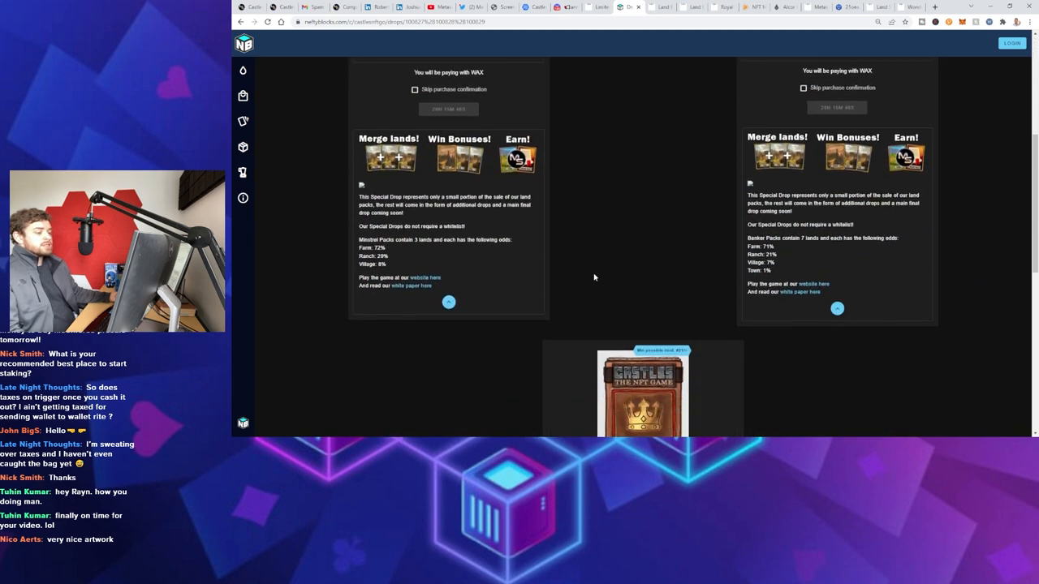
scroll("up", 3)
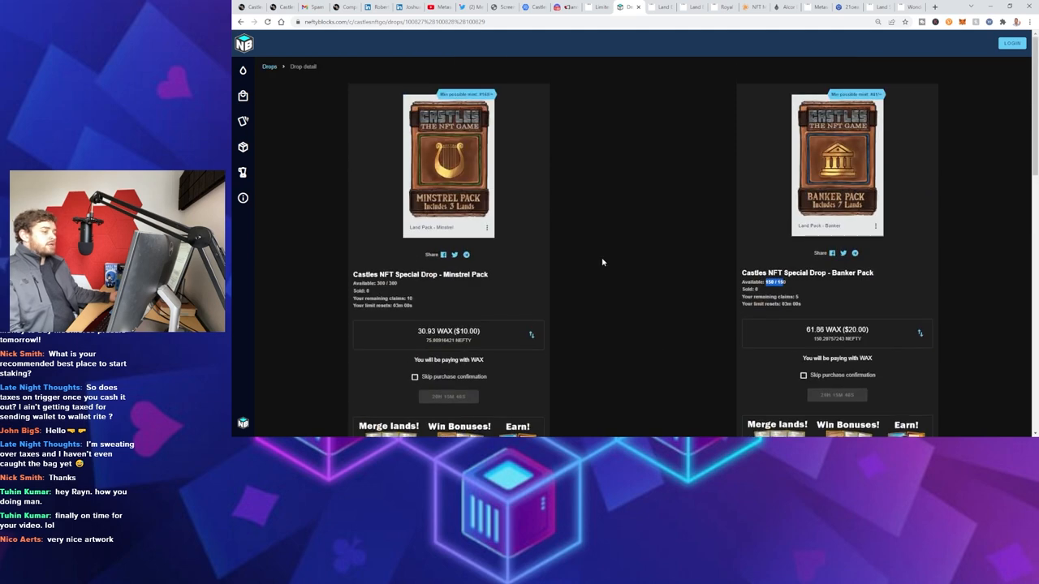
mouse_move(807, 164)
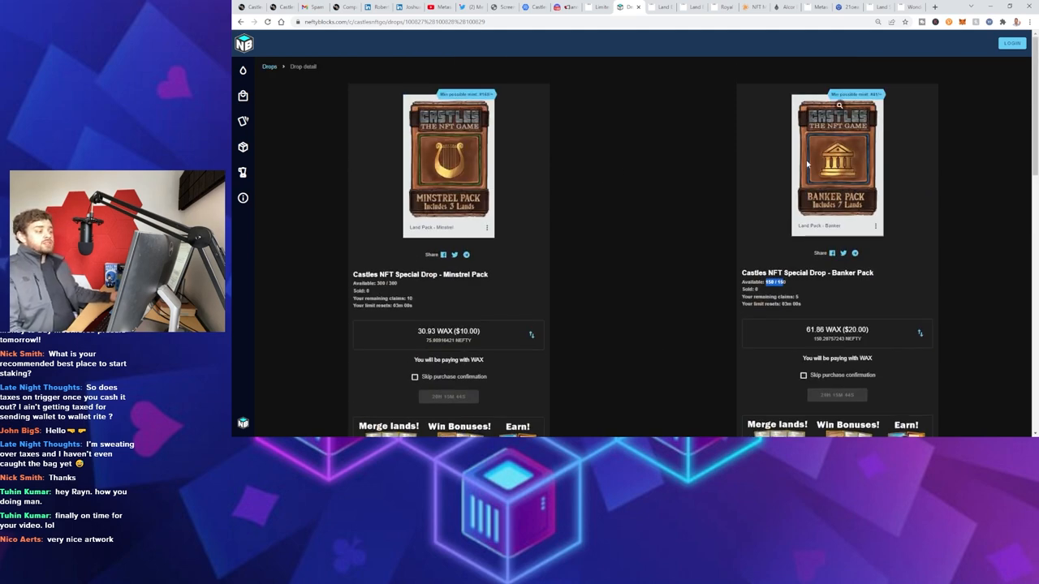
mouse_move(688, 237)
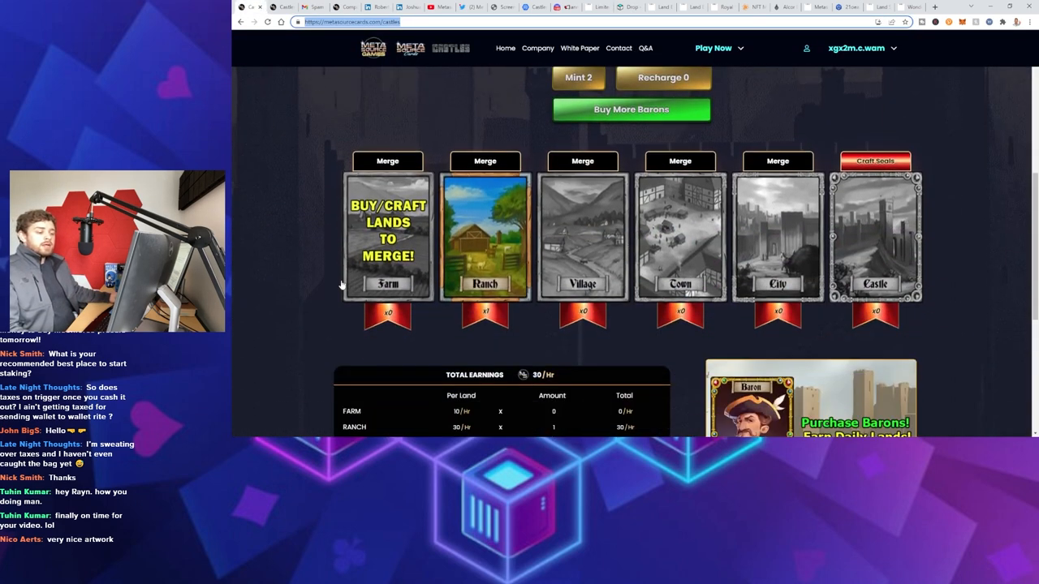
mouse_move(491, 253)
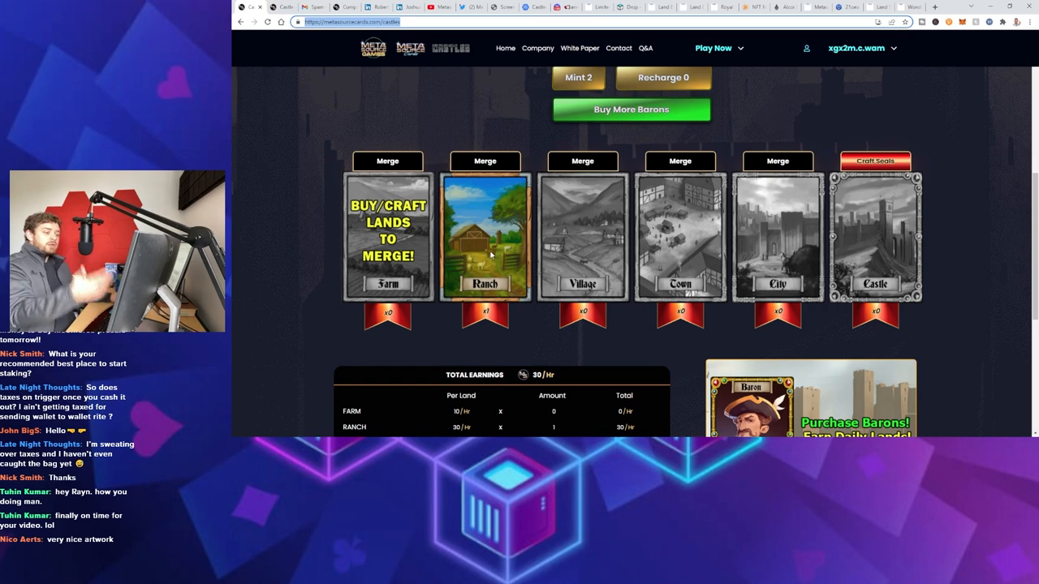
Scroll the Castles dashboard past the land cards to the Total Earnings table
scroll("down", 3)
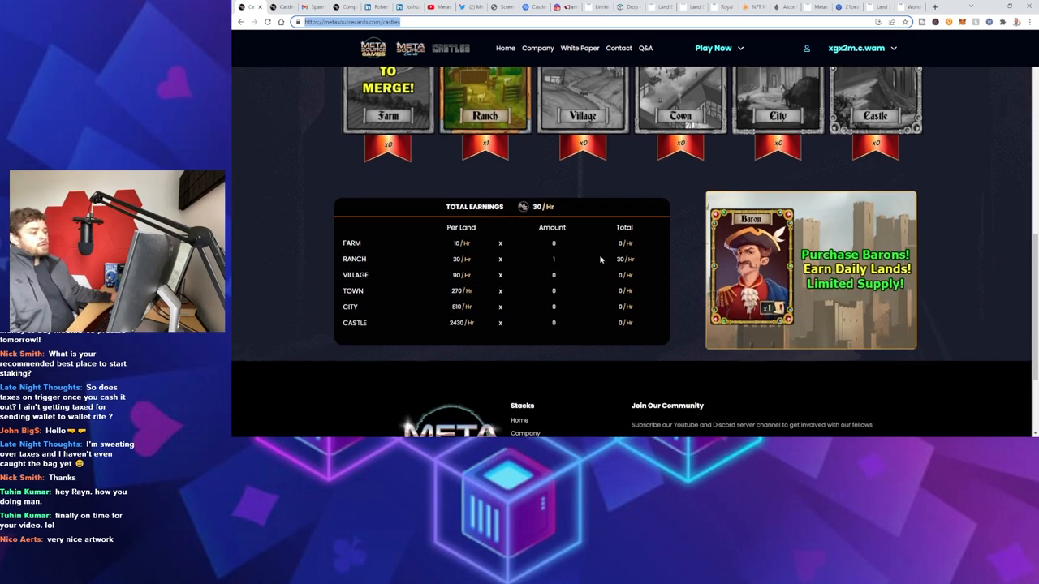
mouse_move(577, 237)
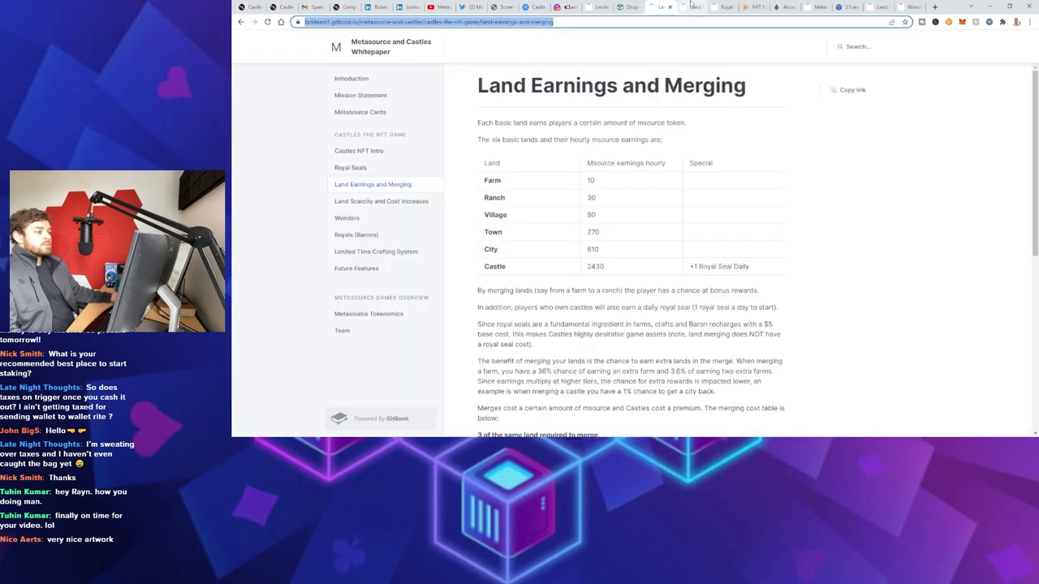
Show the Royal Seals whitepaper page and scroll its explanation of seal uses
left_click(350, 167)
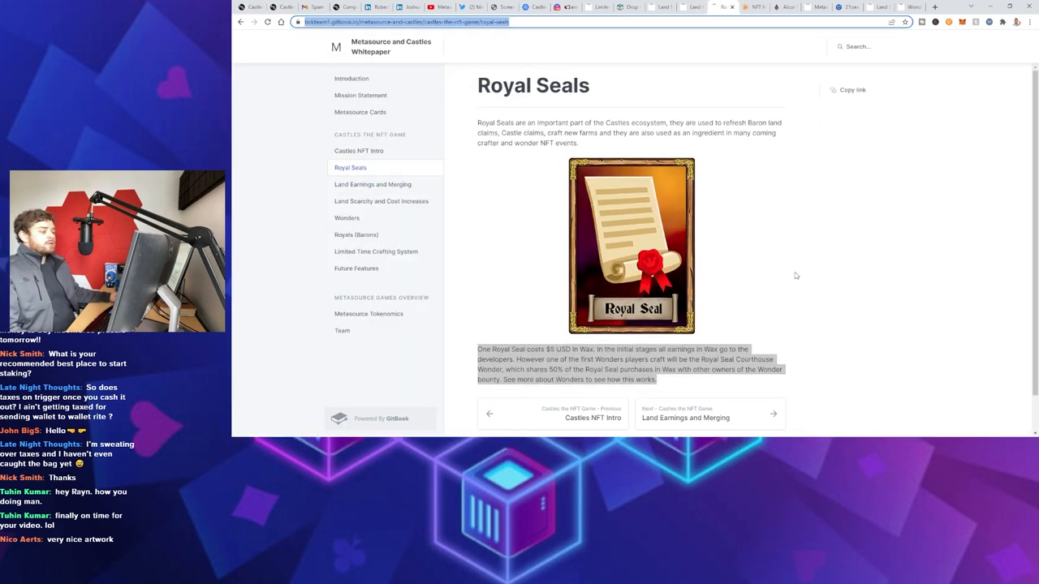
mouse_move(808, 279)
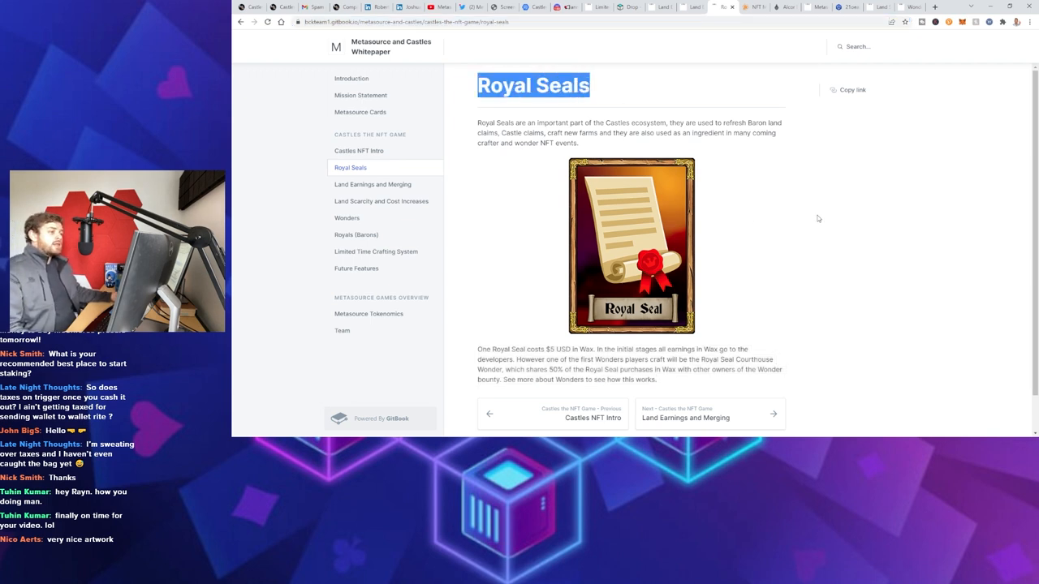
mouse_move(805, 234)
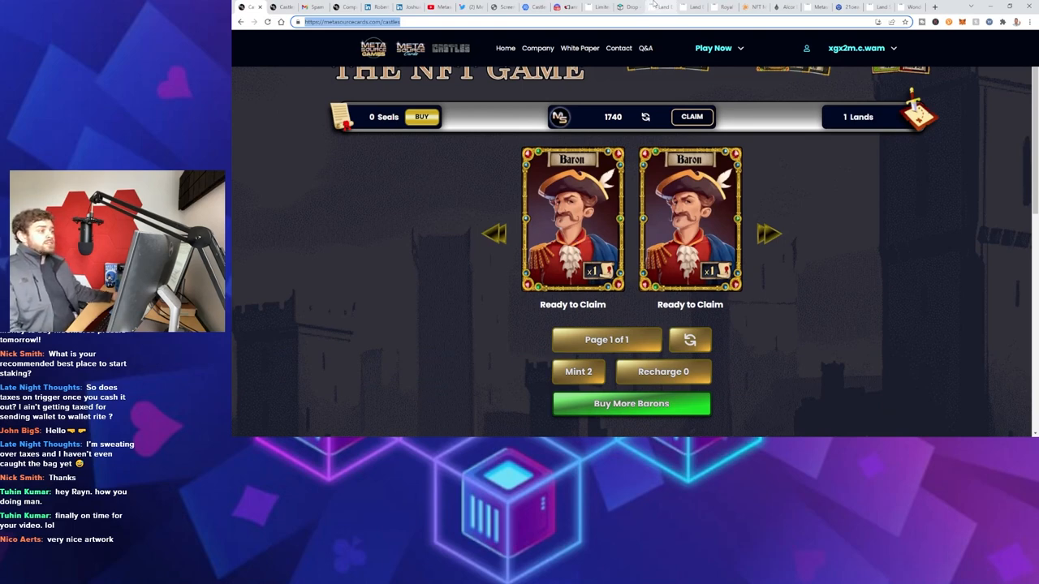
scroll("down", 3)
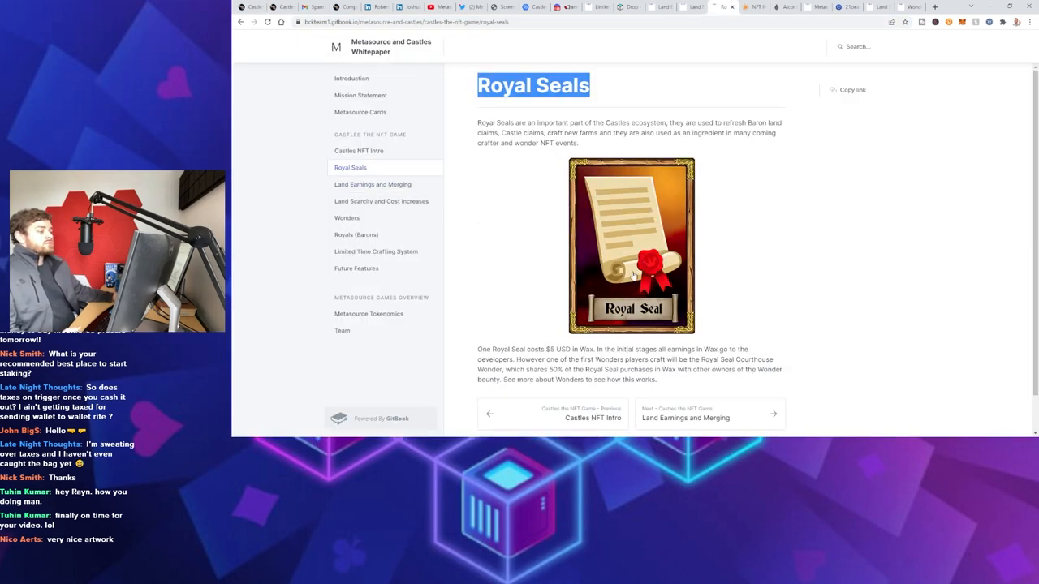
mouse_move(740, 216)
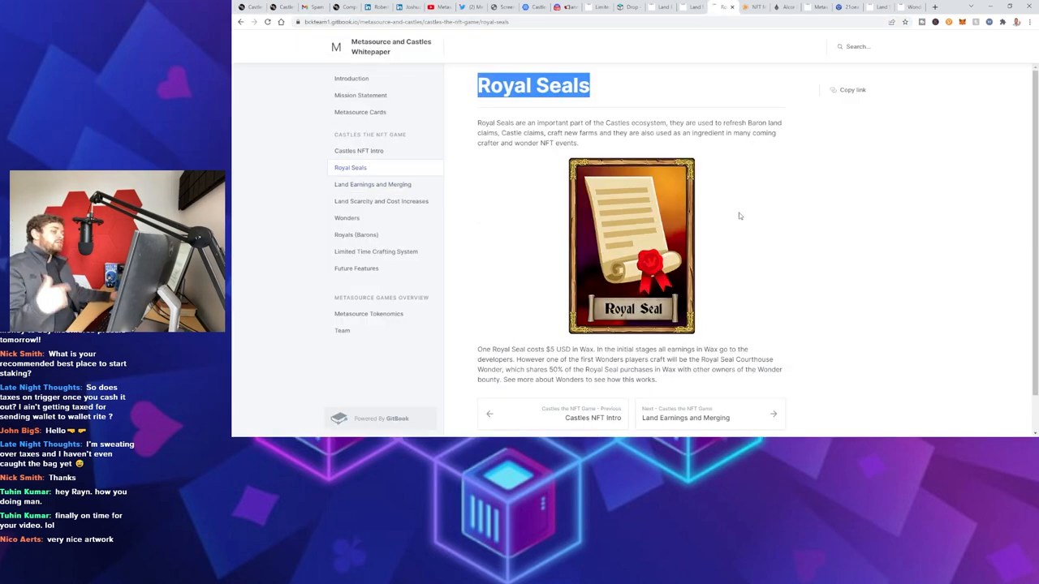
mouse_move(734, 186)
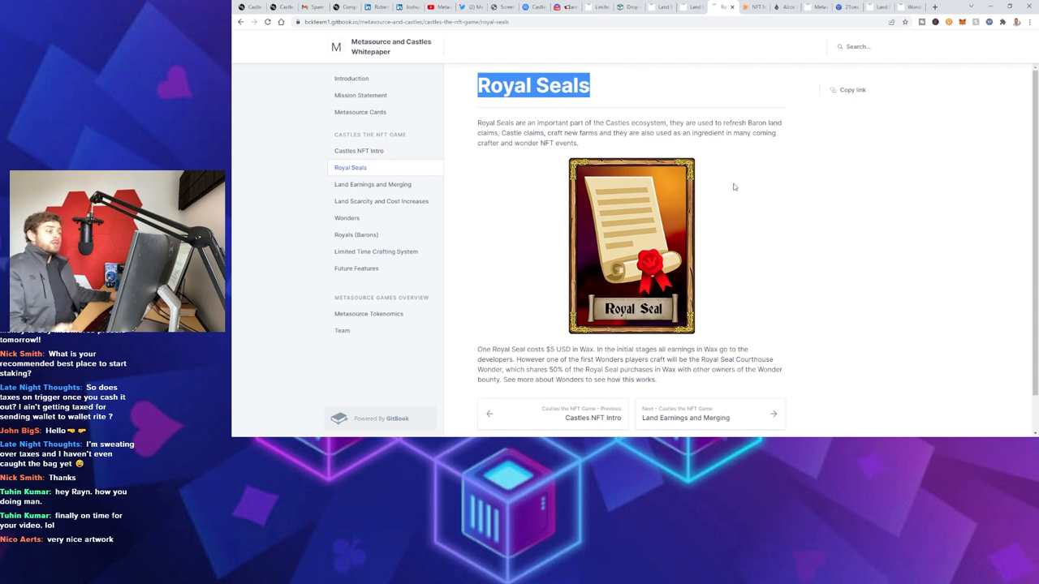
mouse_move(690, 182)
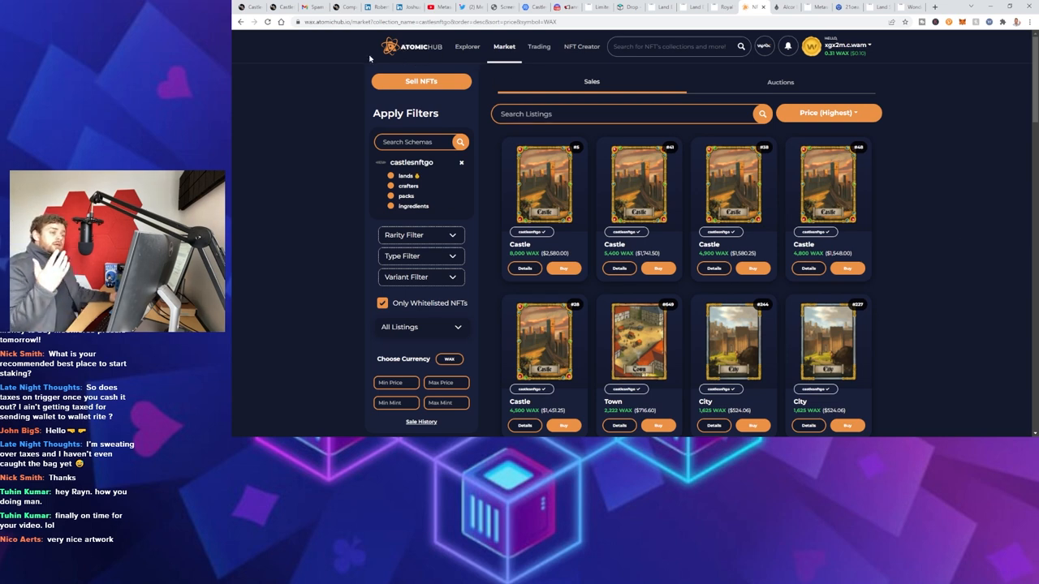
Scroll the castlesnftgo listings through Castles, Cities, Land Packs and Royal Barons, then back up
scroll("down", 3)
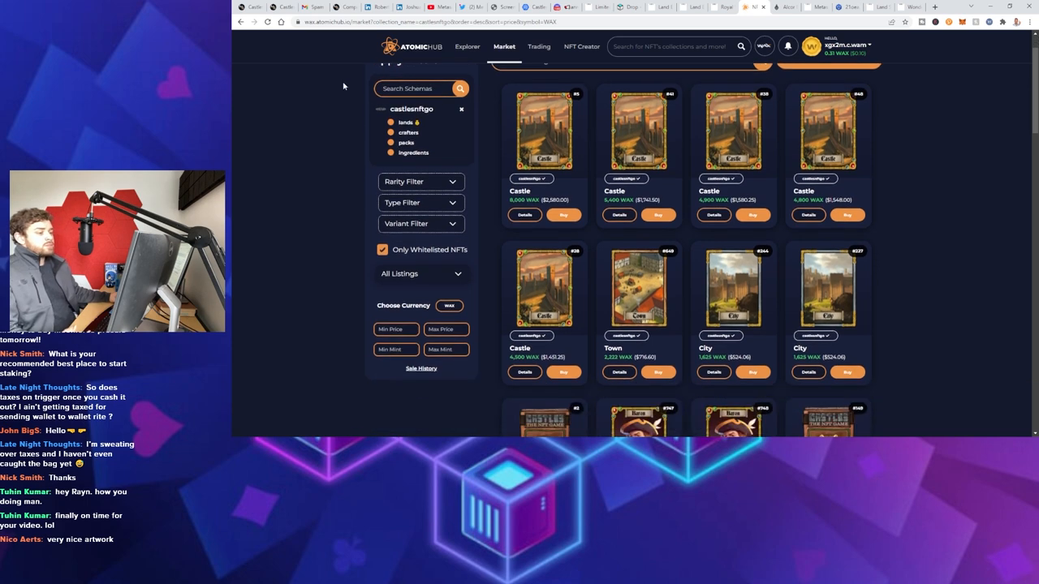
scroll("down", 3)
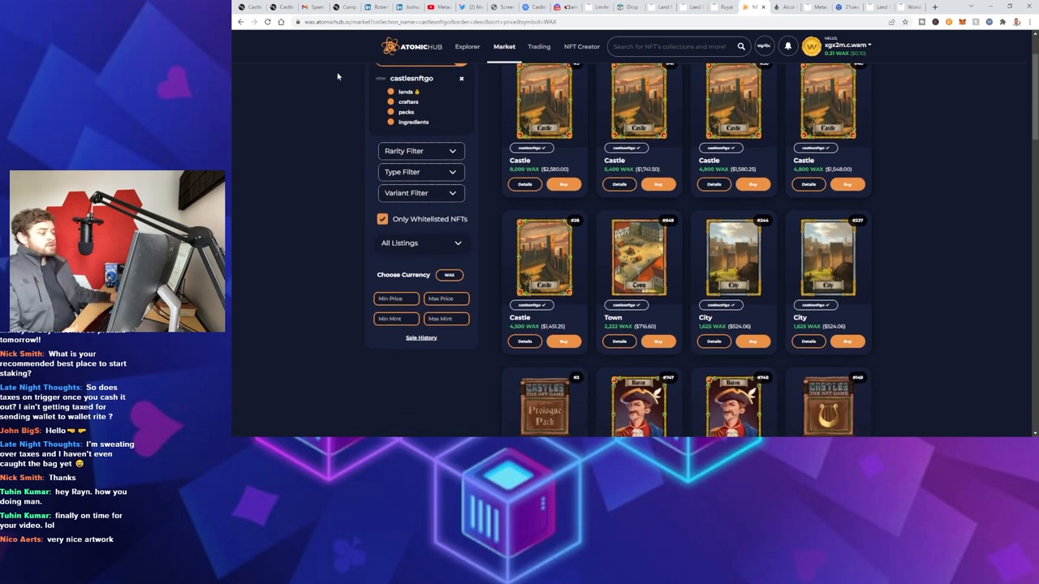
scroll("down", 3)
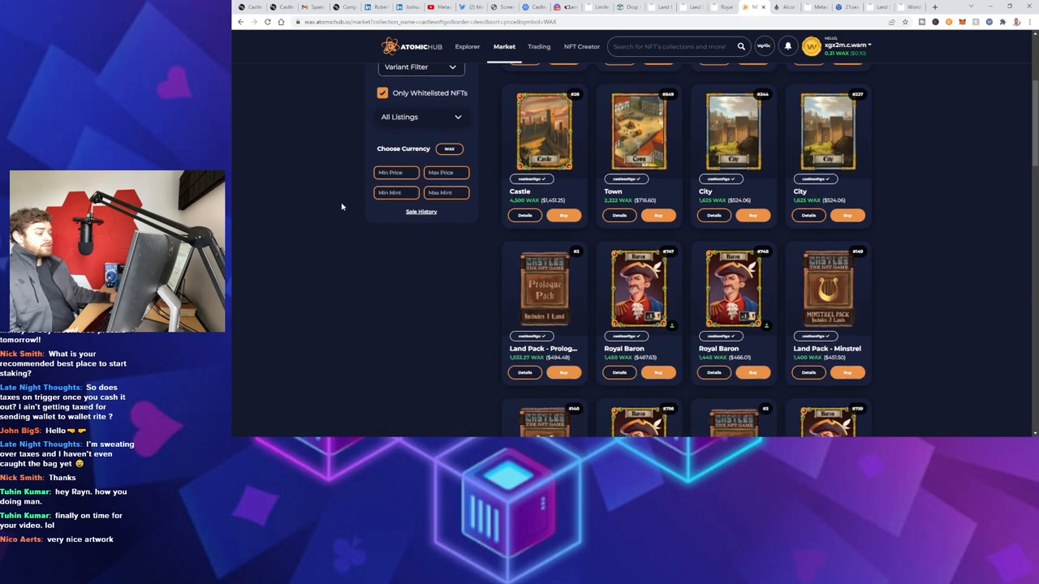
scroll("down", 3)
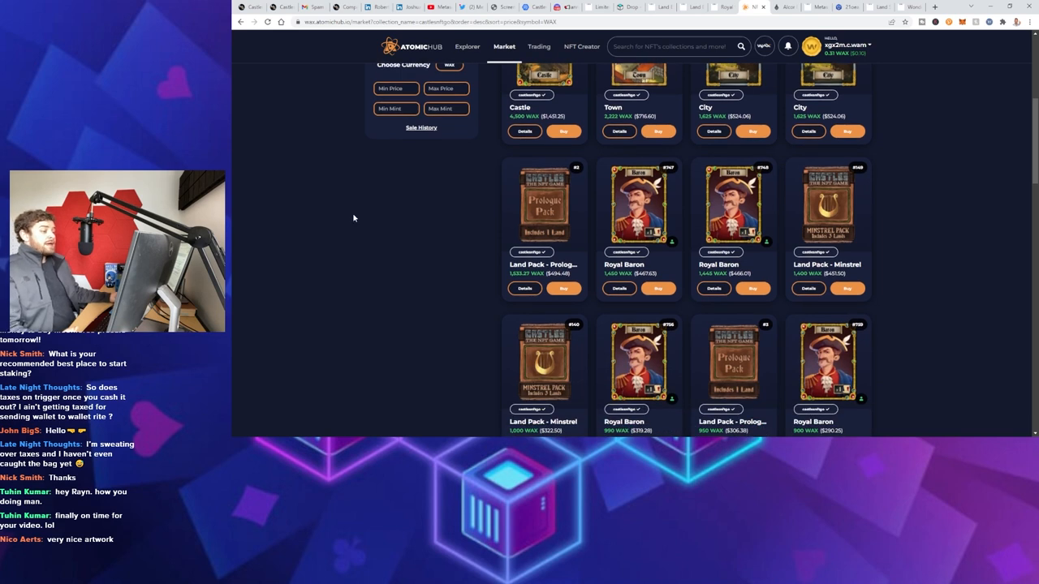
mouse_move(658, 289)
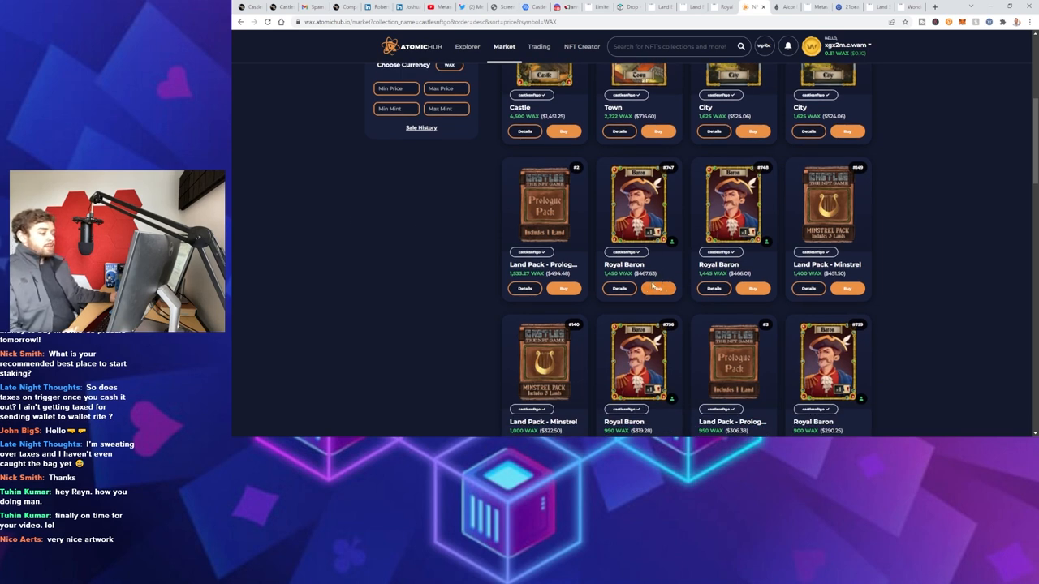
mouse_move(338, 287)
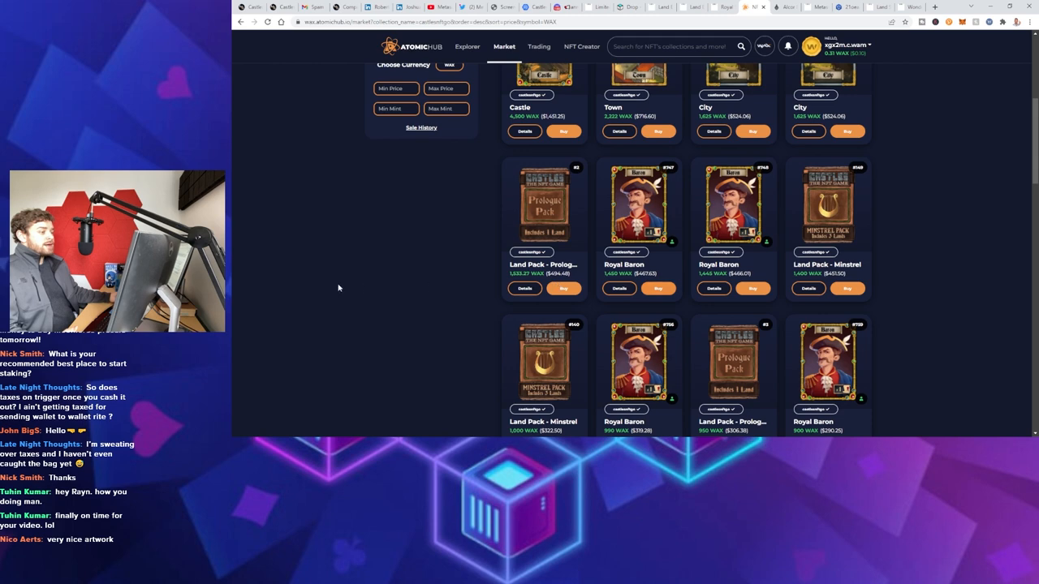
scroll("up", 3)
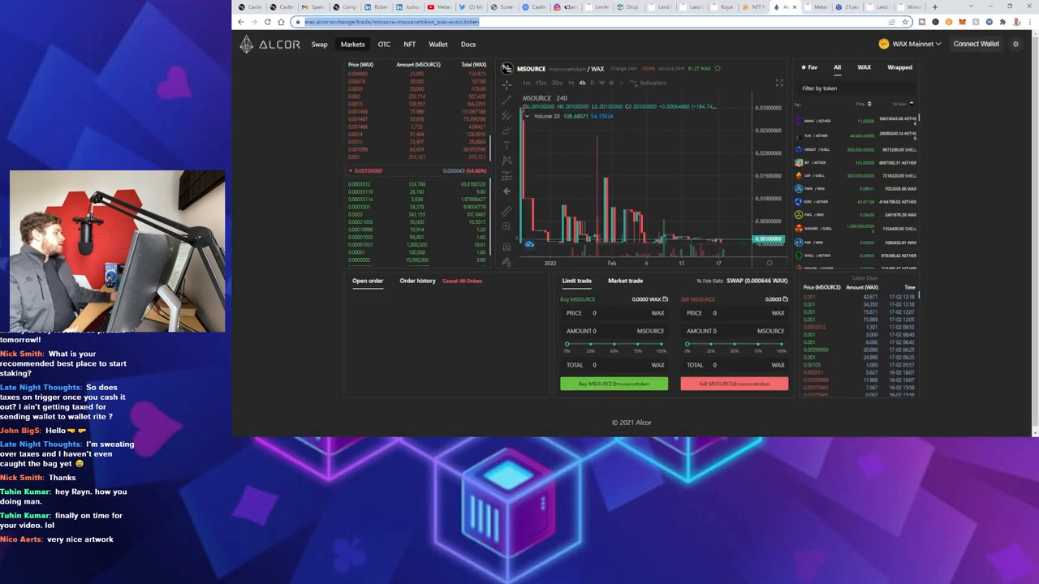
mouse_move(649, 189)
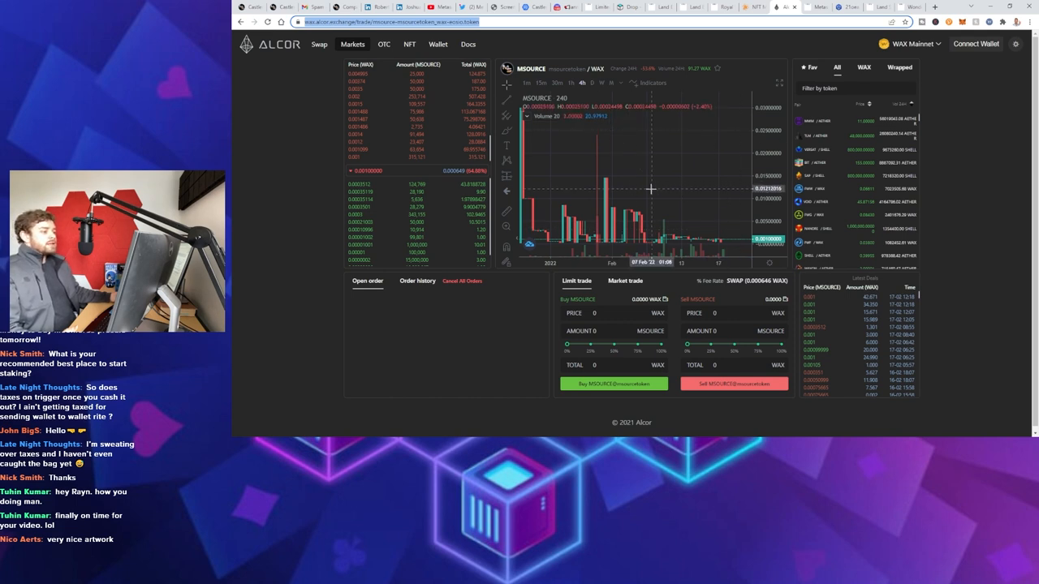
mouse_move(529, 122)
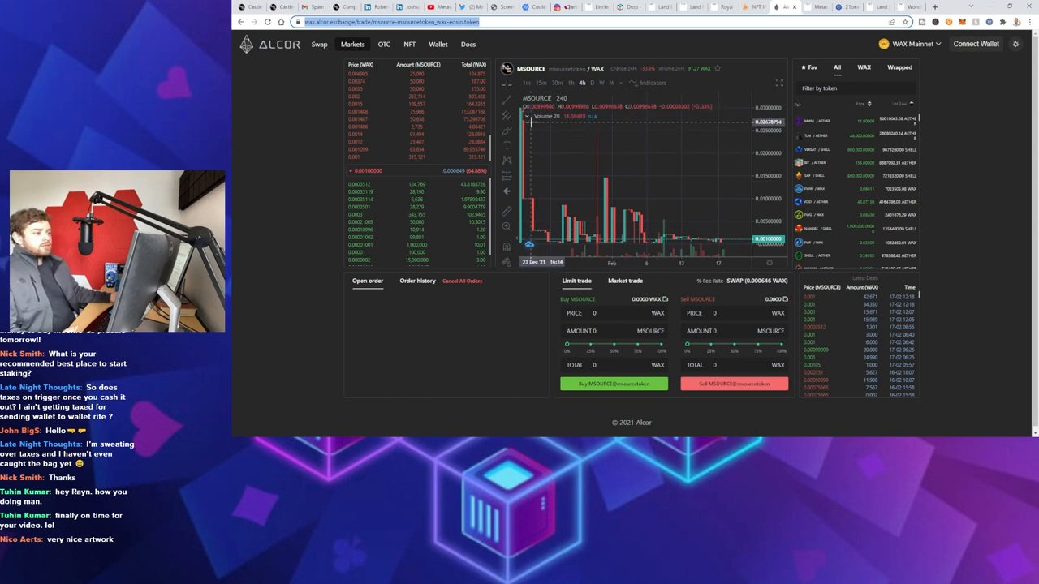
mouse_move(698, 220)
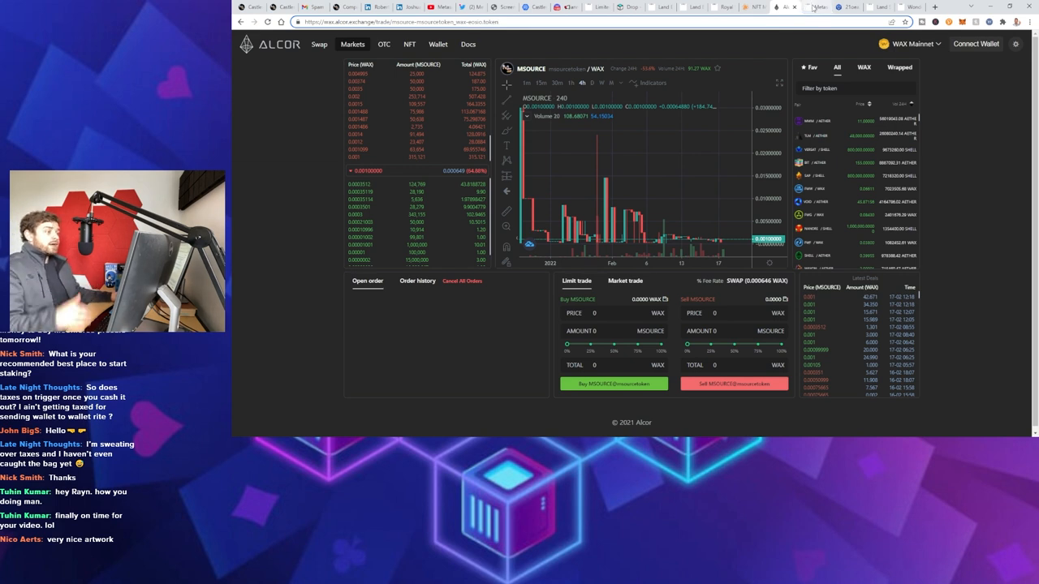
Show the bloks.io WAX account's balance and scroll to its Resources and Chain Data
left_click(815, 7)
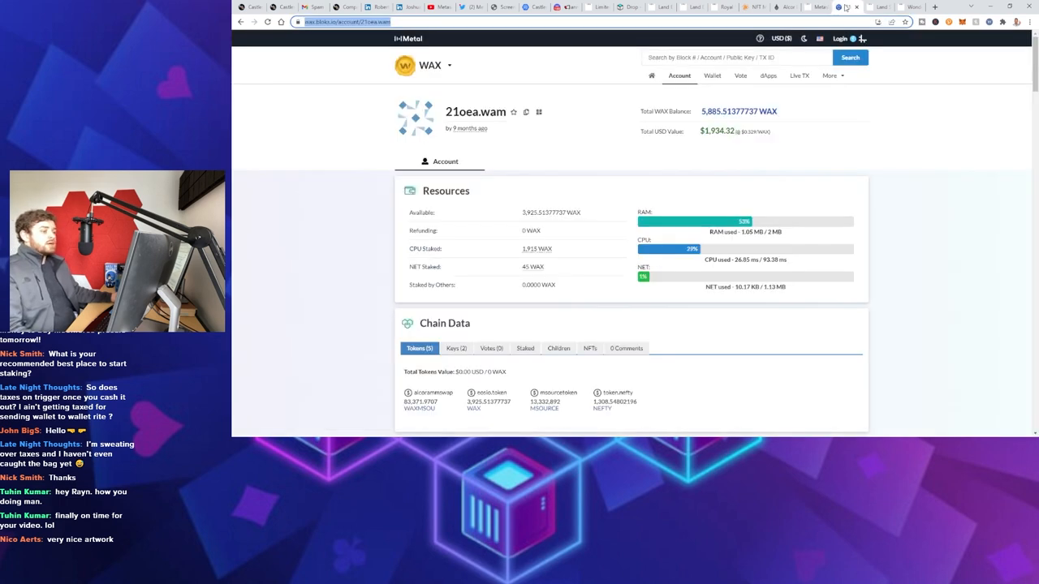
scroll("down", 3)
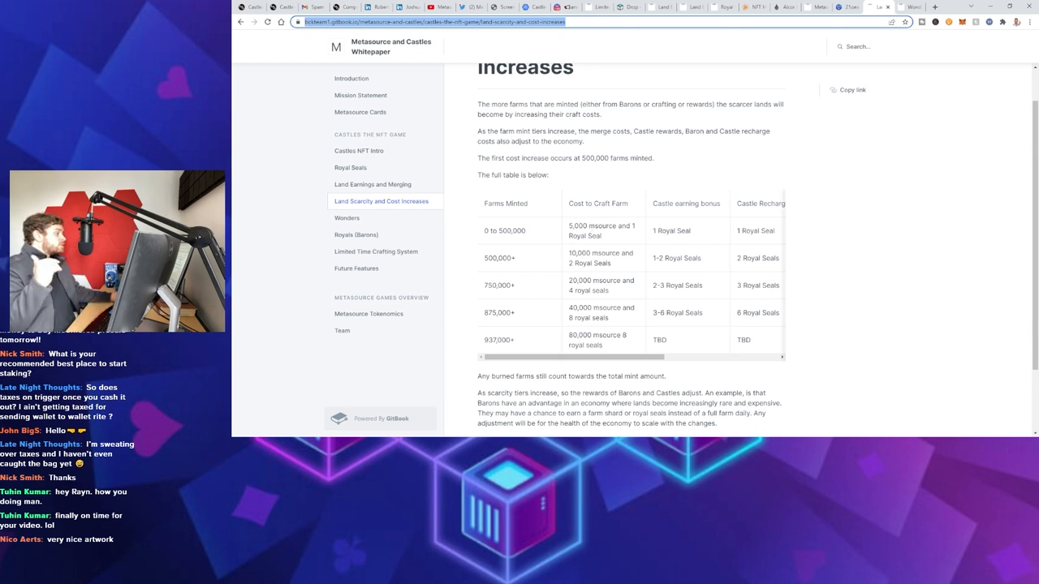
mouse_move(808, 211)
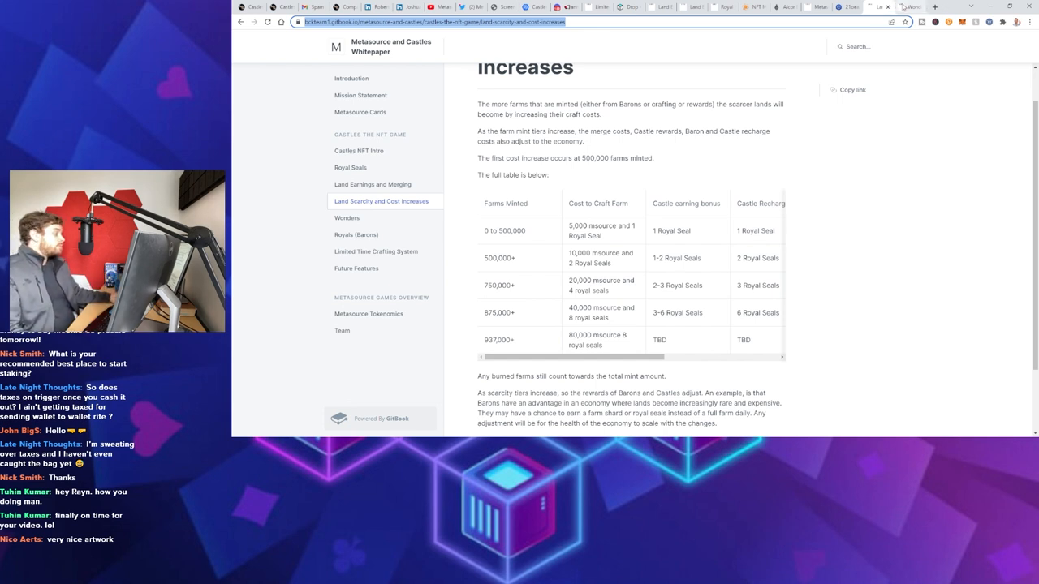
Show the Wonders whitepaper page and highlight text in the farm purchases paragraph
left_click(347, 218)
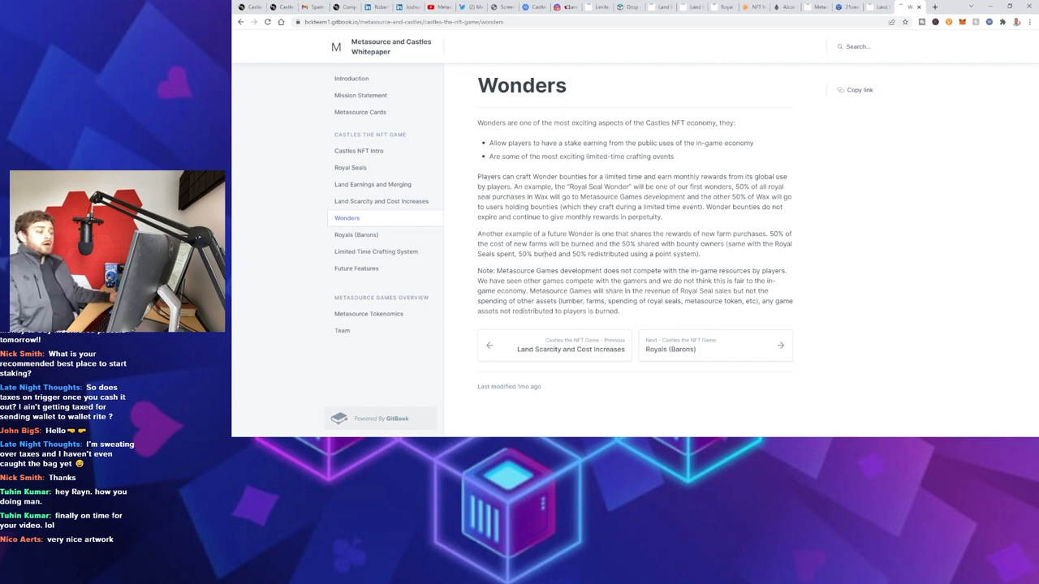
double_click(532, 243)
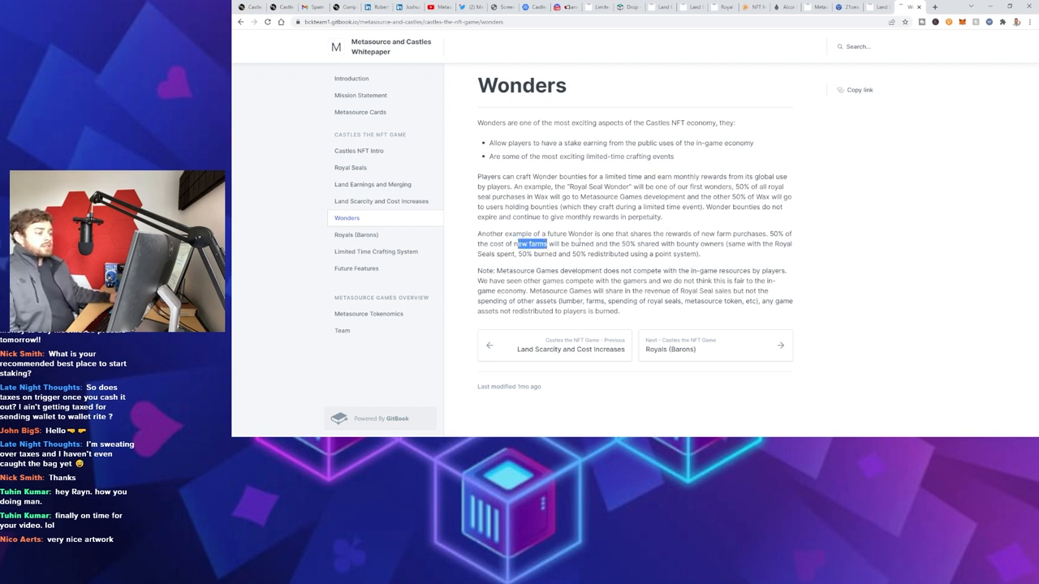
left_click_drag(532, 244, 715, 244)
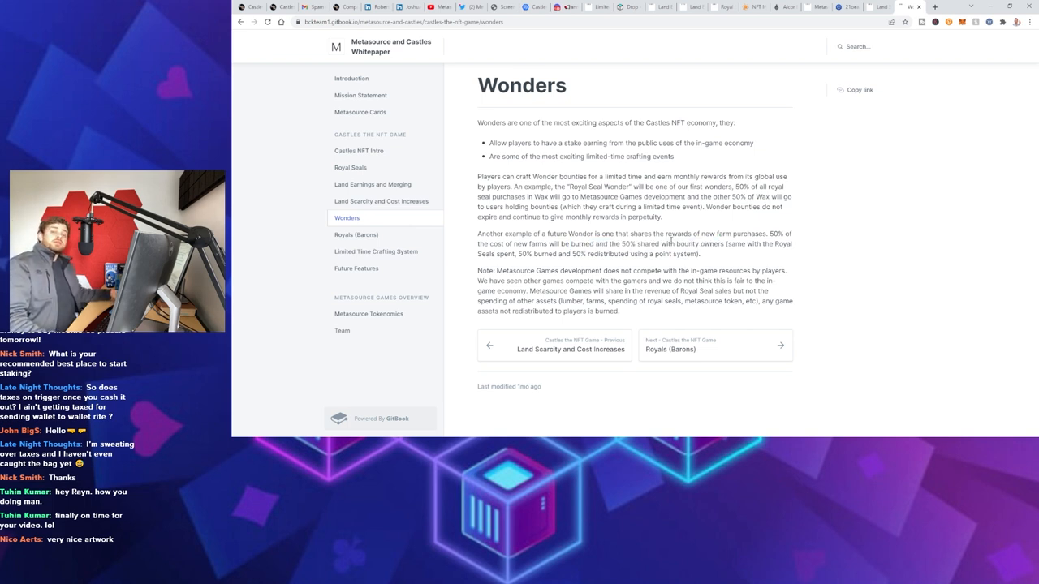
mouse_move(805, 166)
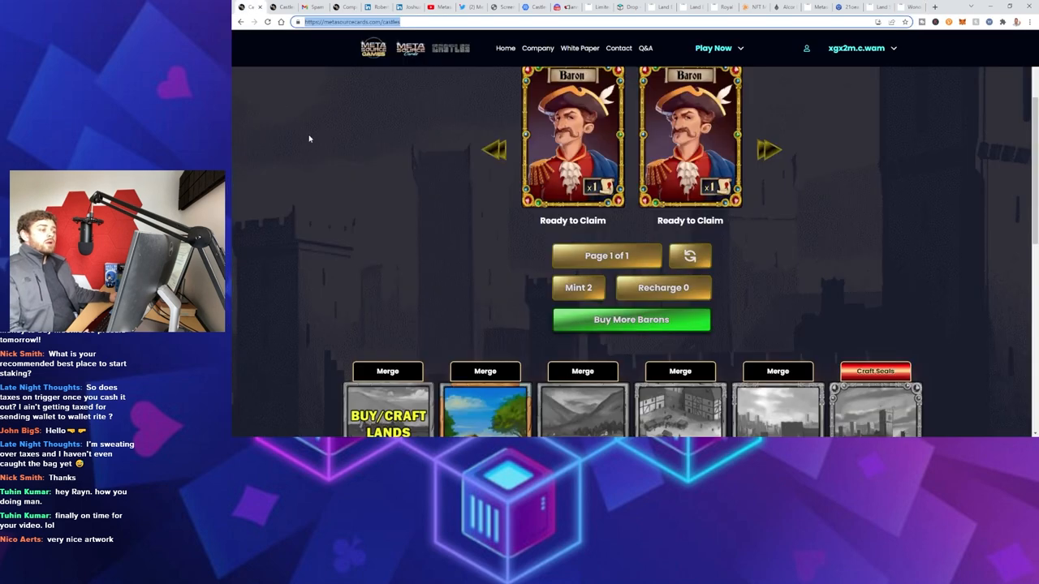
Scroll the Castles dashboard between the two claimable Baron cards and the Mint, Recharge and Merge buttons
scroll("up", 3)
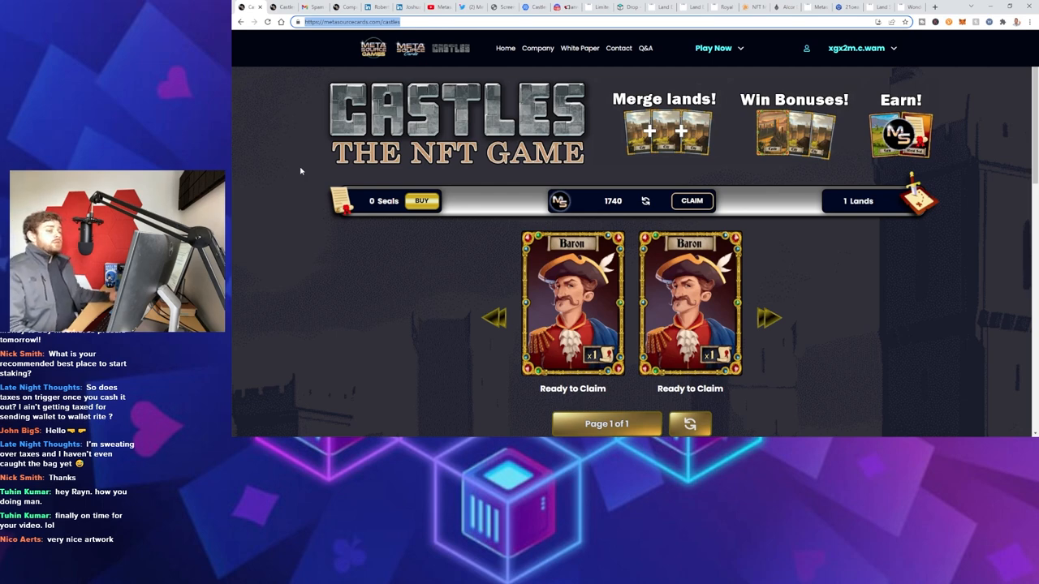
scroll("down", 3)
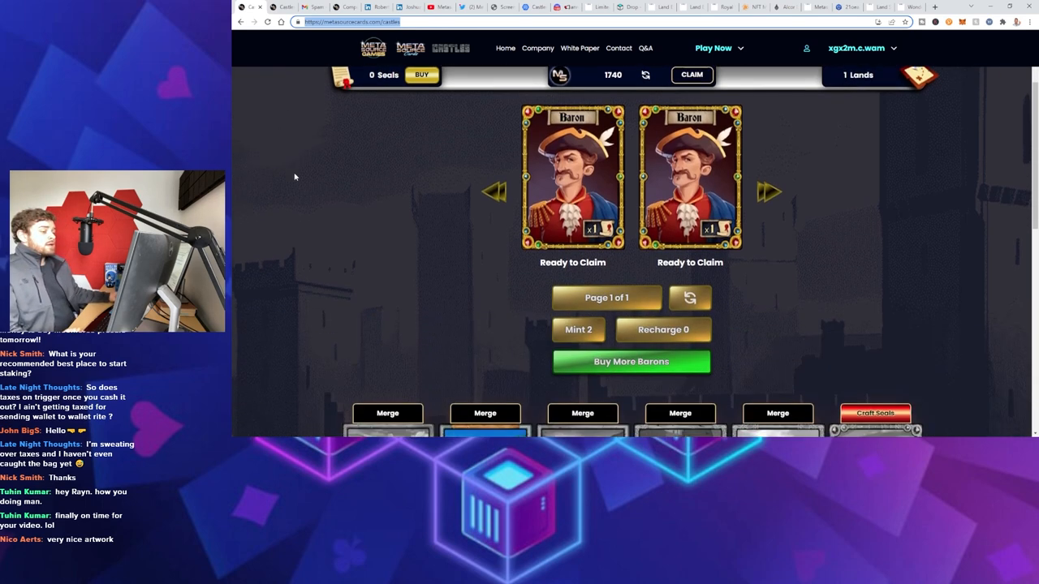
scroll("up", 3)
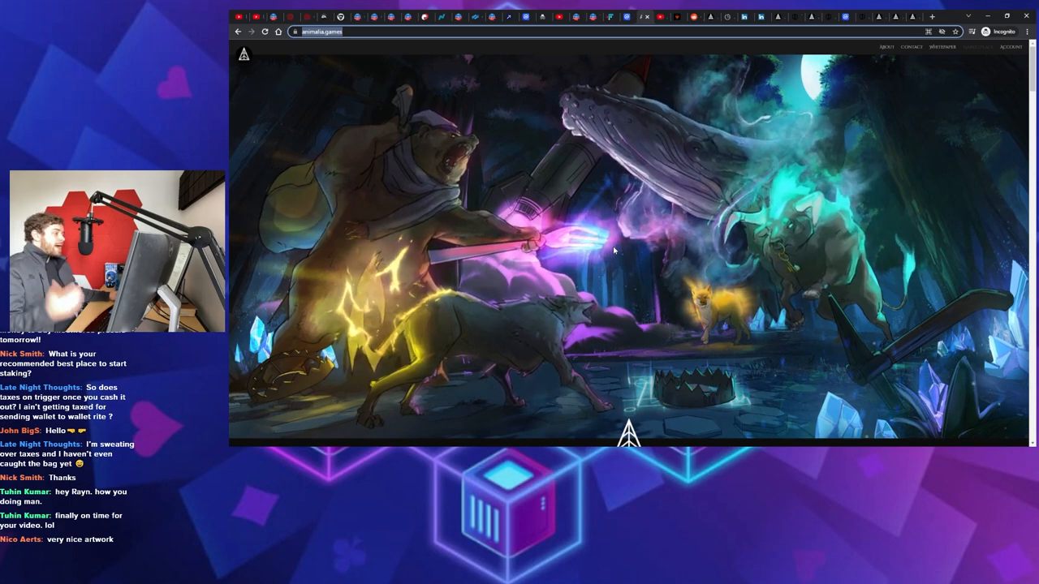
Scroll past the Animalia hero art, YouTube trailer and card gallery toward the Gameplay section
scroll("down", 3)
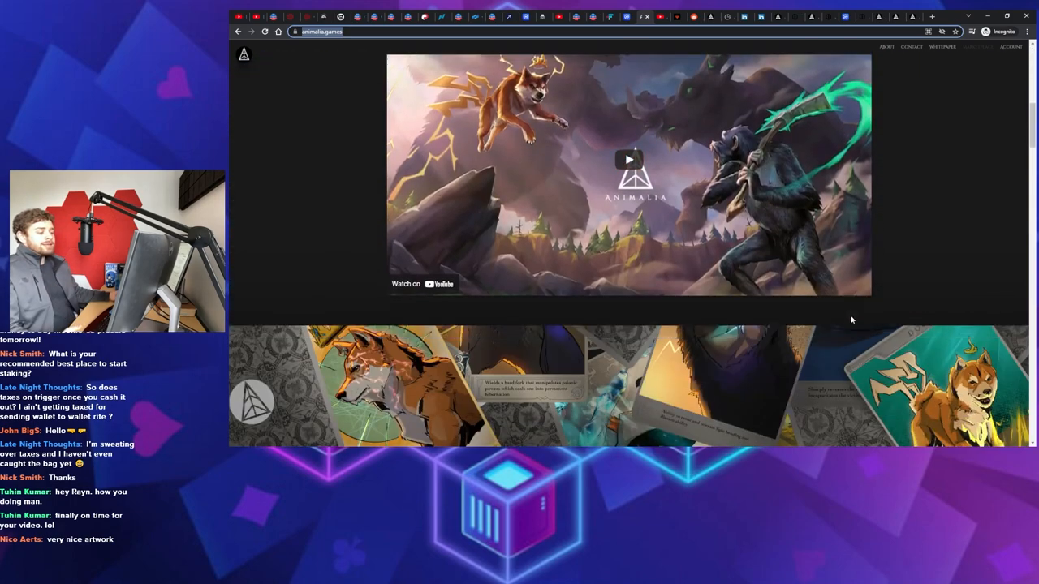
scroll("down", 3)
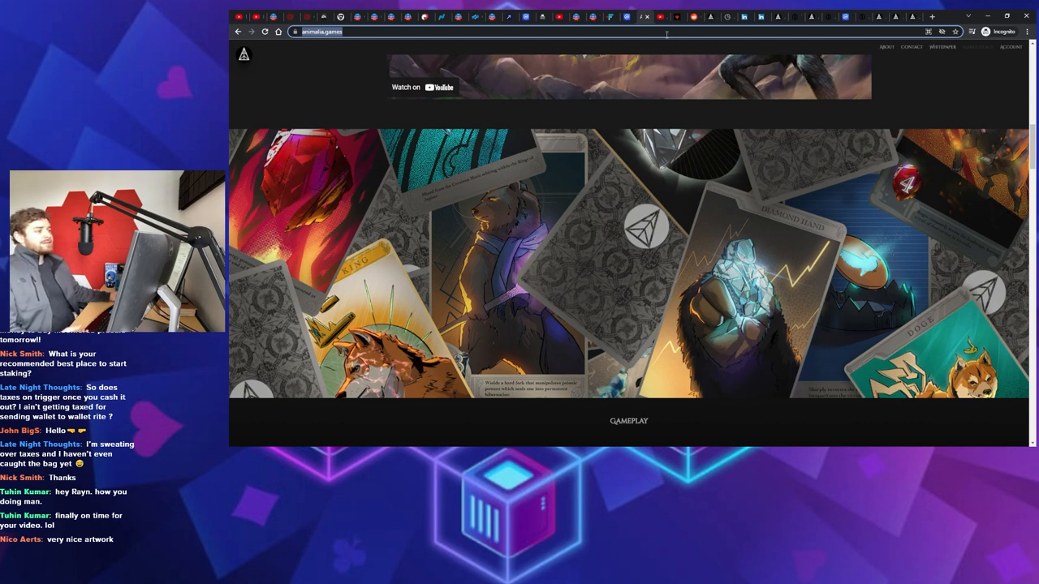
left_click(422, 87)
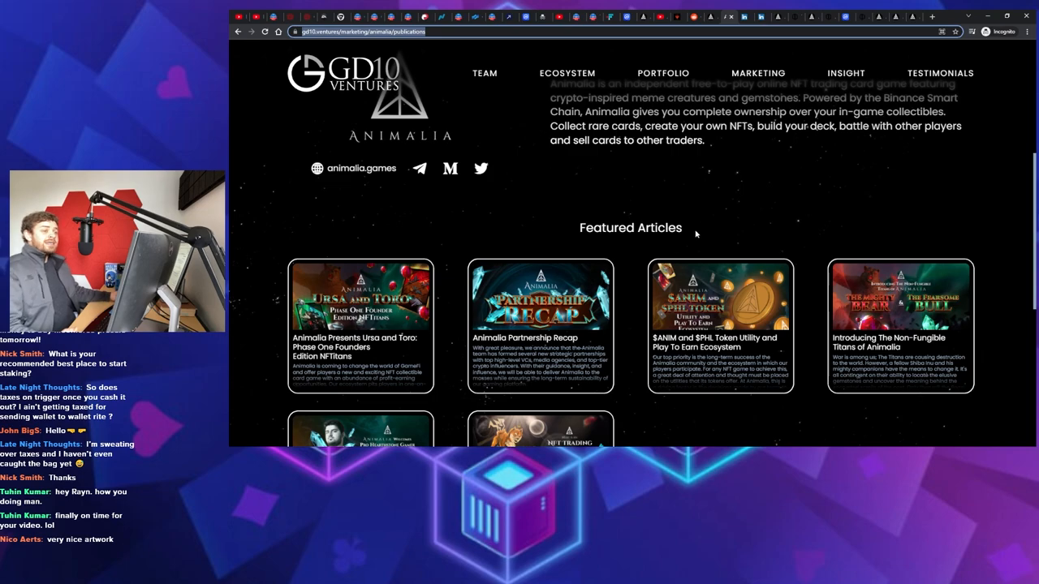
Return to the animalia.games tab and scroll to the Partnerships list
left_click(360, 167)
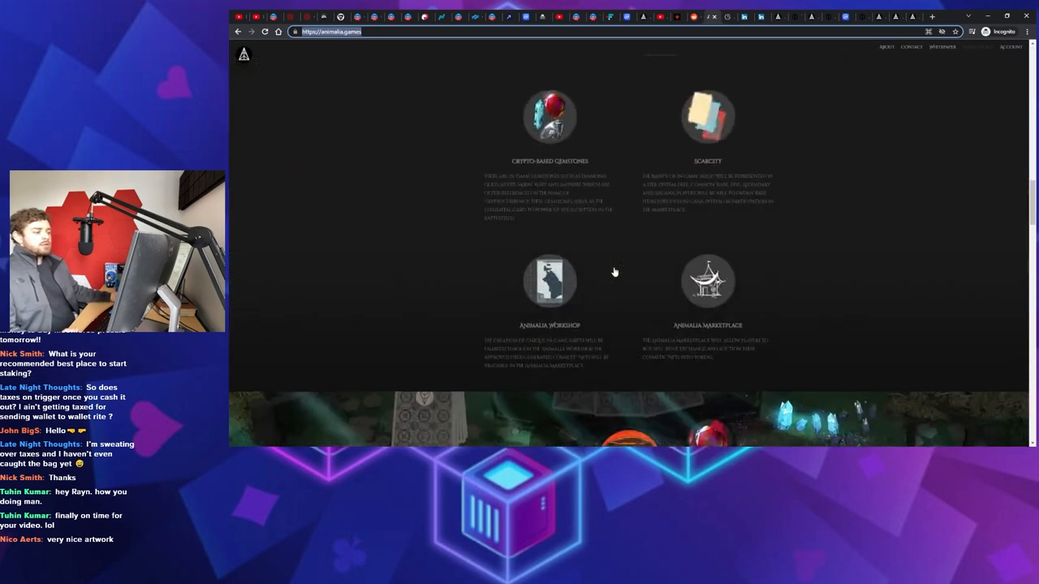
scroll("down", 3)
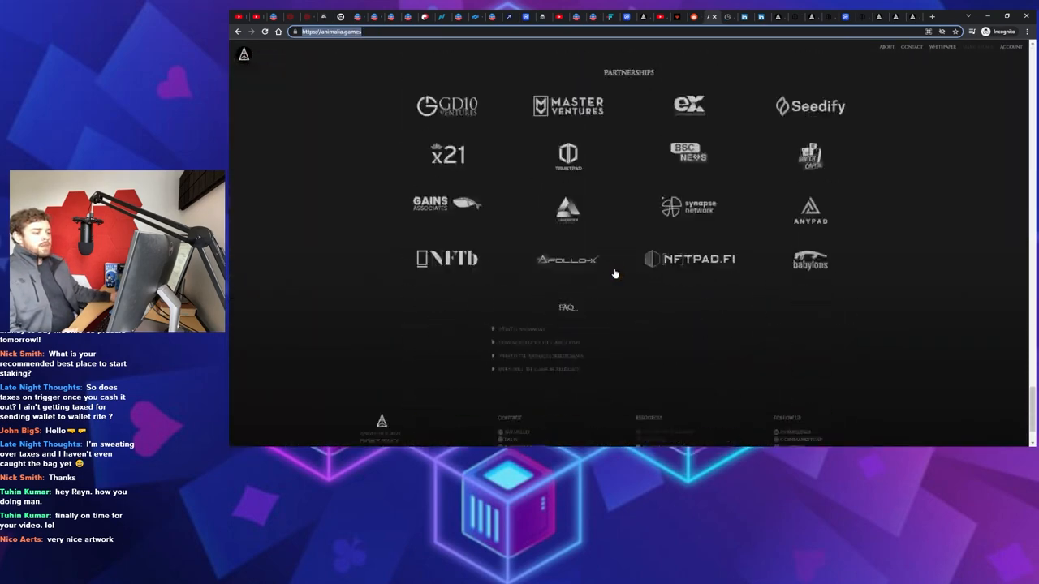
scroll("up", 3)
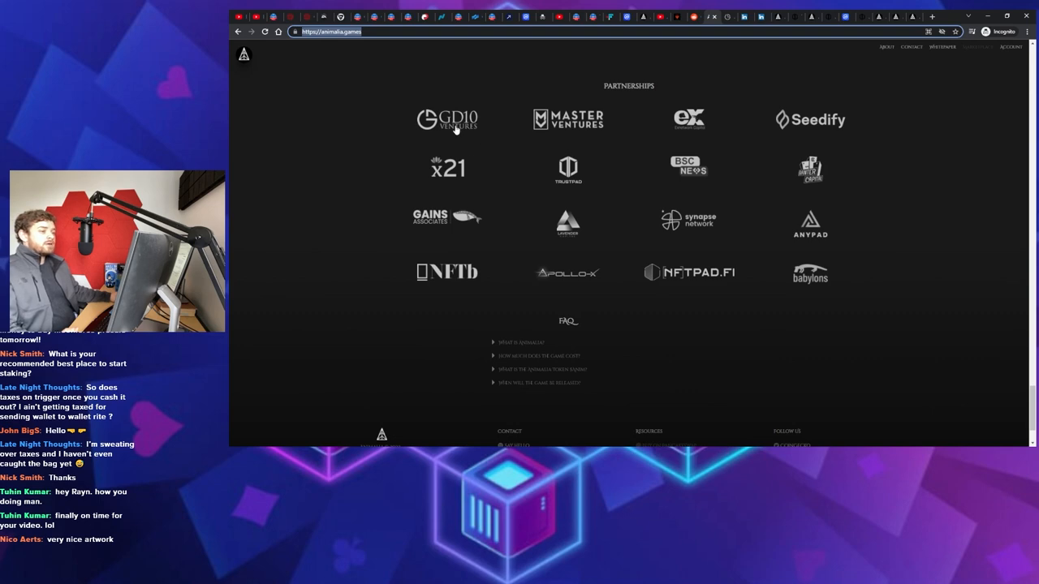
View the GD10 Ventures portfolio page about Animalia and its featured articles
left_click(448, 120)
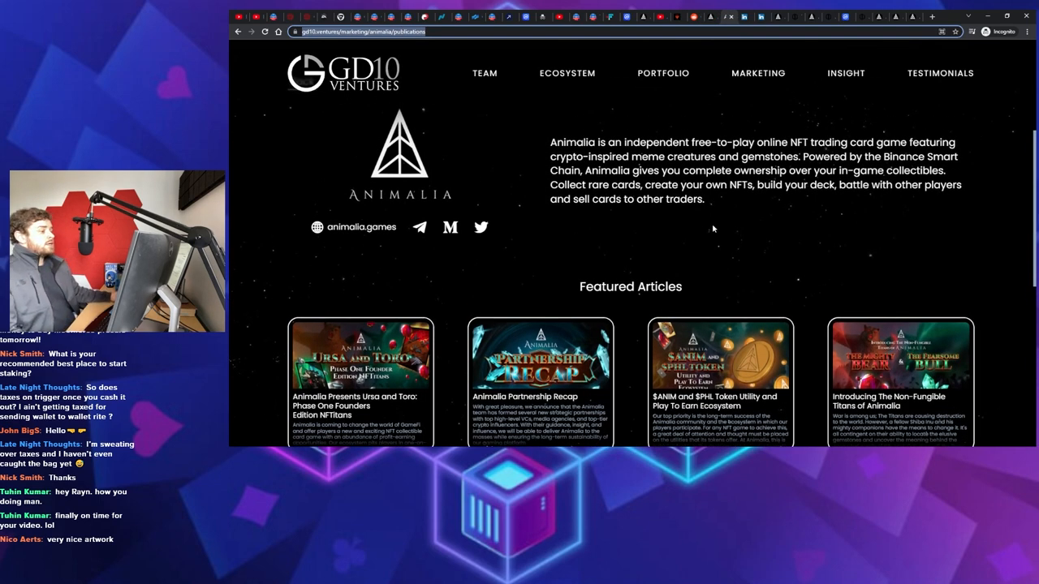
scroll("down", 3)
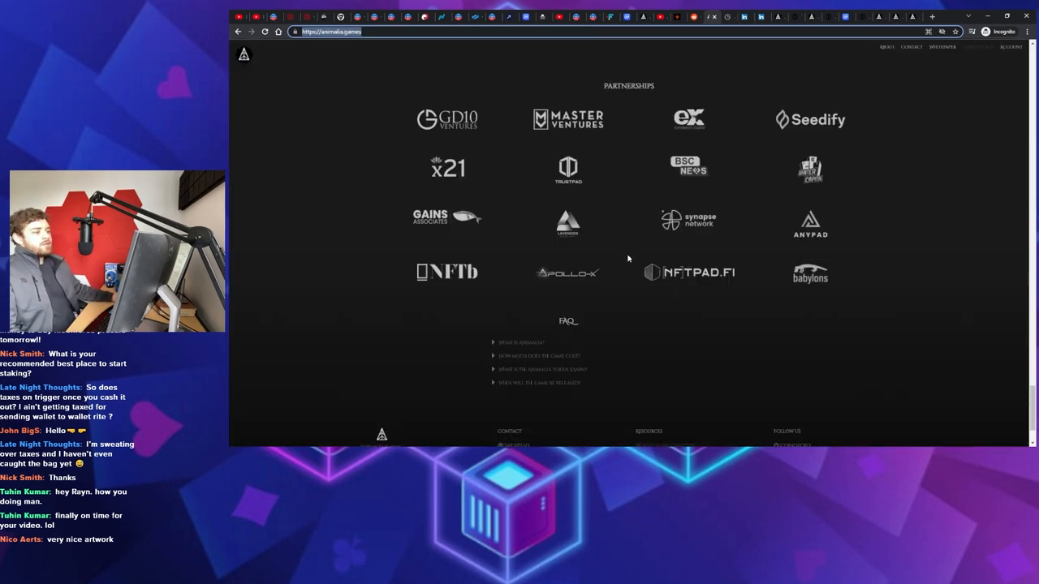
scroll("up", 3)
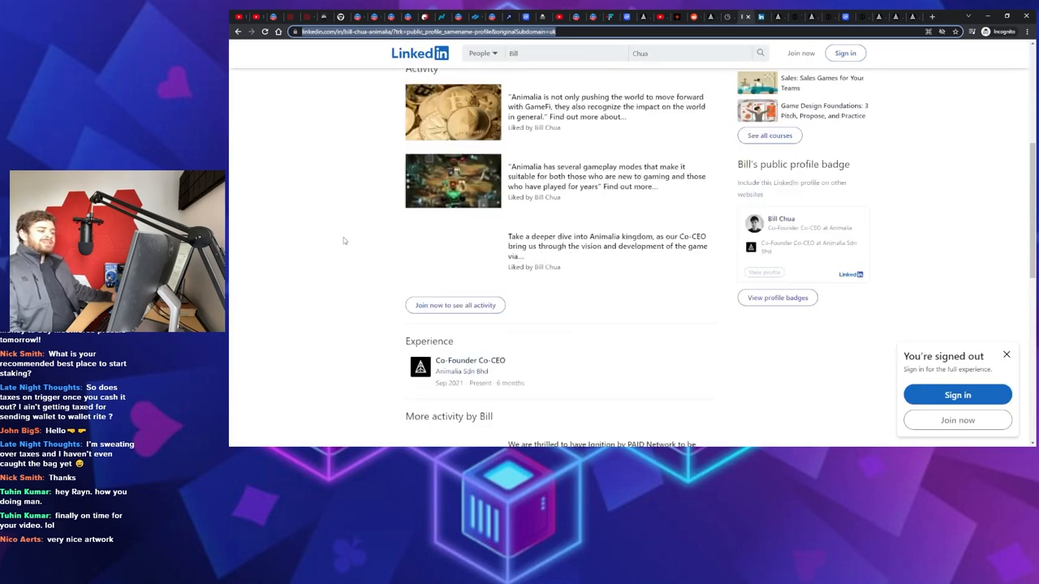
scroll("up", 3)
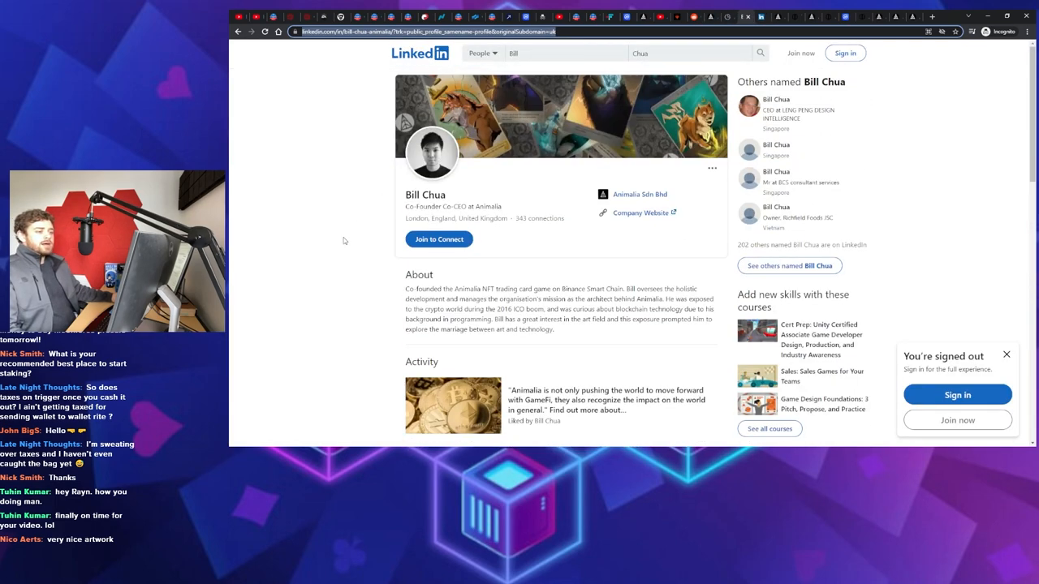
scroll("down", 3)
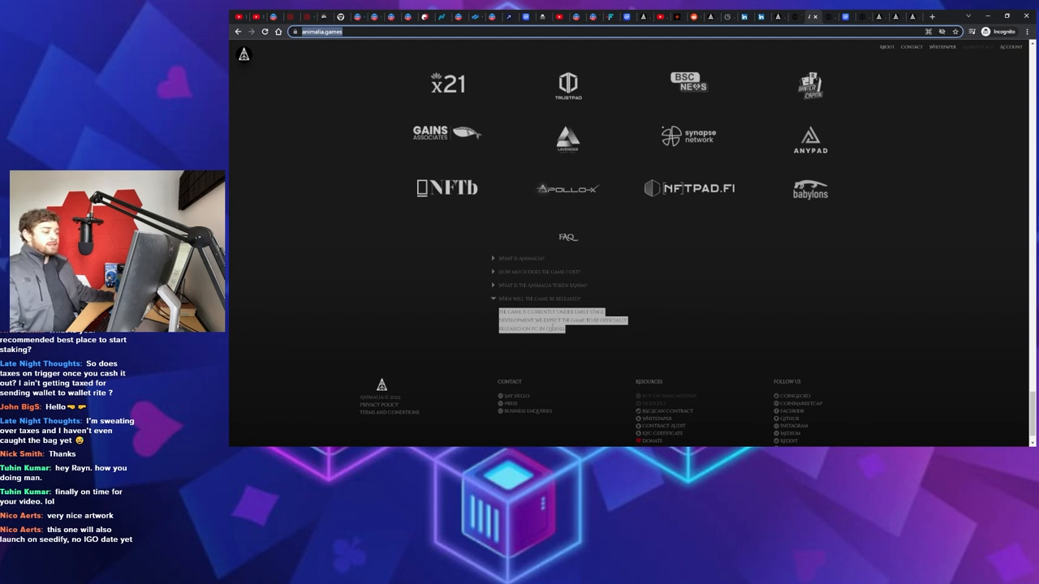
mouse_move(742, 311)
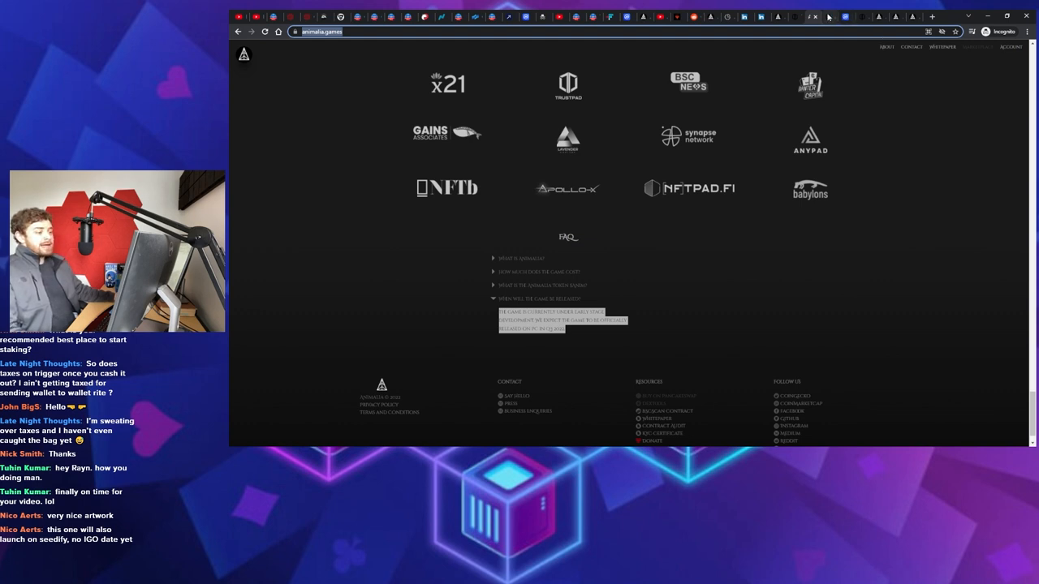
mouse_move(674, 151)
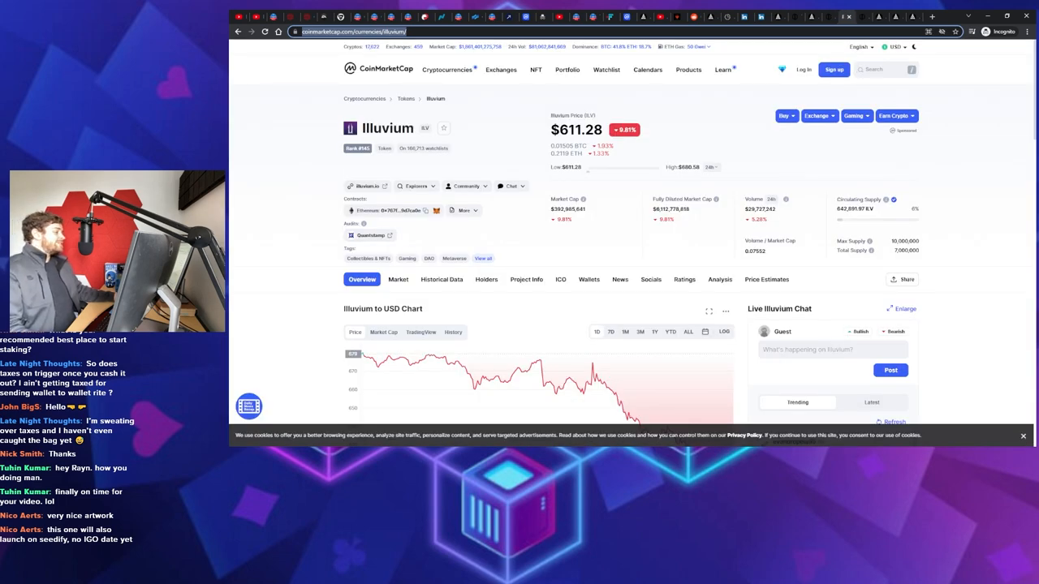
mouse_move(652, 140)
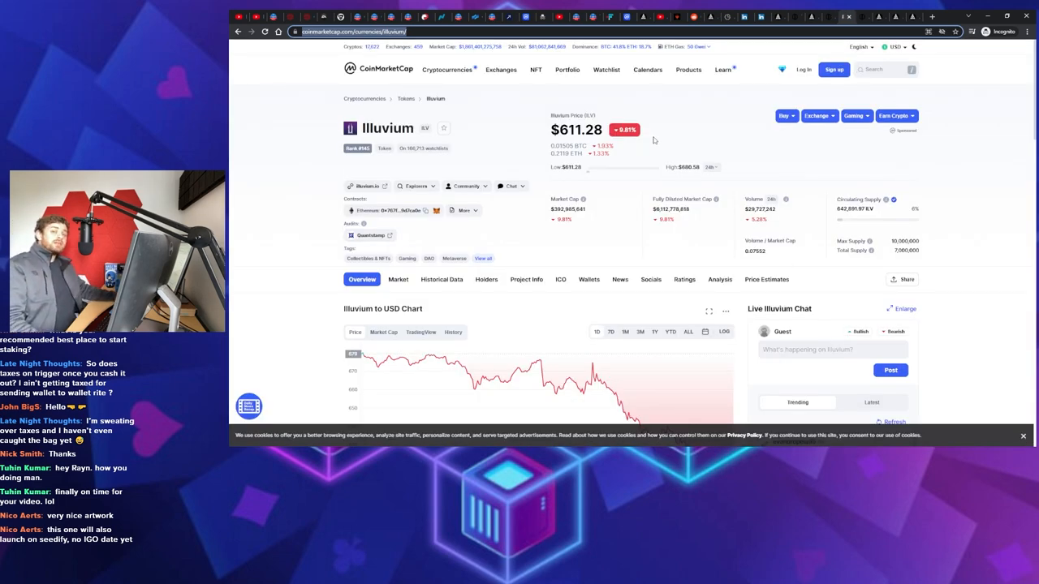
mouse_move(919, 240)
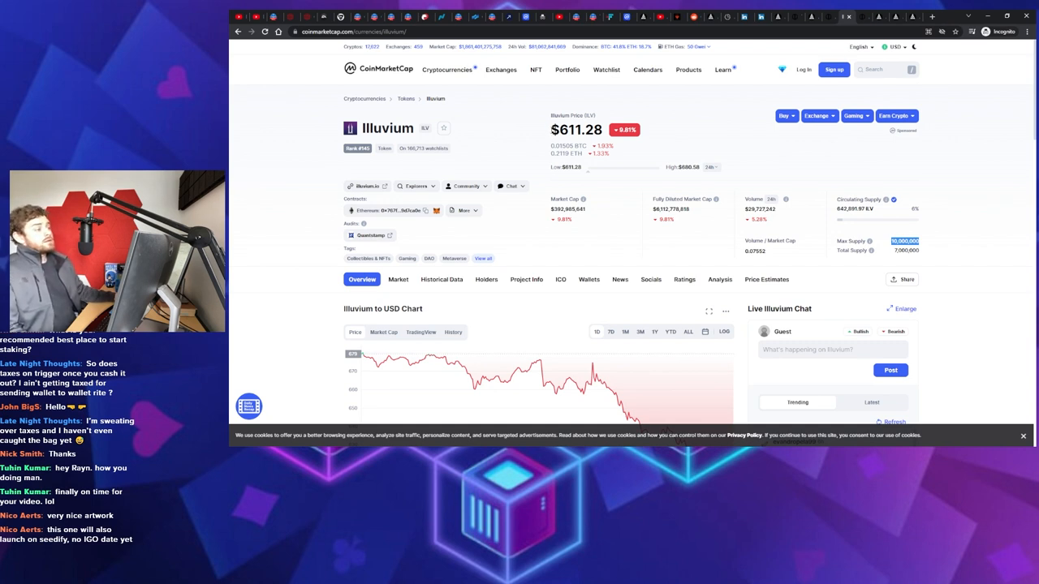
mouse_move(719, 55)
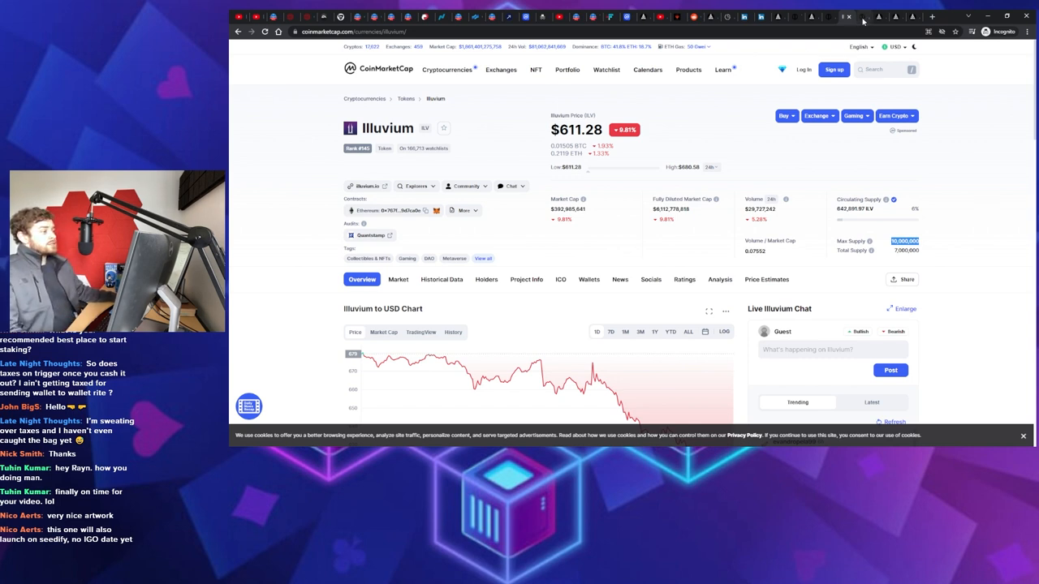
Switch to the TrustPad Animalia ANIM pool showing the $100,000 hard cap and BEP-20 token details
left_click(848, 16)
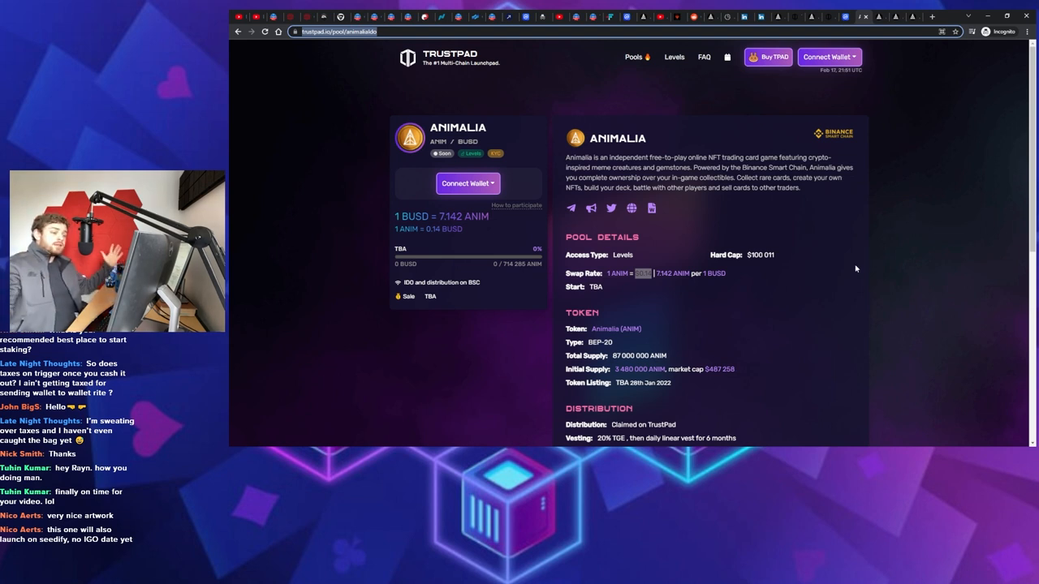
mouse_move(743, 250)
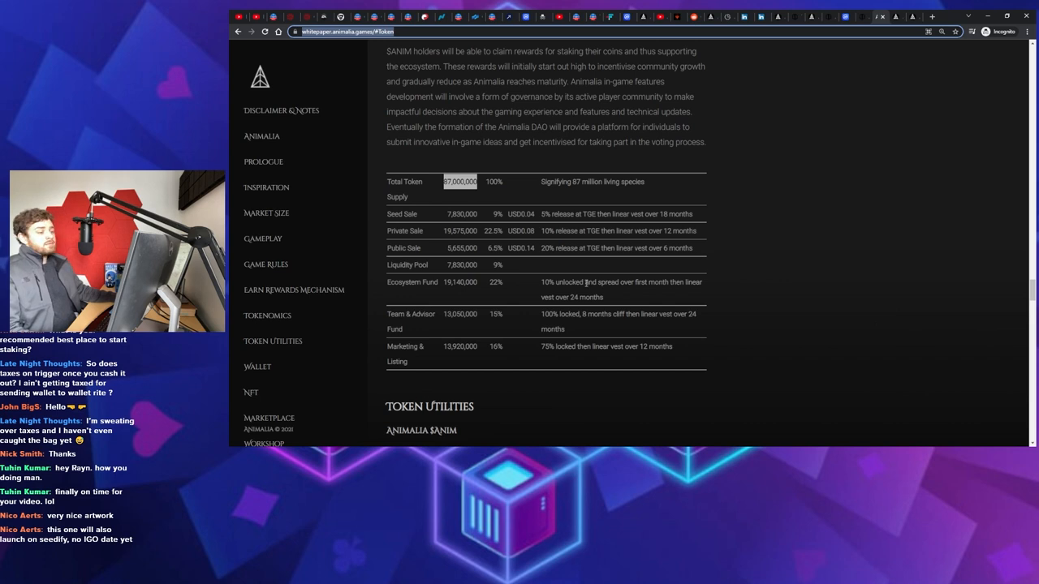
mouse_move(534, 221)
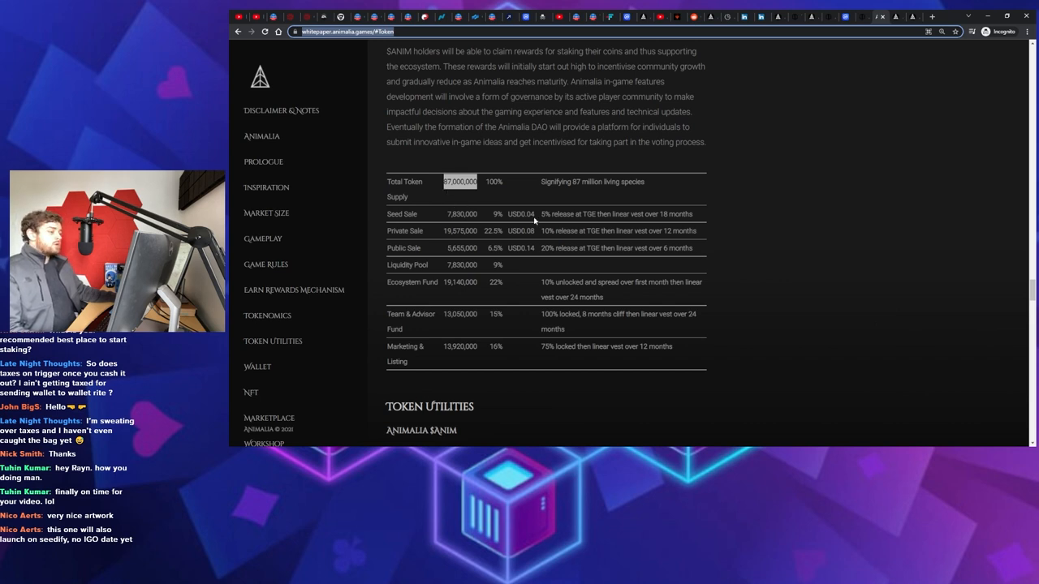
Scroll through the whitepaper's token allocation table and $ANIM Token Utilities down to the creature artwork
scroll("down", 3)
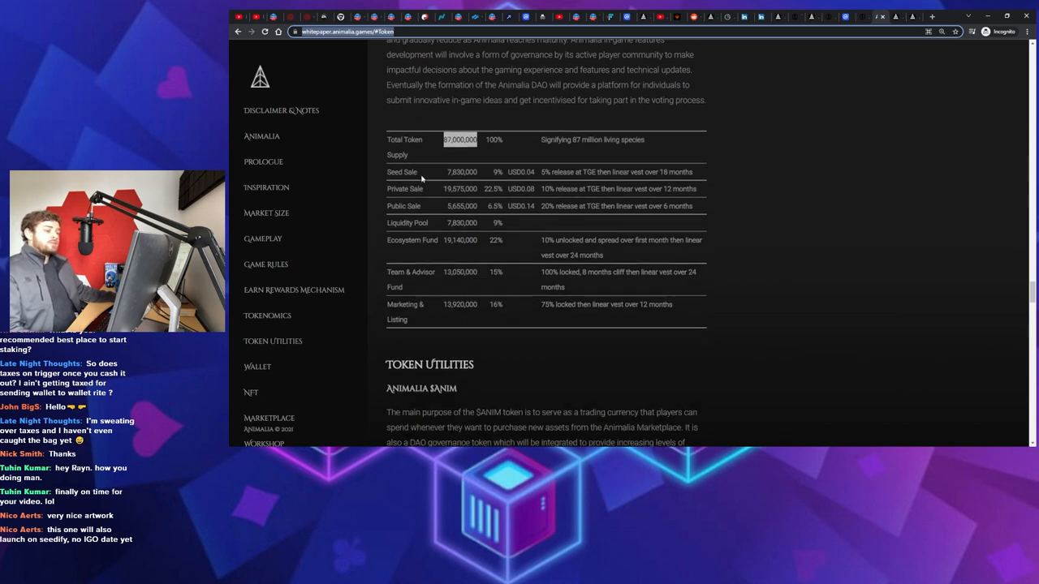
mouse_move(735, 123)
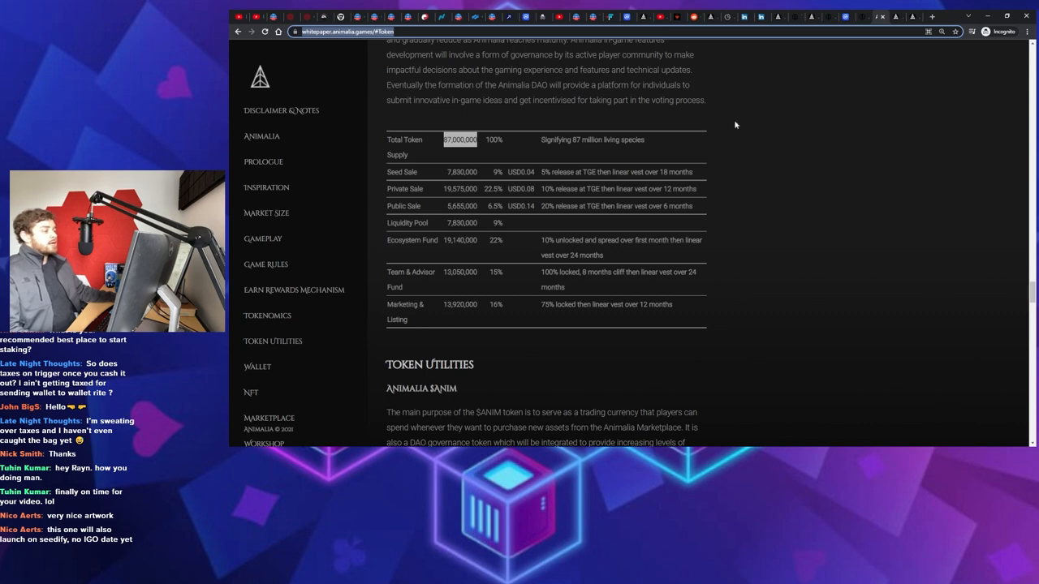
scroll("down", 3)
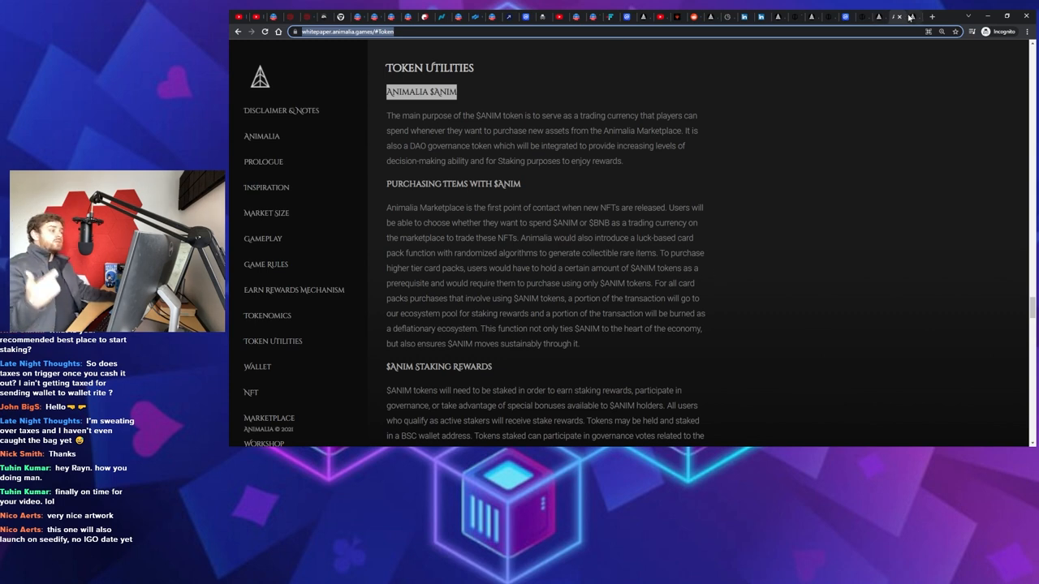
scroll("down", 3)
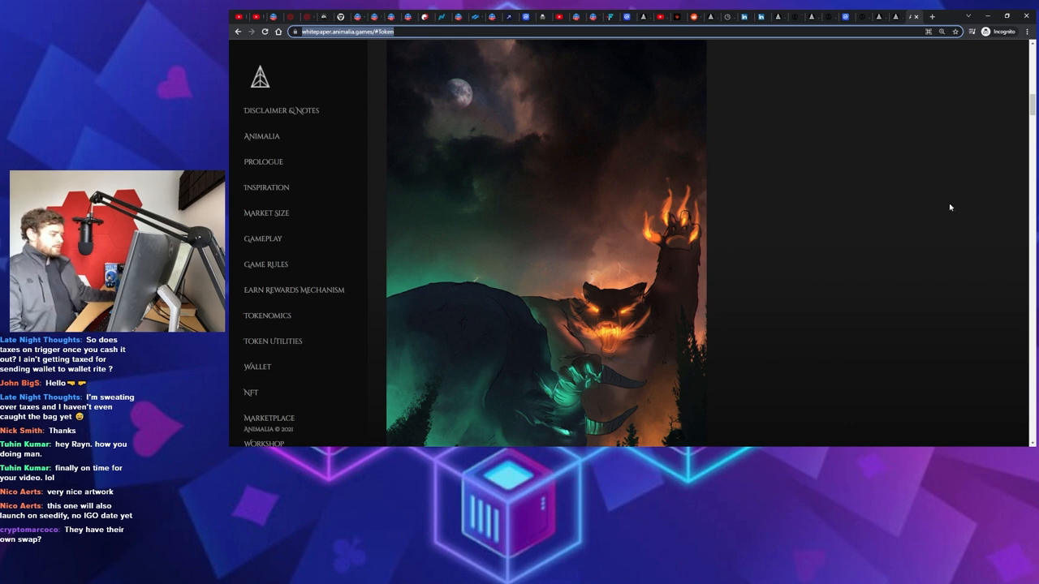
mouse_move(941, 210)
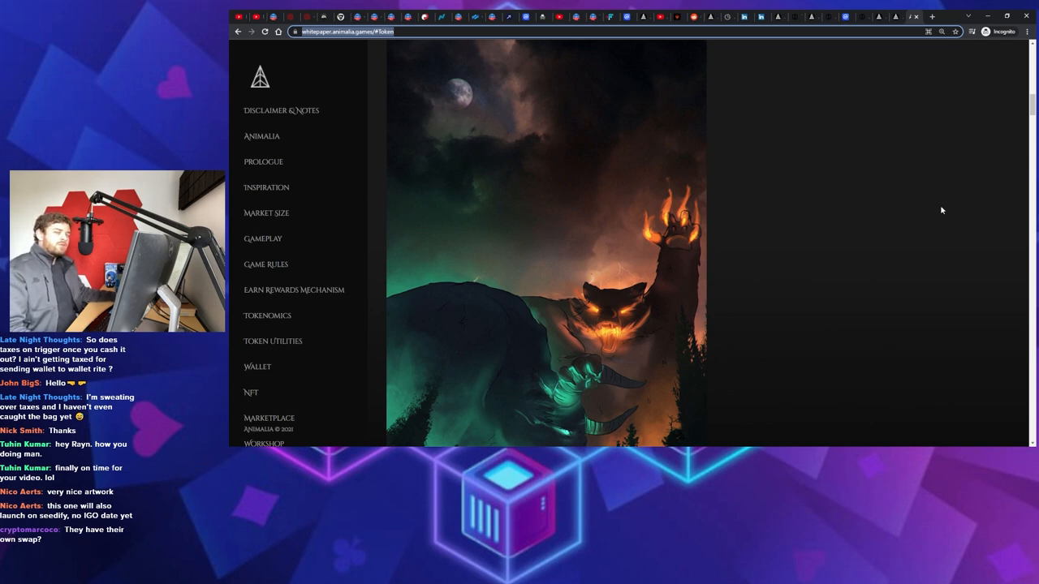
mouse_move(938, 198)
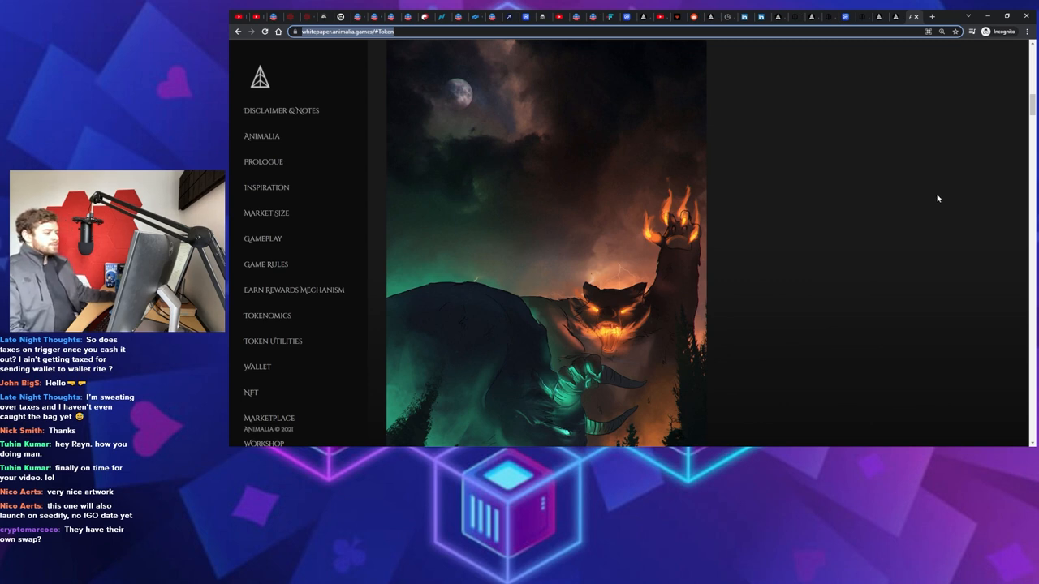